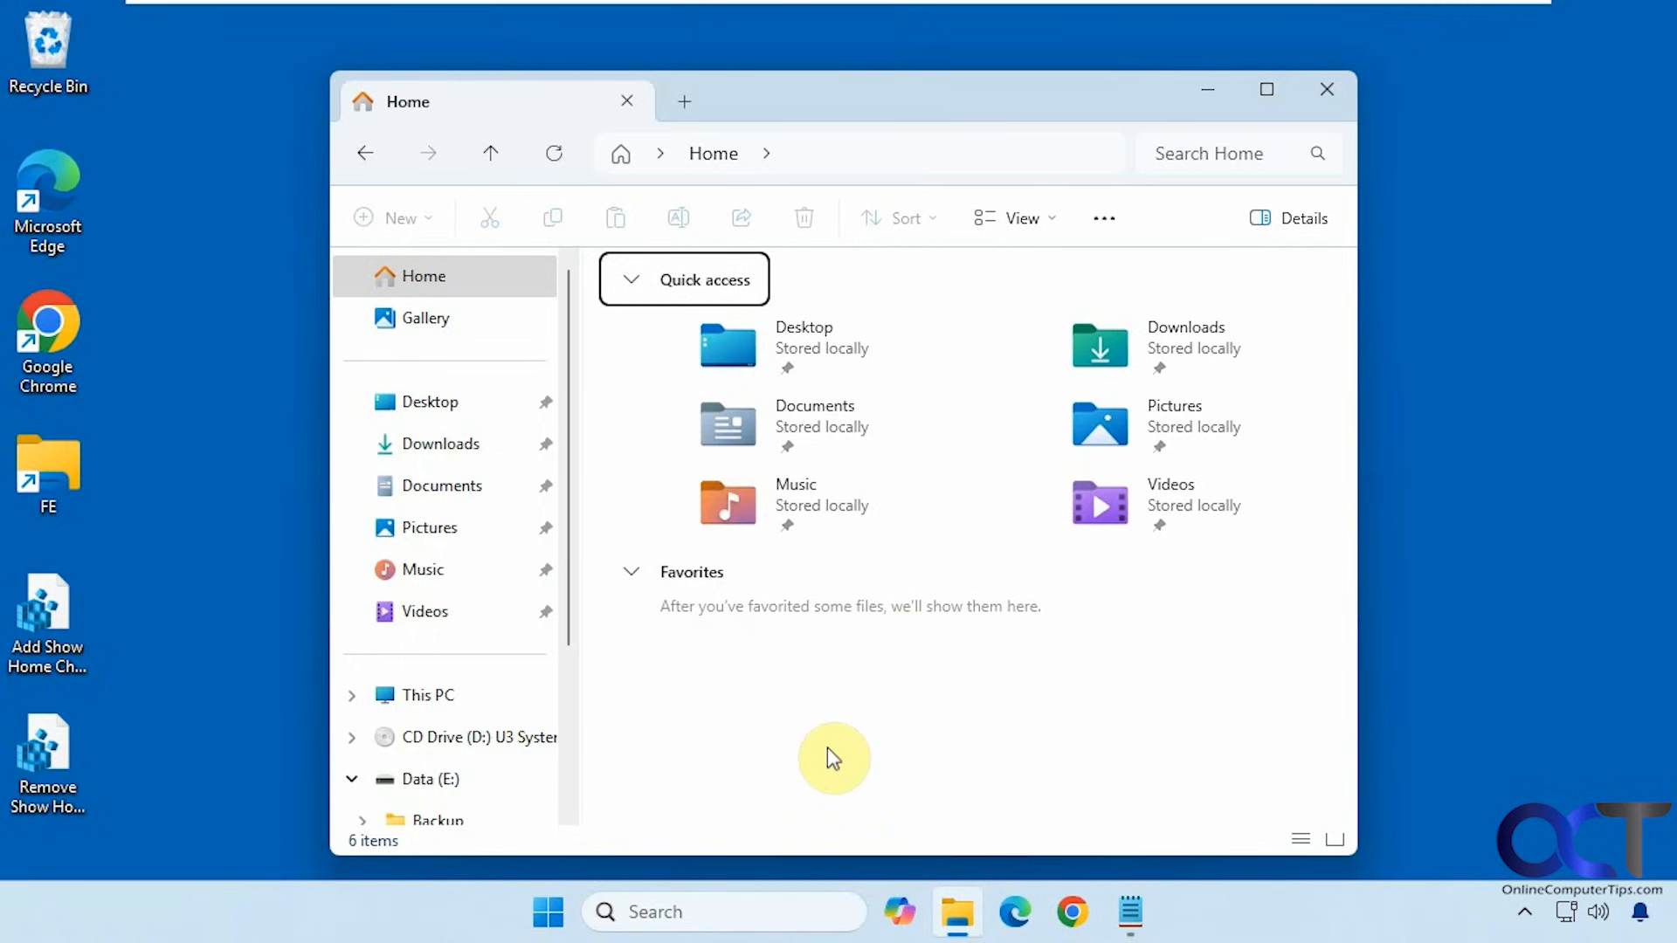
mouse_move(568, 352)
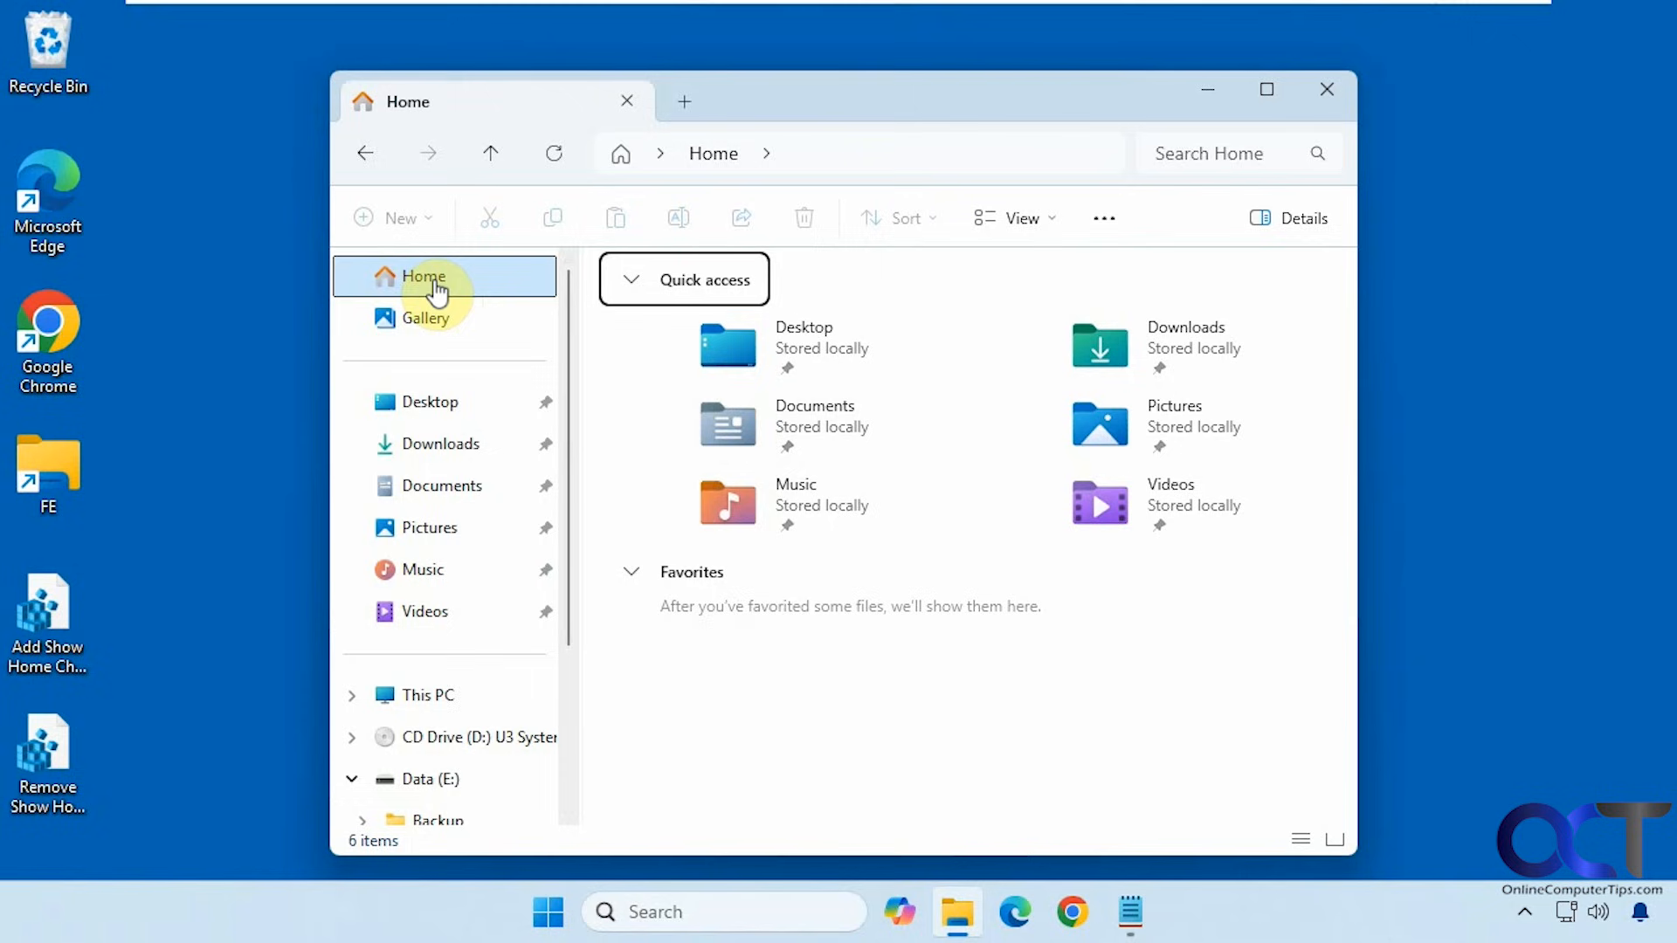
mouse_move(937, 276)
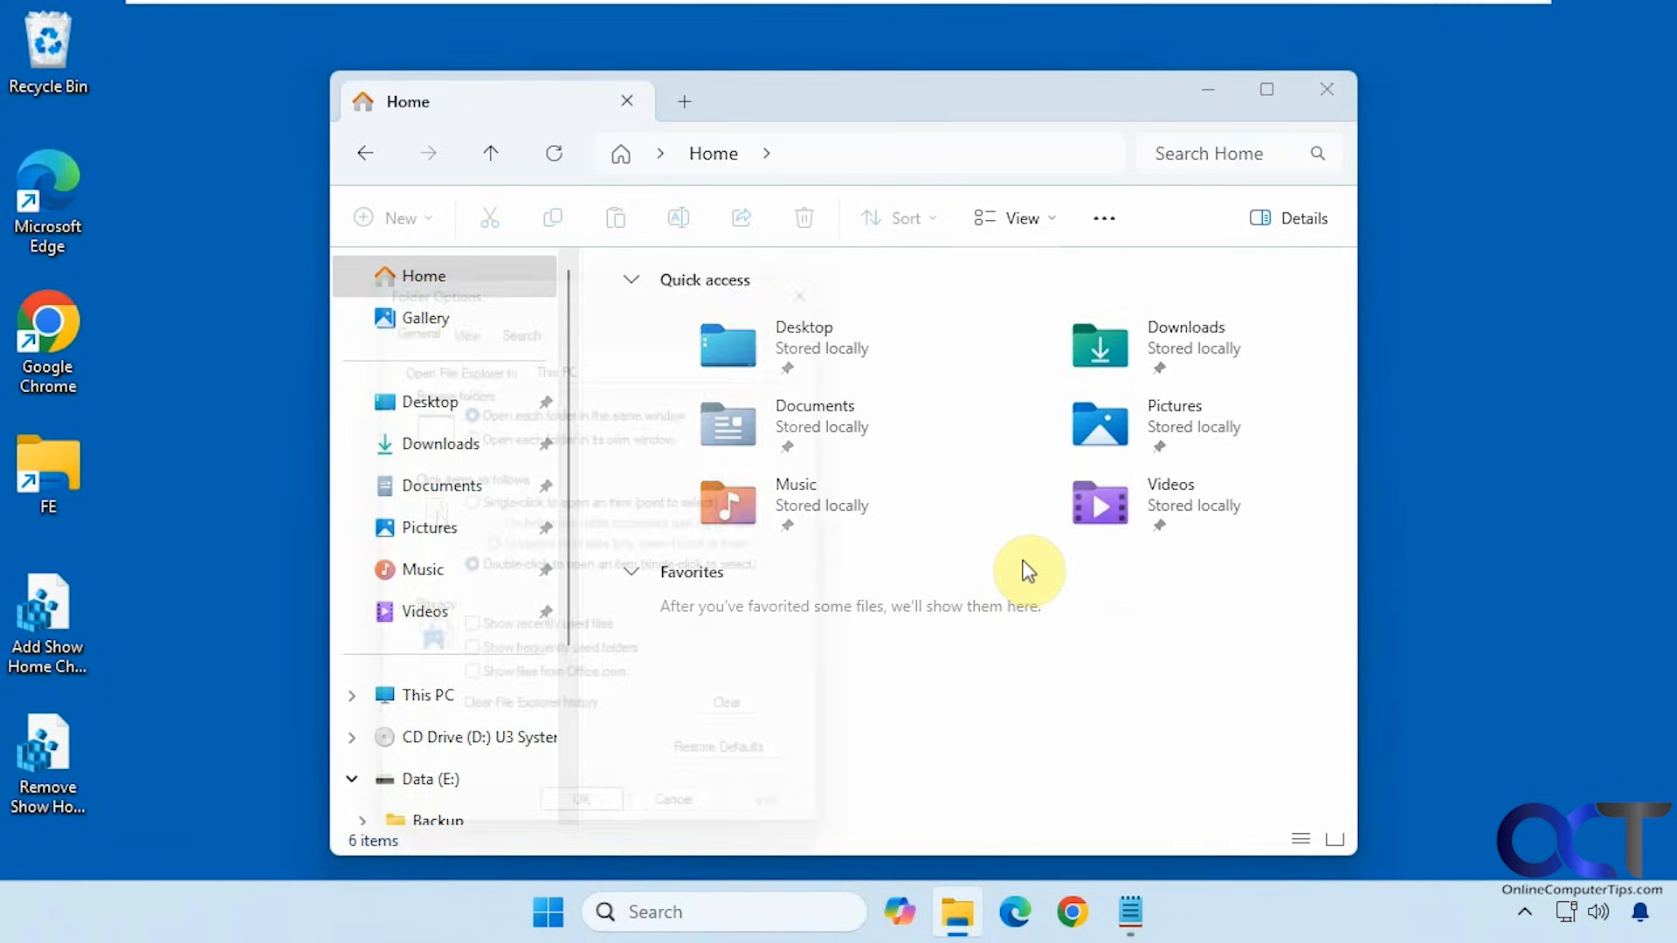
Step: Inspect the View tab's Navigation pane settings, find no Show Home option, and cancel
left_click(458, 308)
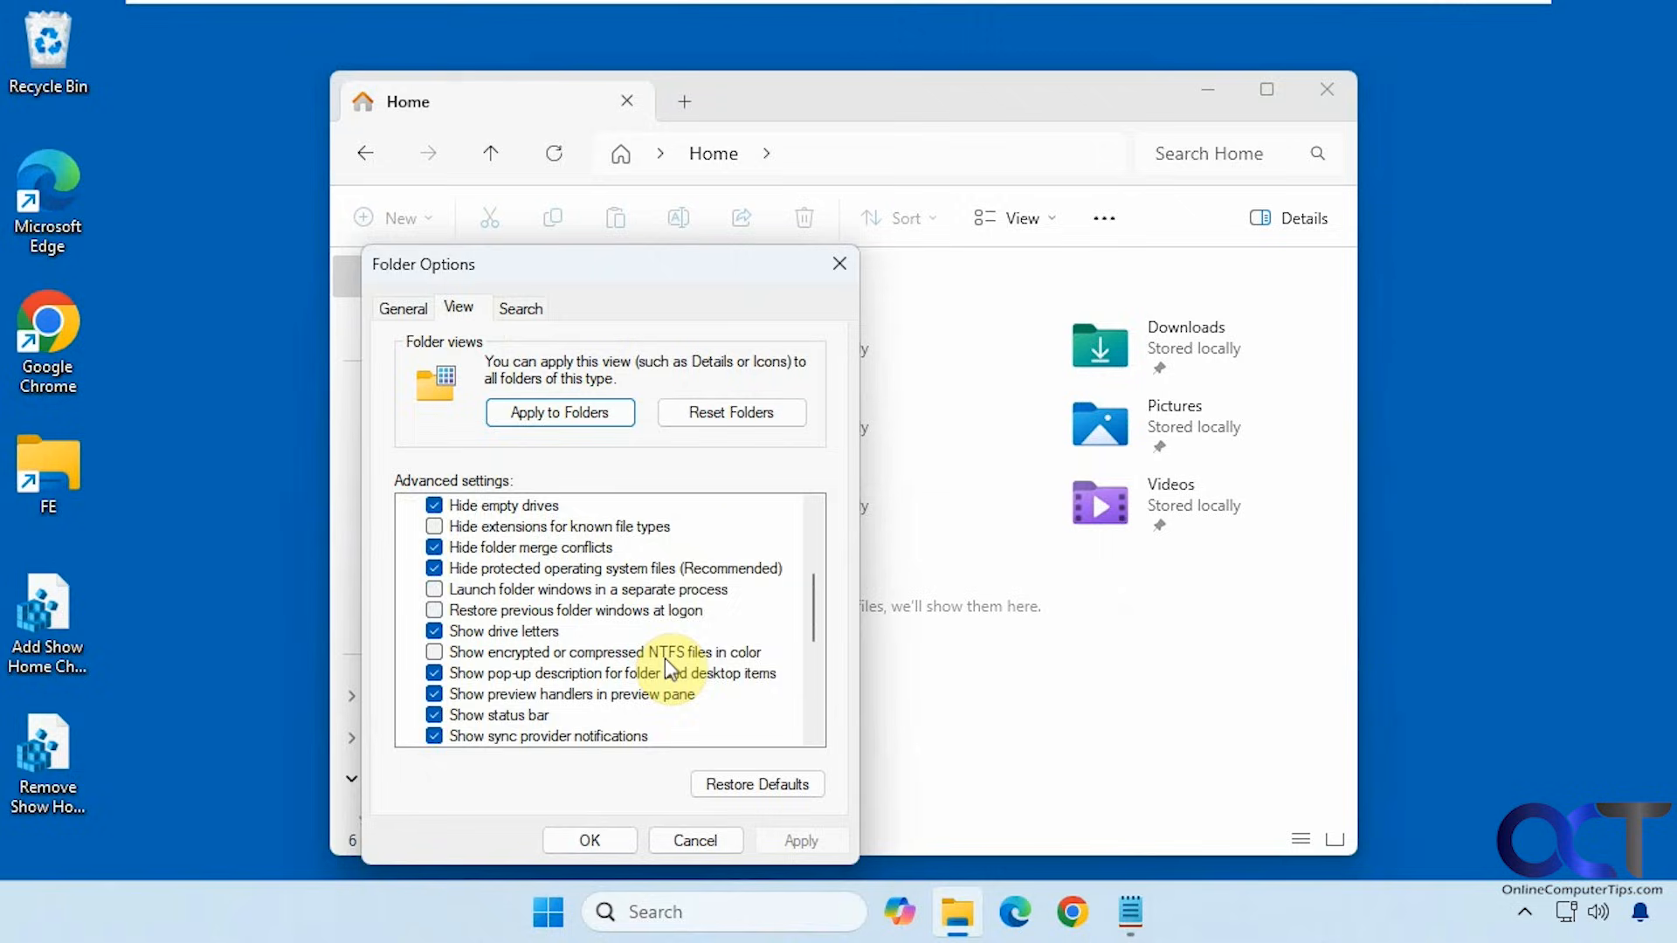
scroll("down", 3)
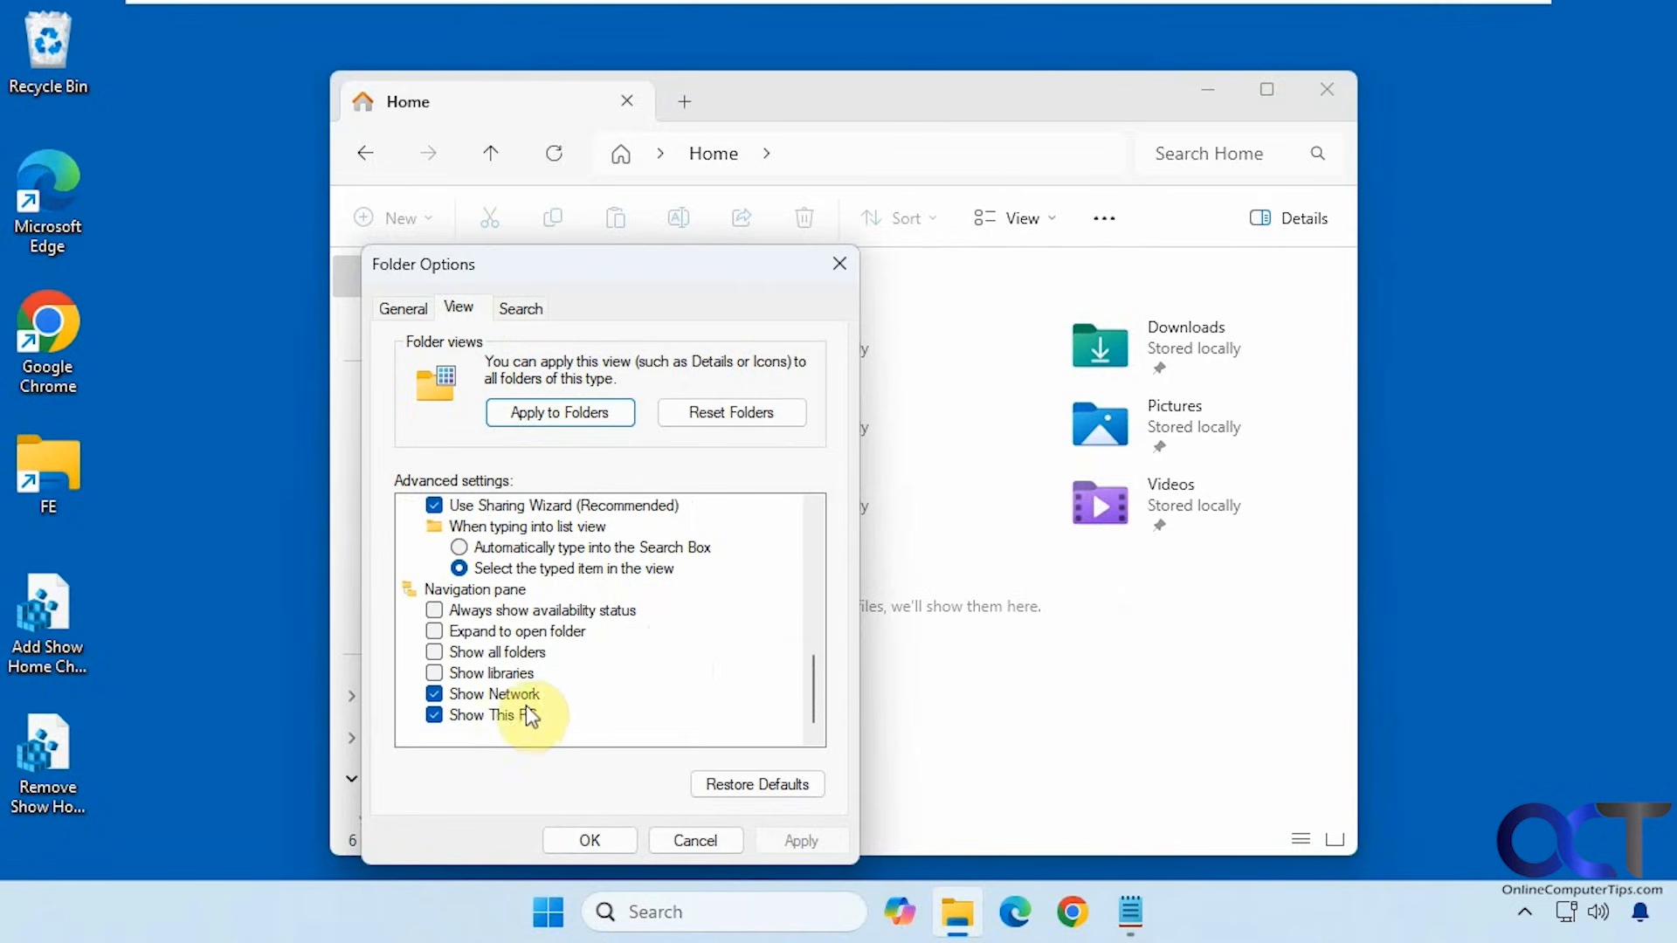
mouse_move(516, 686)
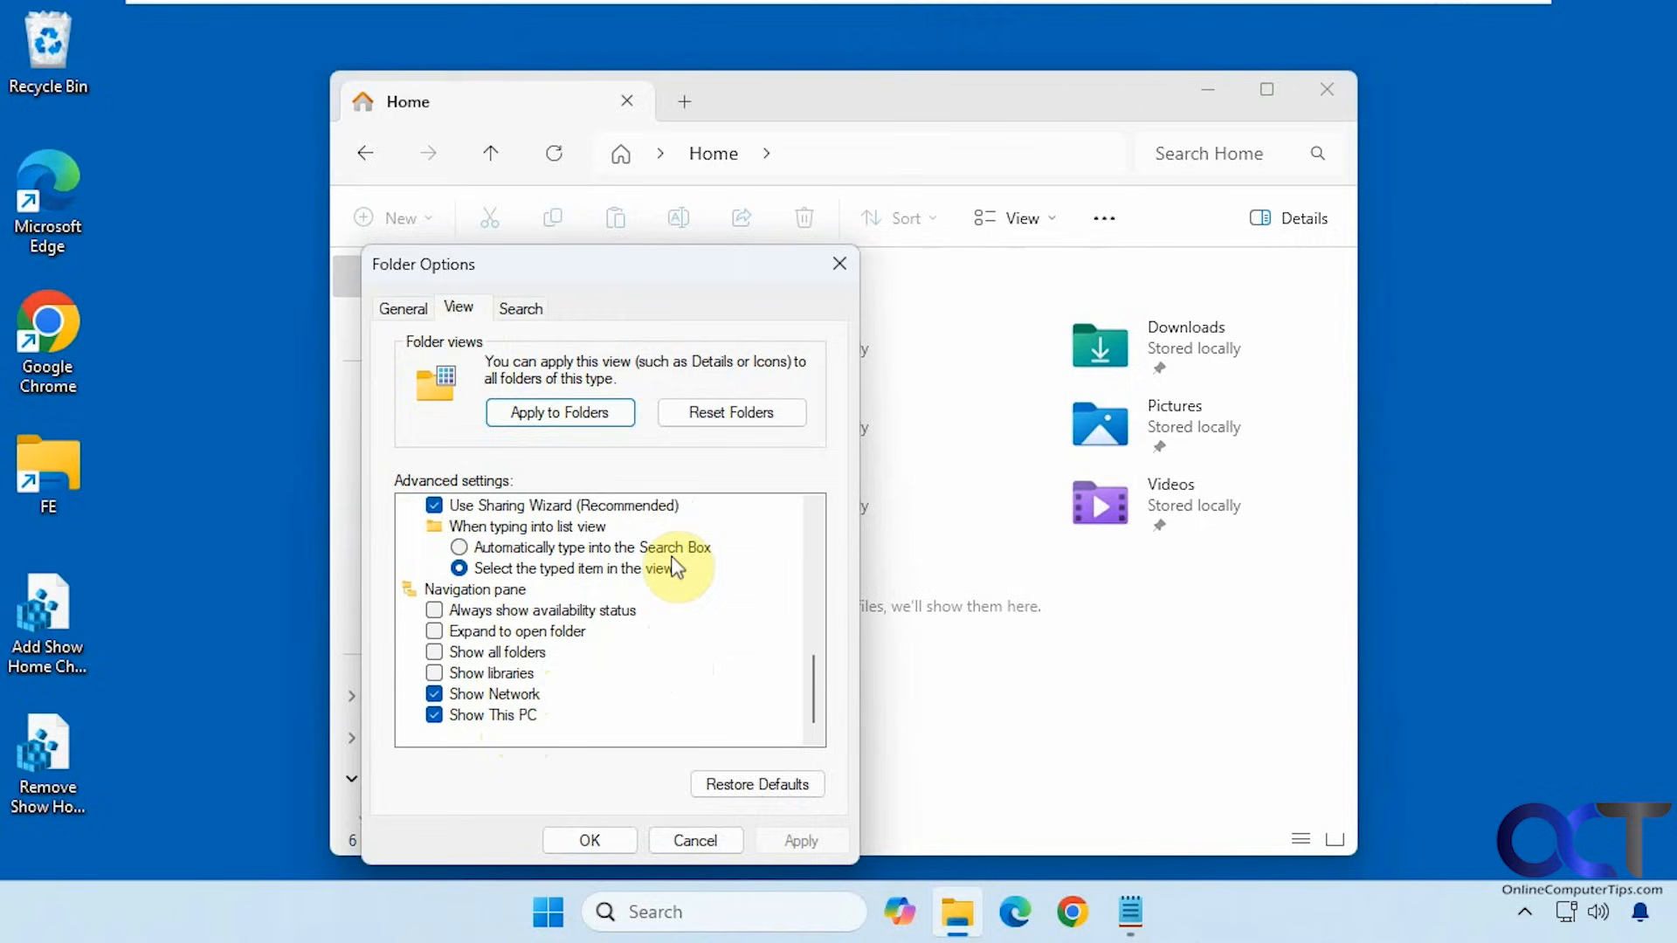
left_click(588, 839)
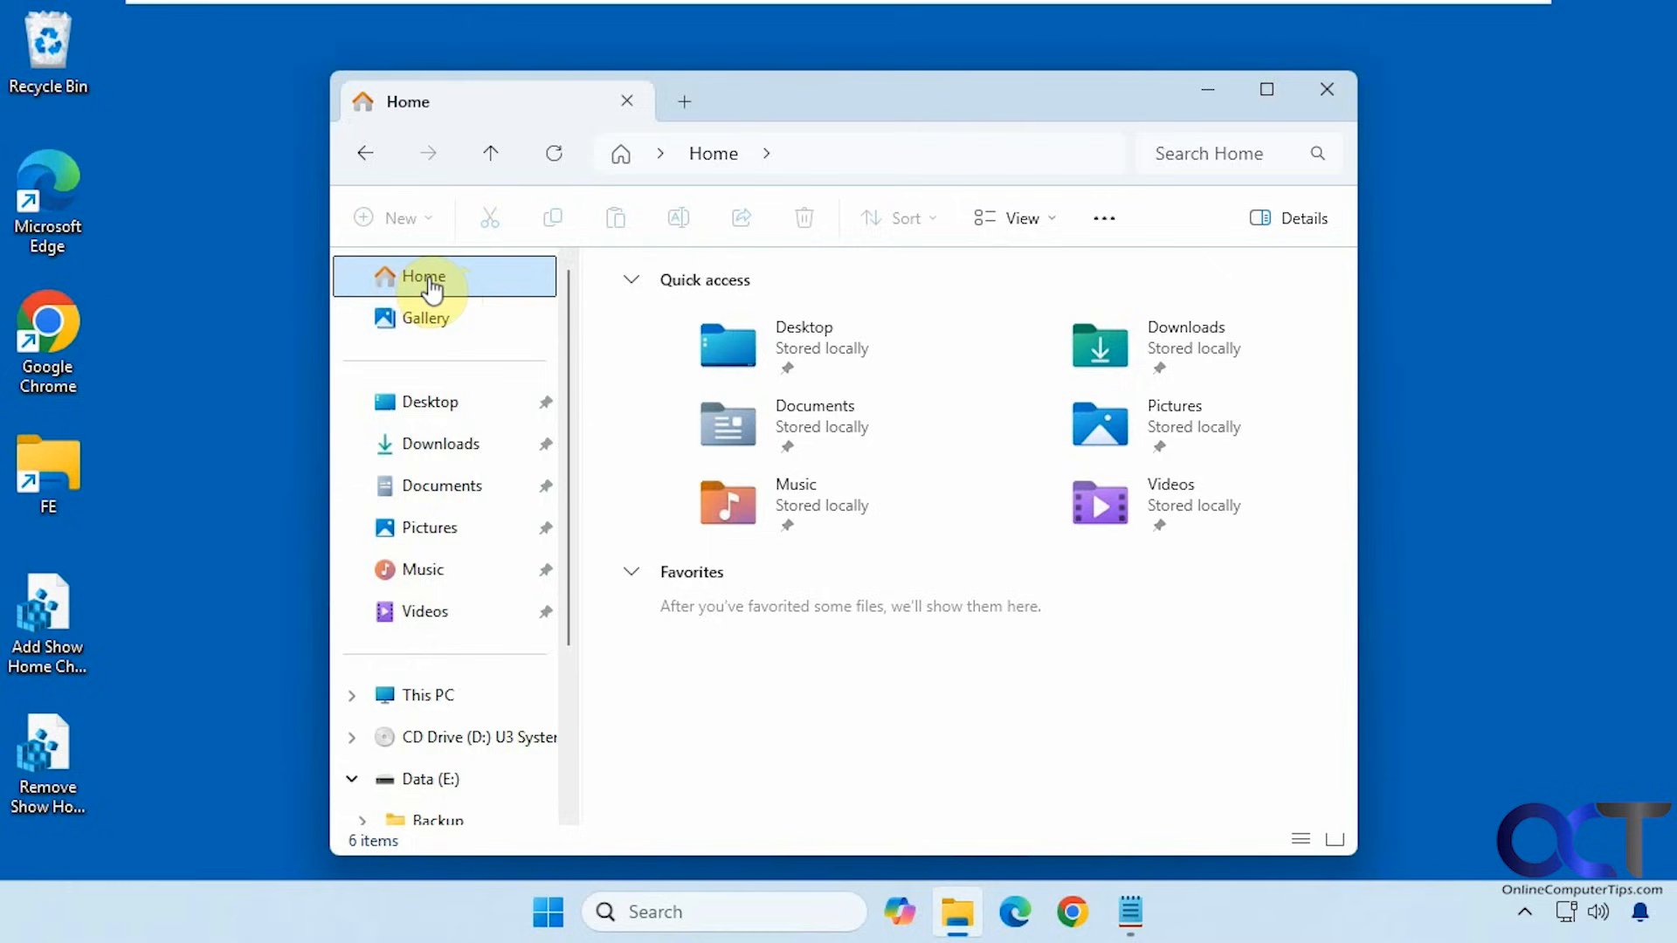
mouse_move(447, 286)
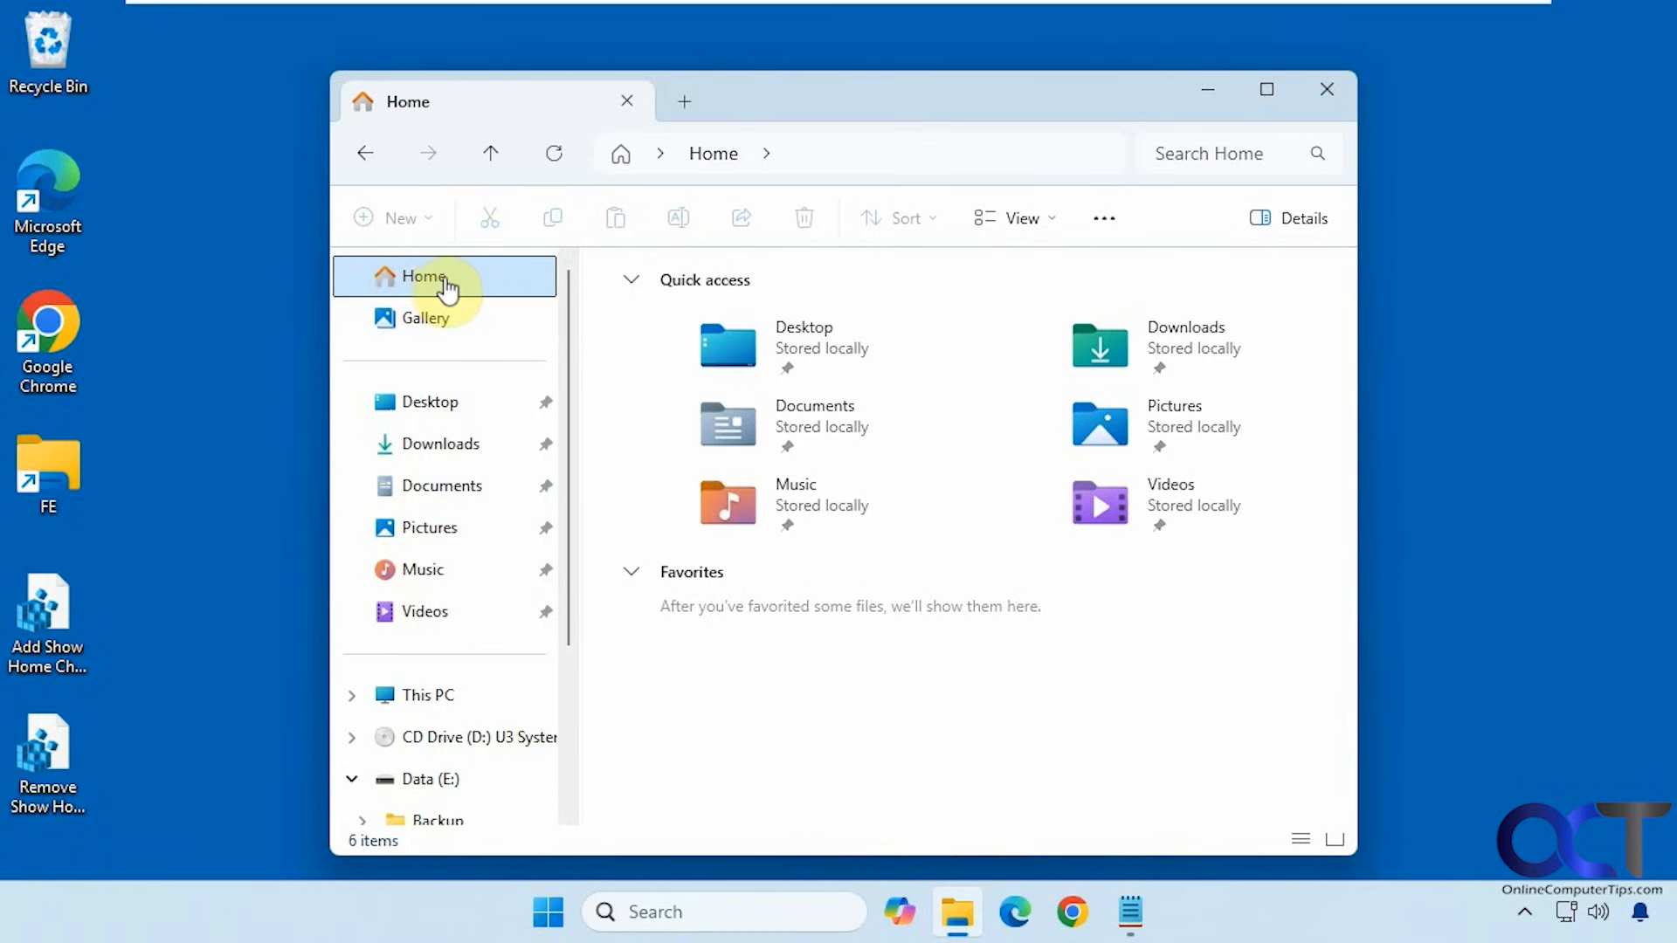
mouse_move(494, 286)
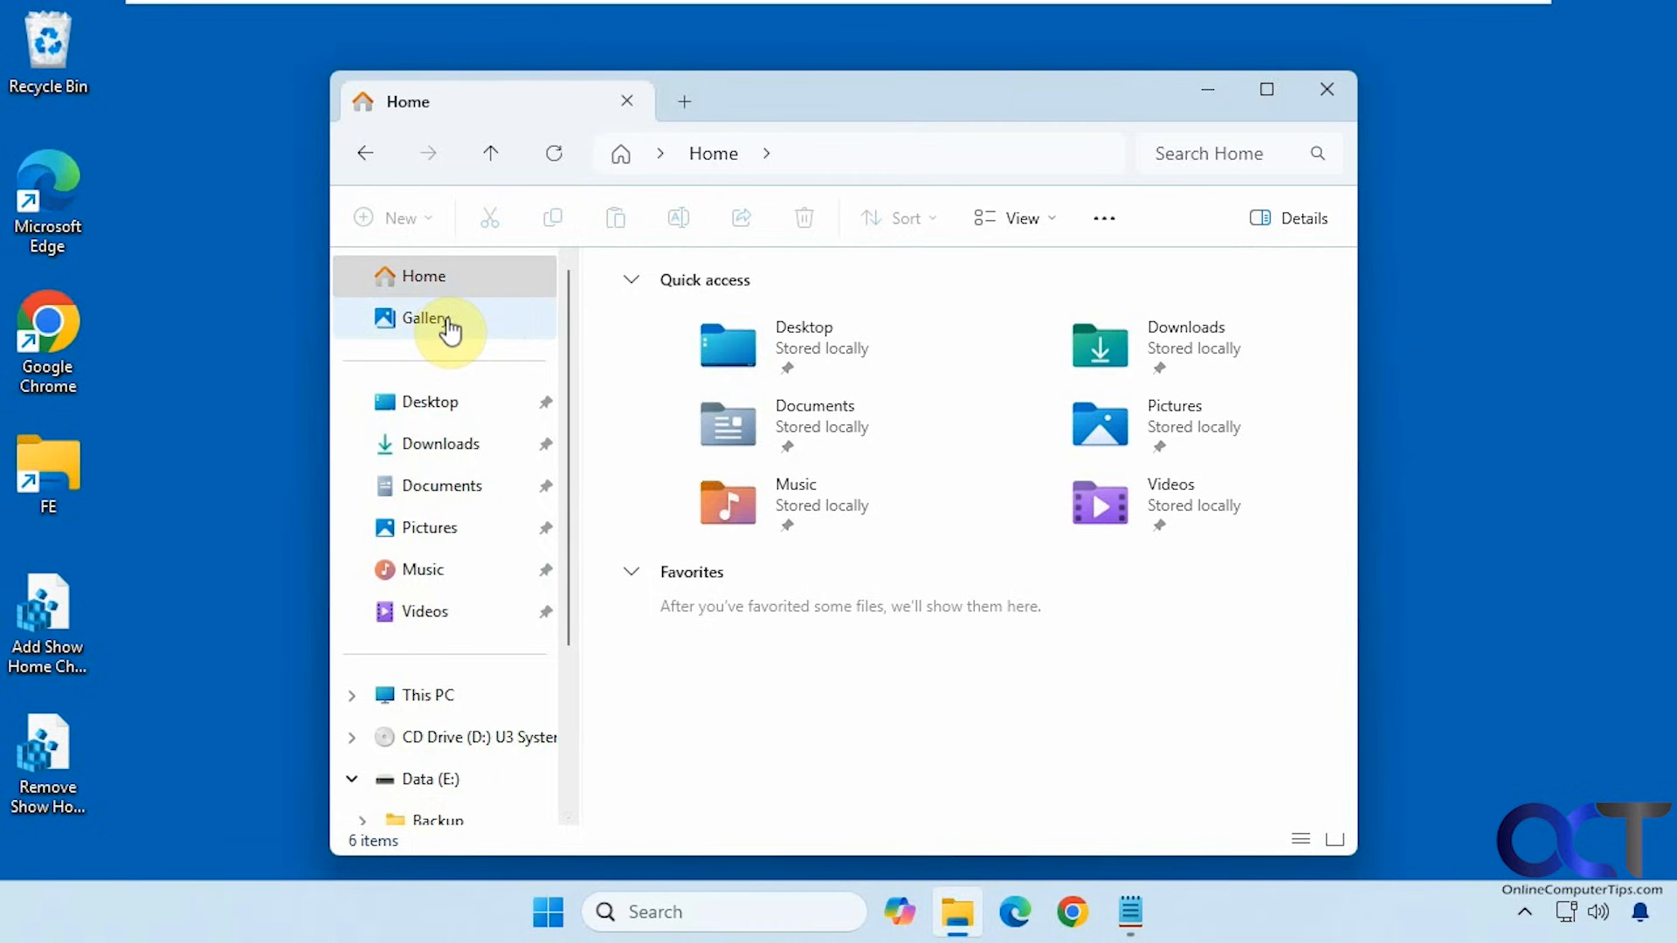
mouse_move(465, 332)
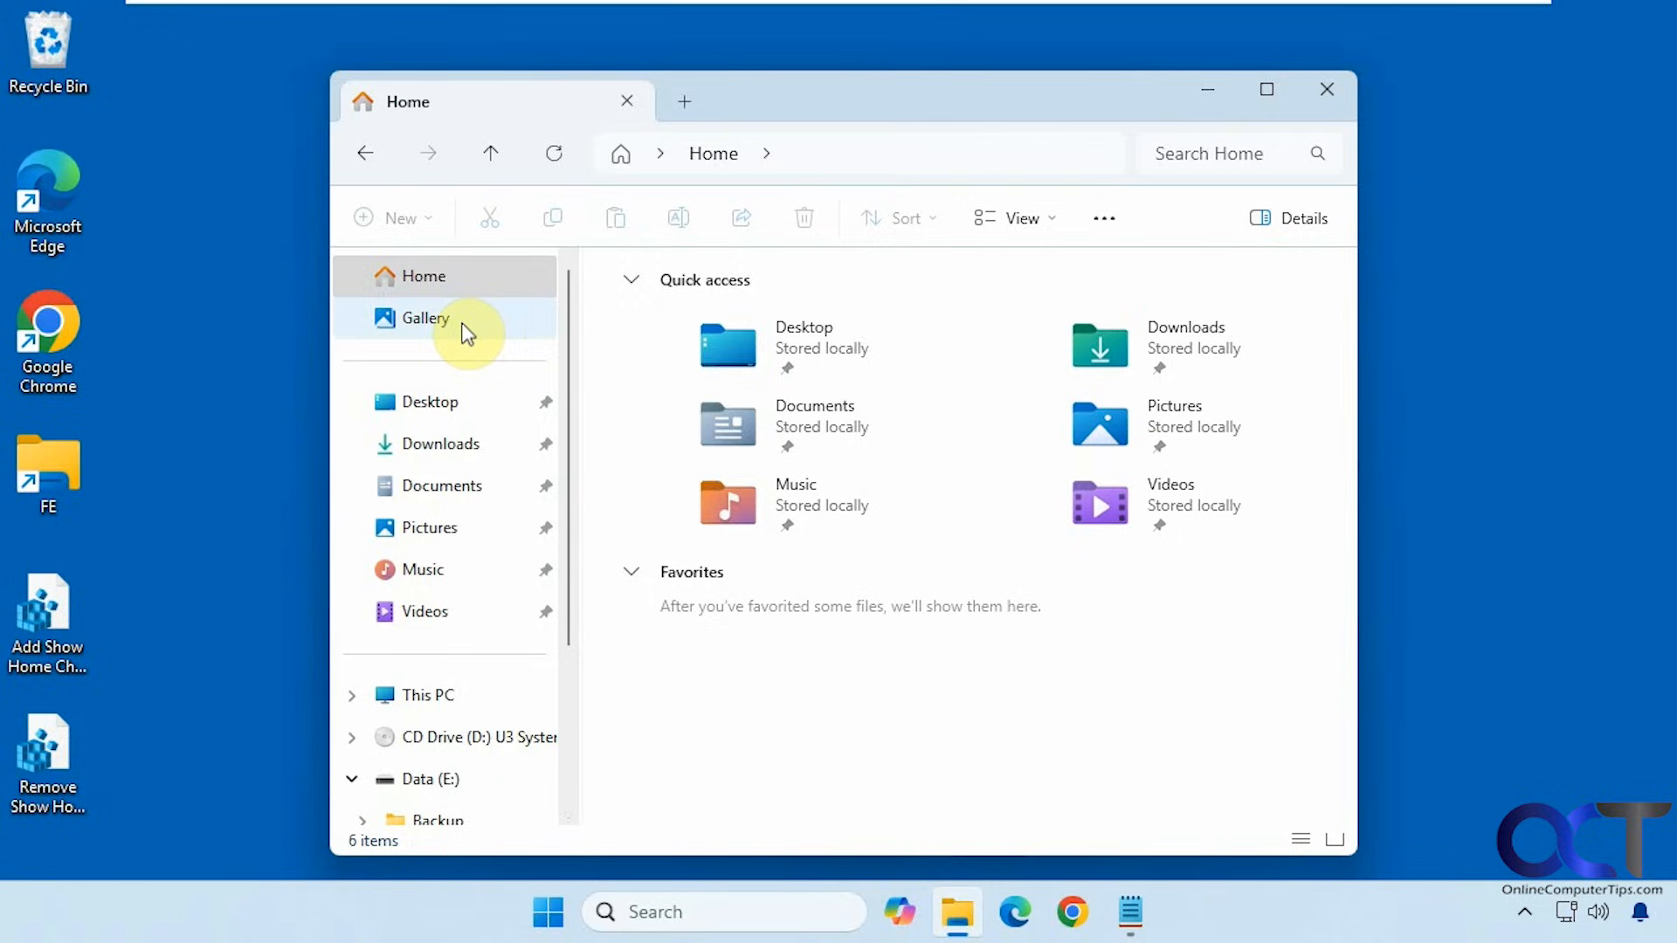
mouse_move(1206, 90)
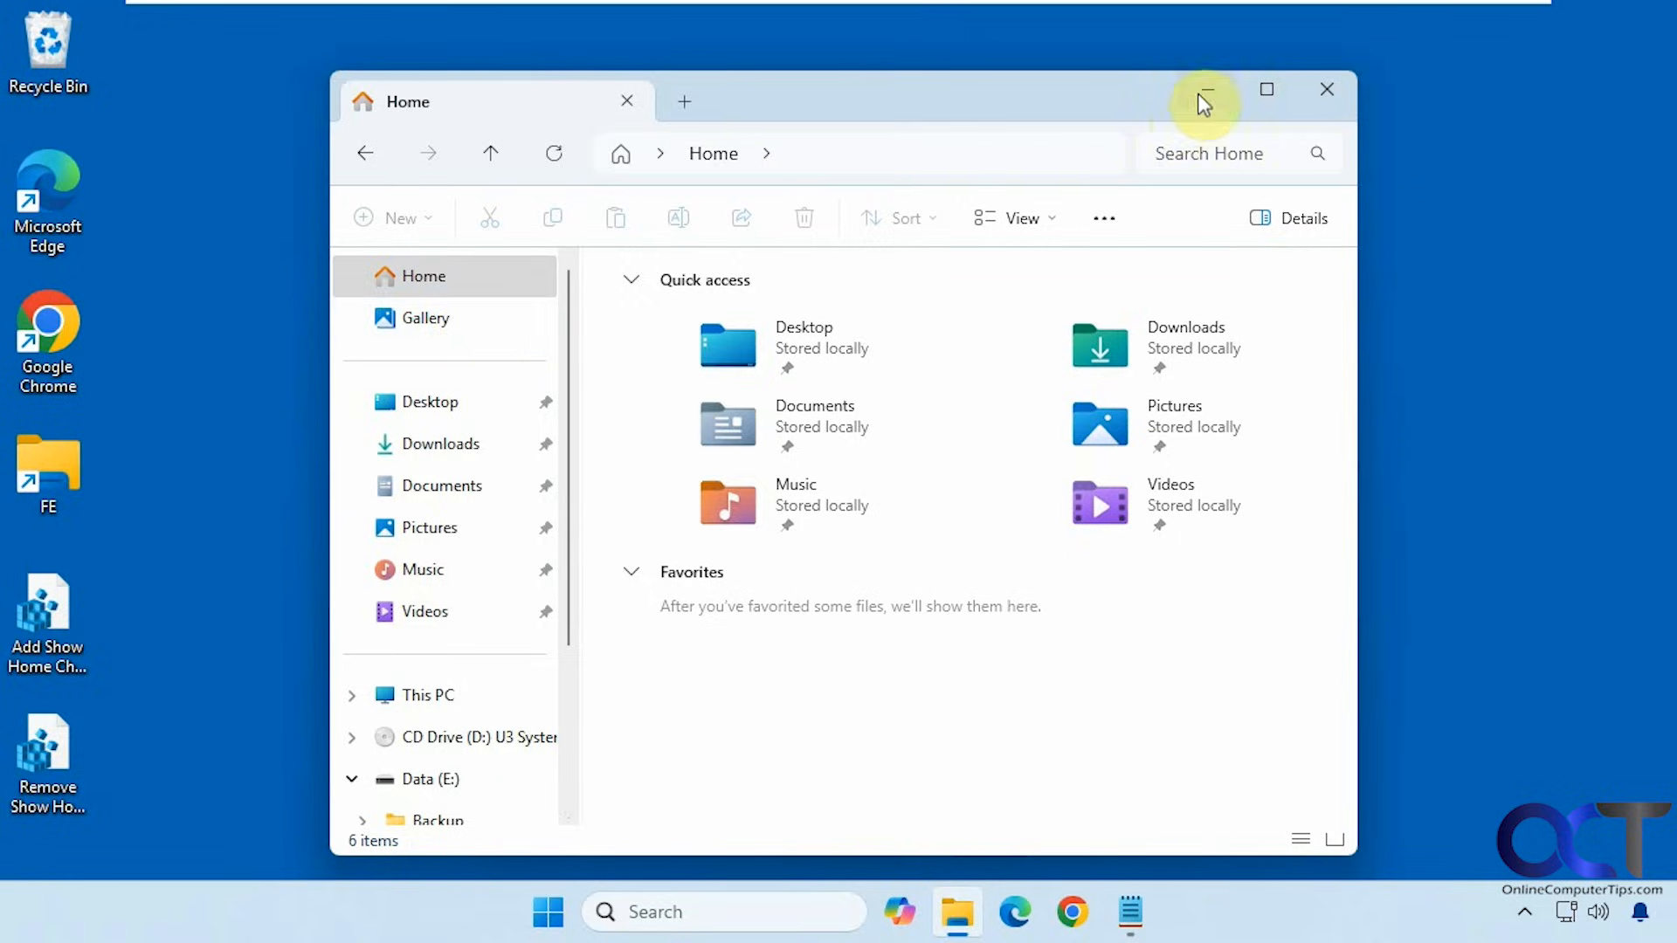
Step: Minimize File Explorer to reveal the desktop and its two .reg files
left_click(1206, 89)
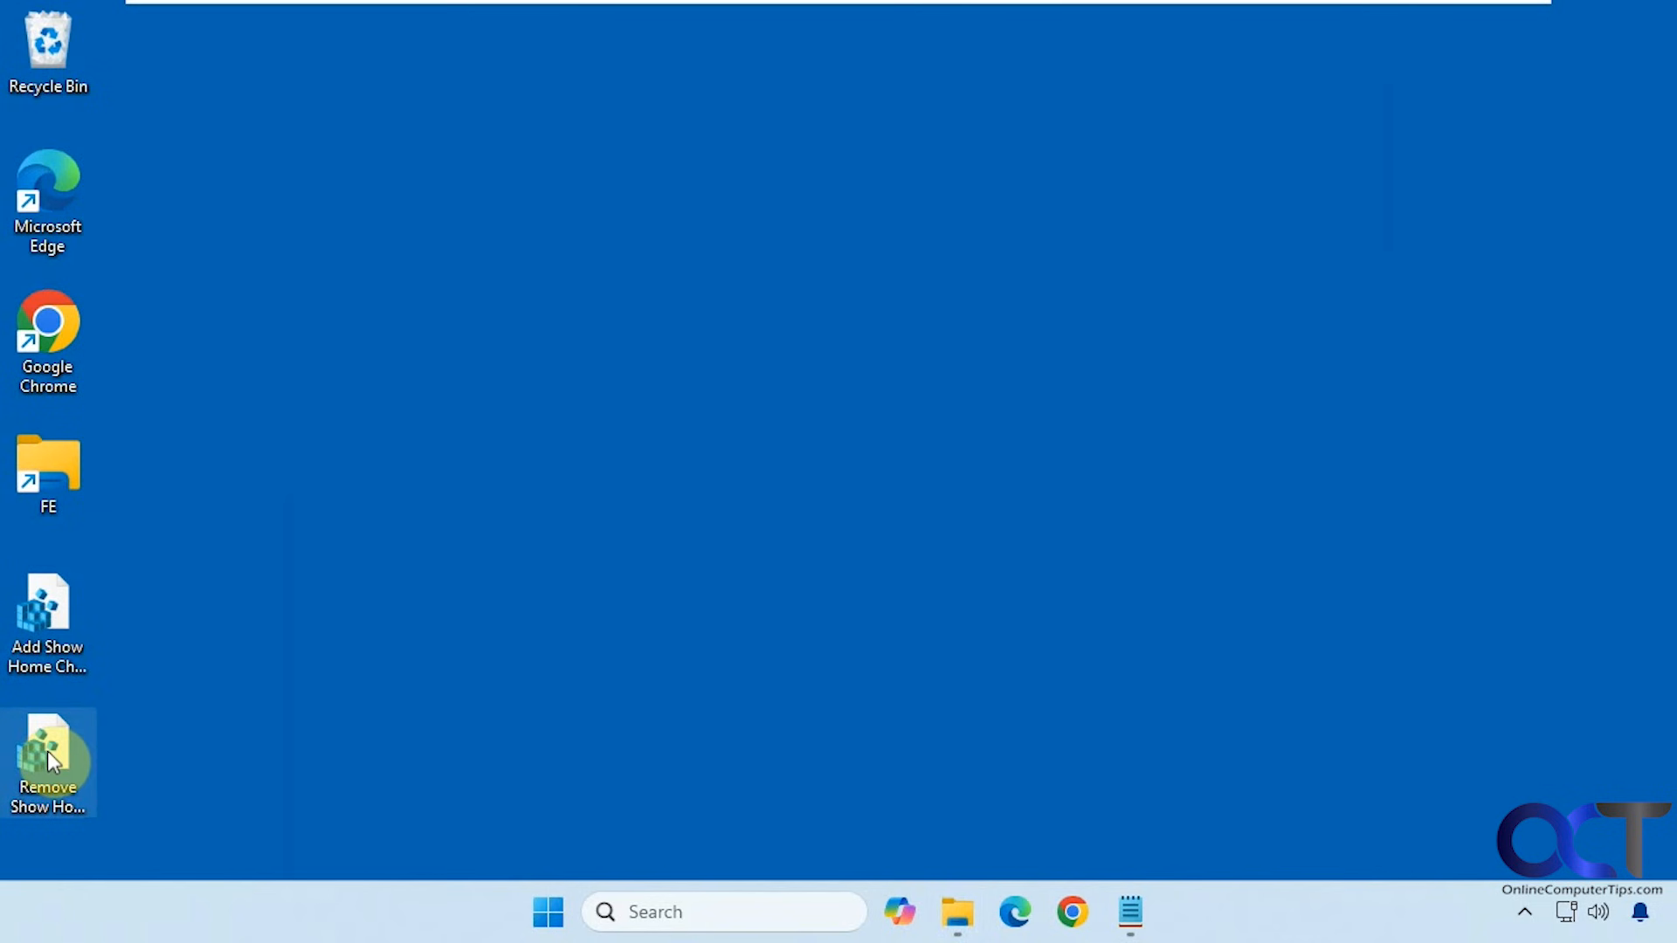
Step: Read the Add and Remove Show Home Checkbox .reg scripts in Notepad, then minimize it
left_click(1130, 911)
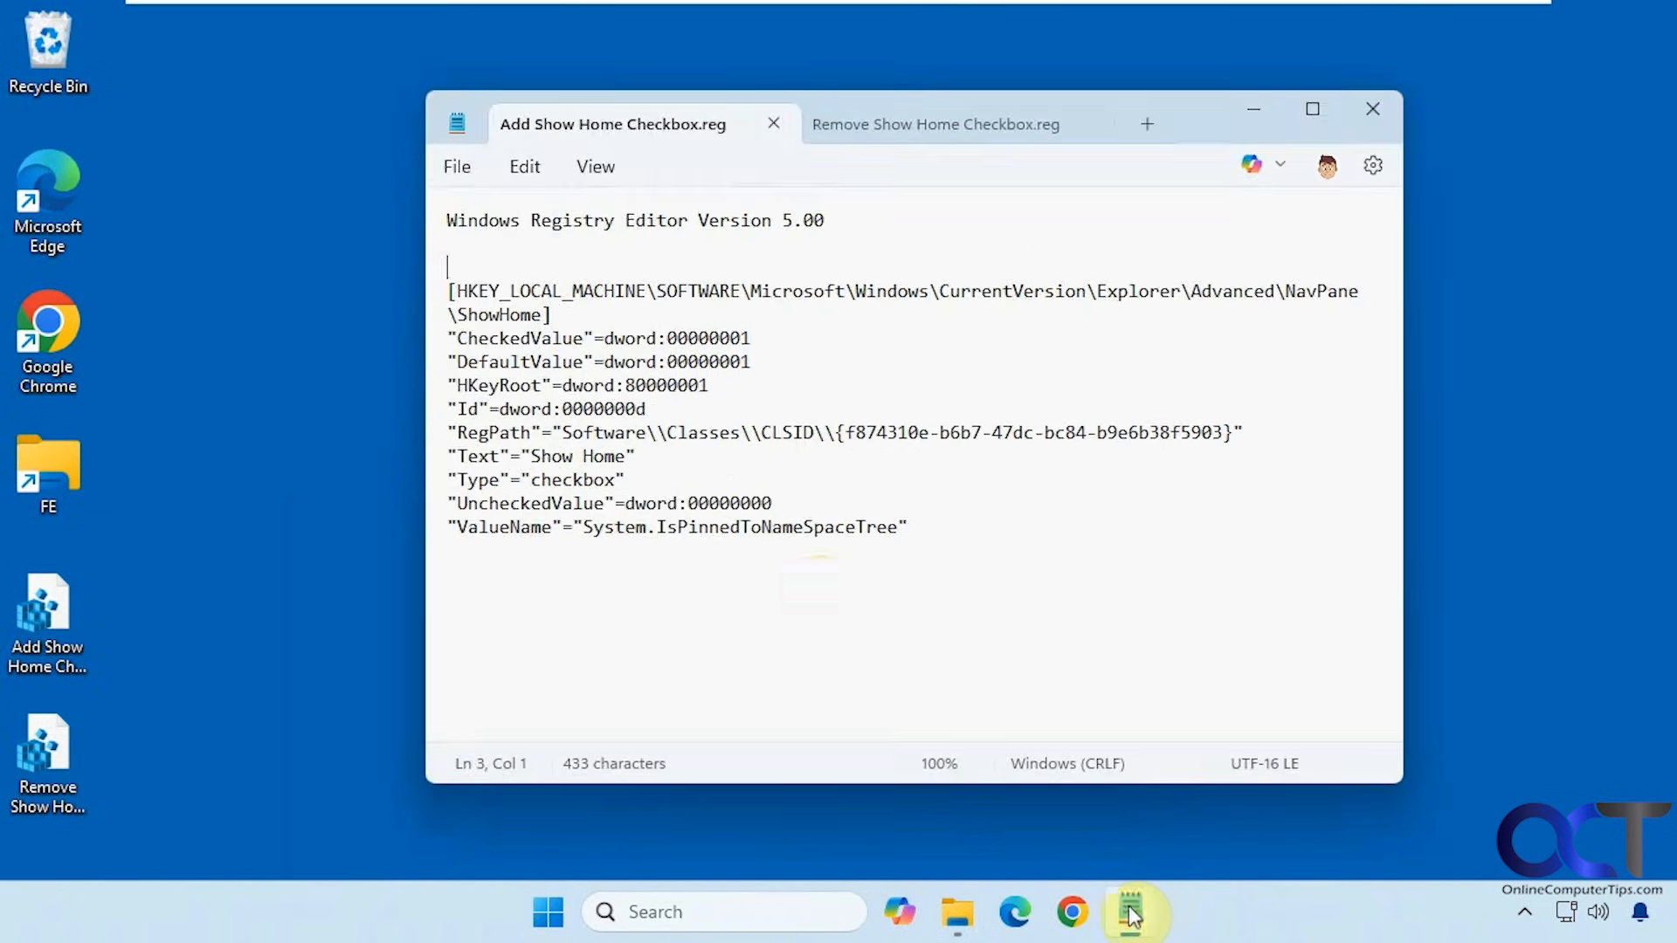
mouse_move(657, 369)
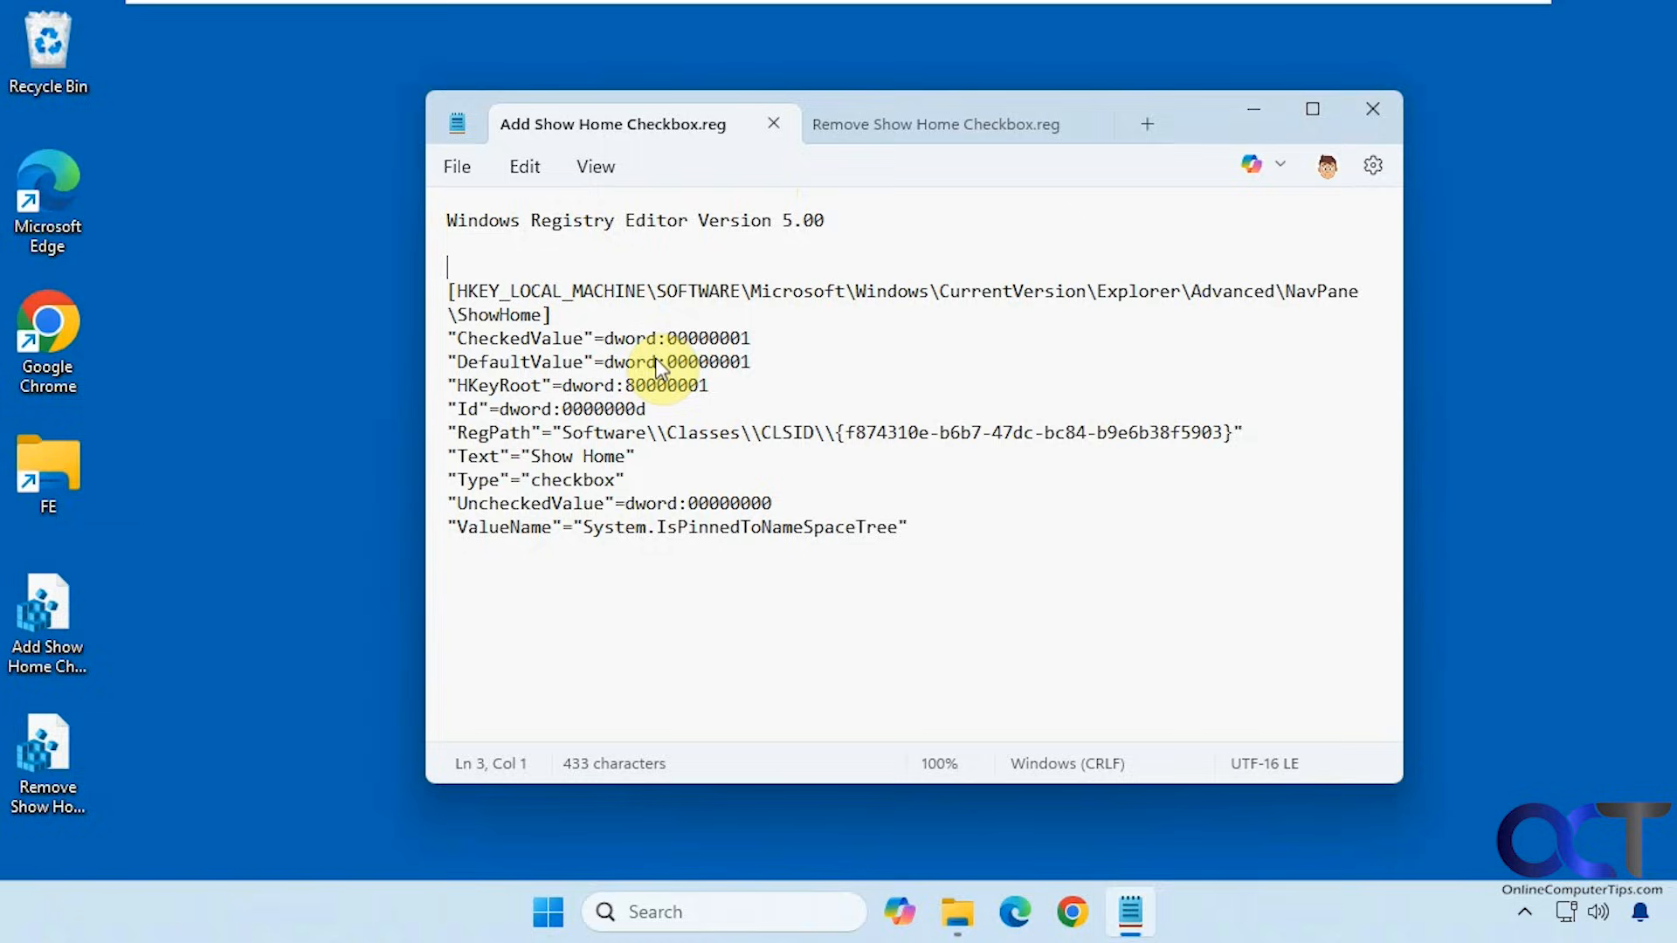
mouse_move(918, 194)
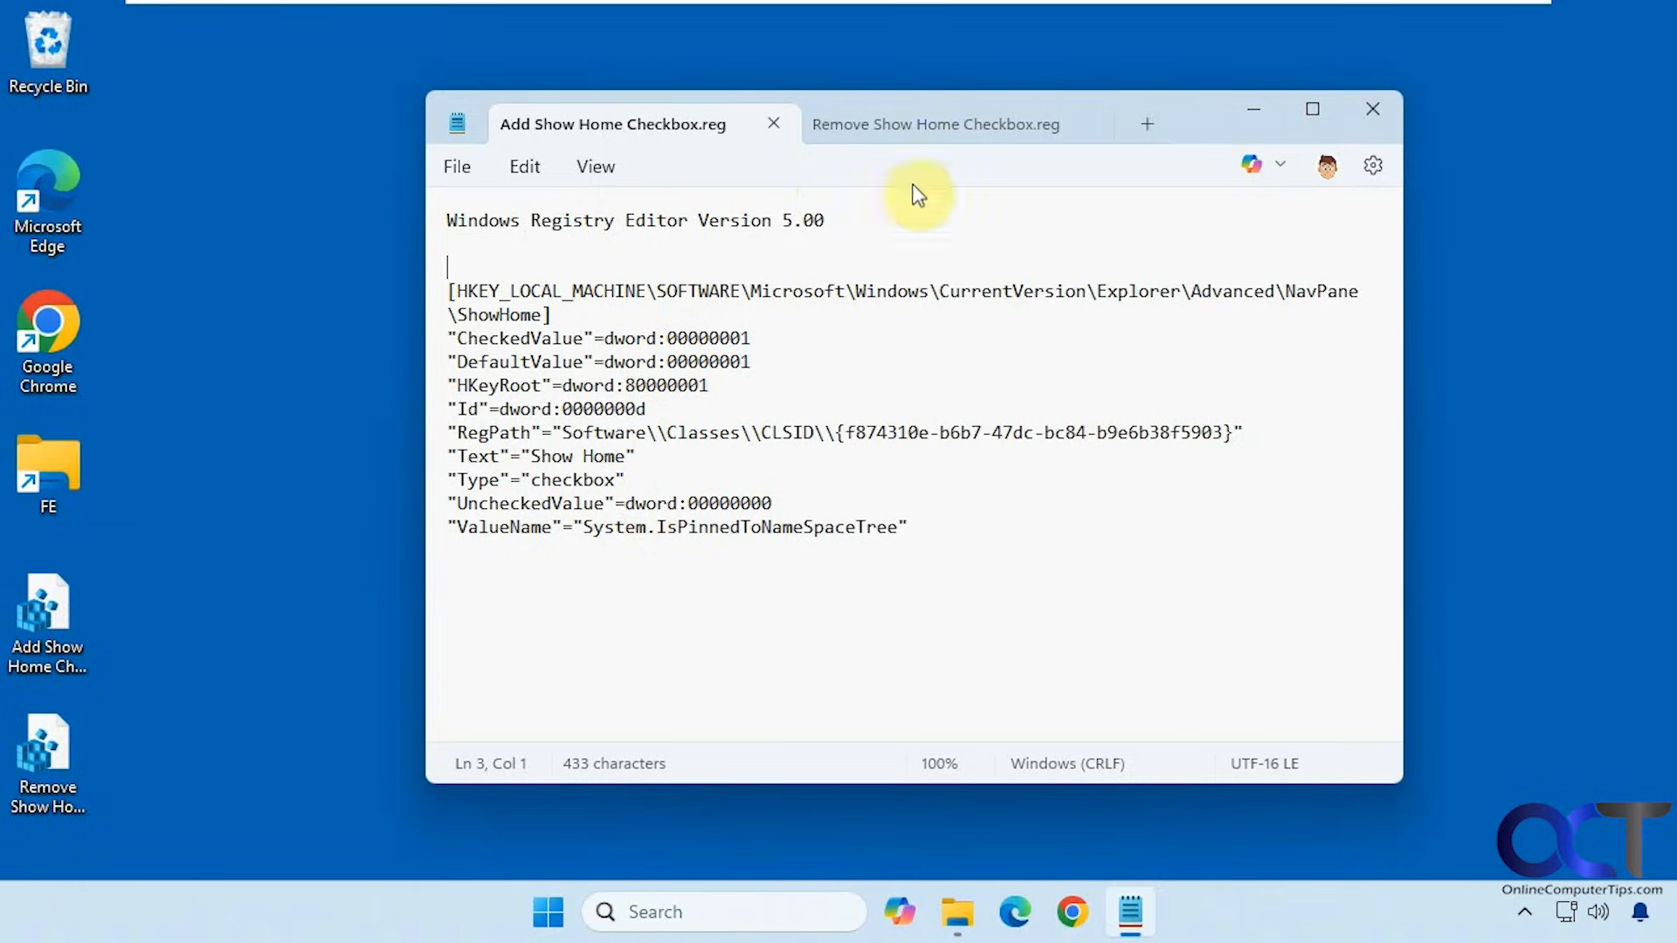
left_click(933, 124)
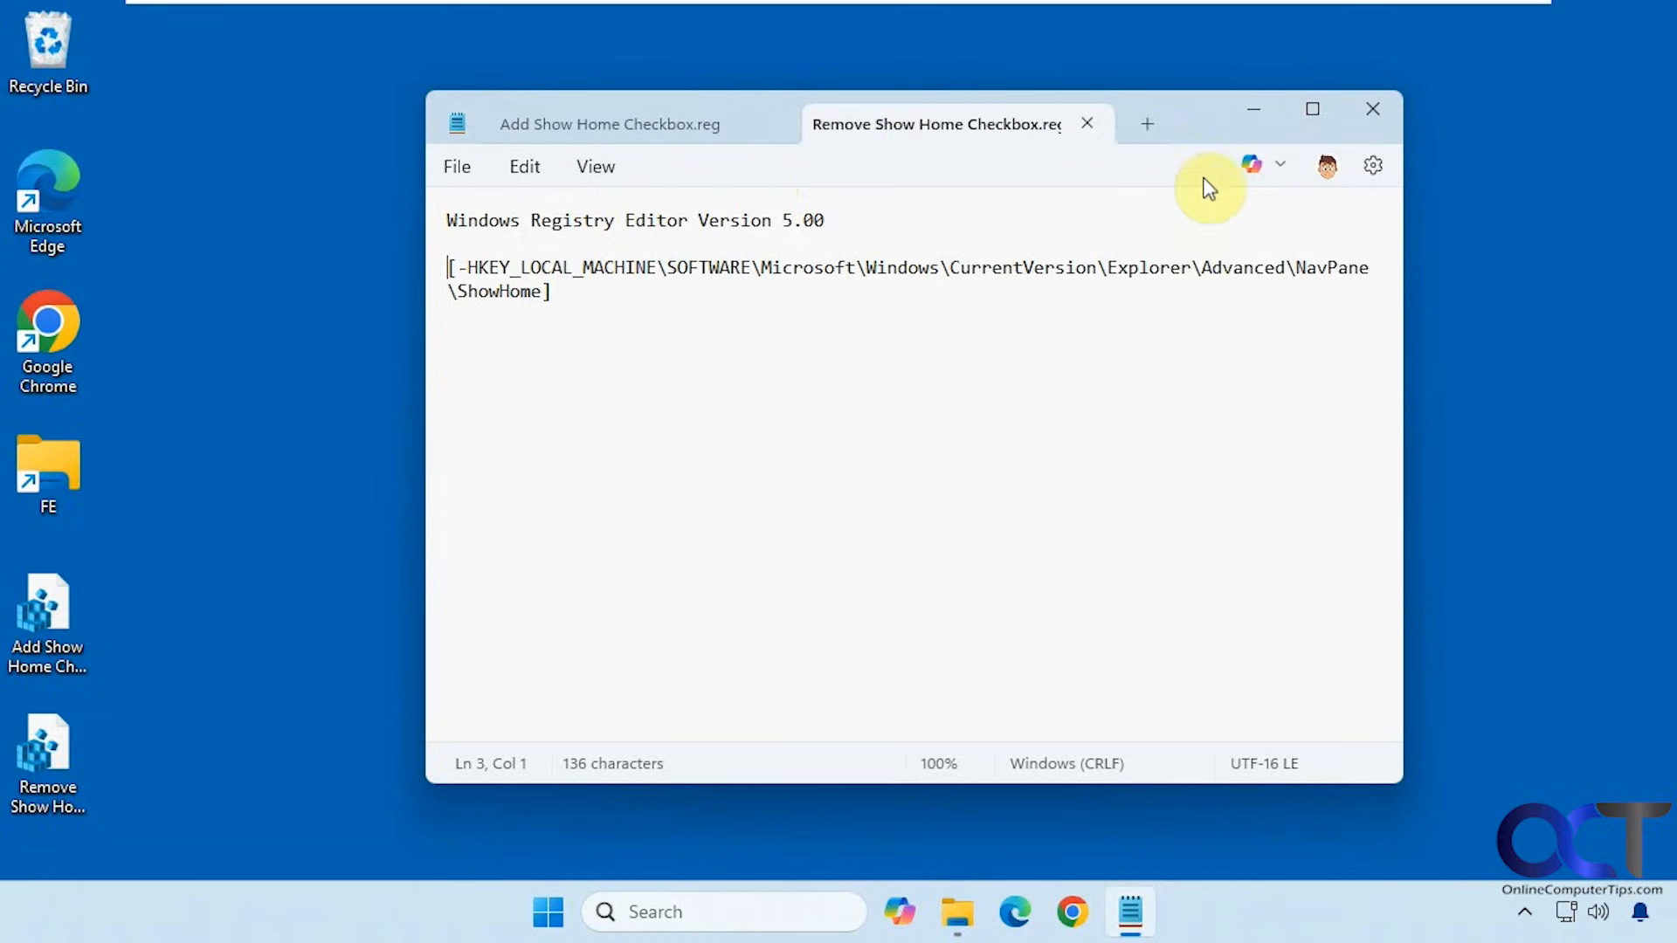
left_click(1372, 109)
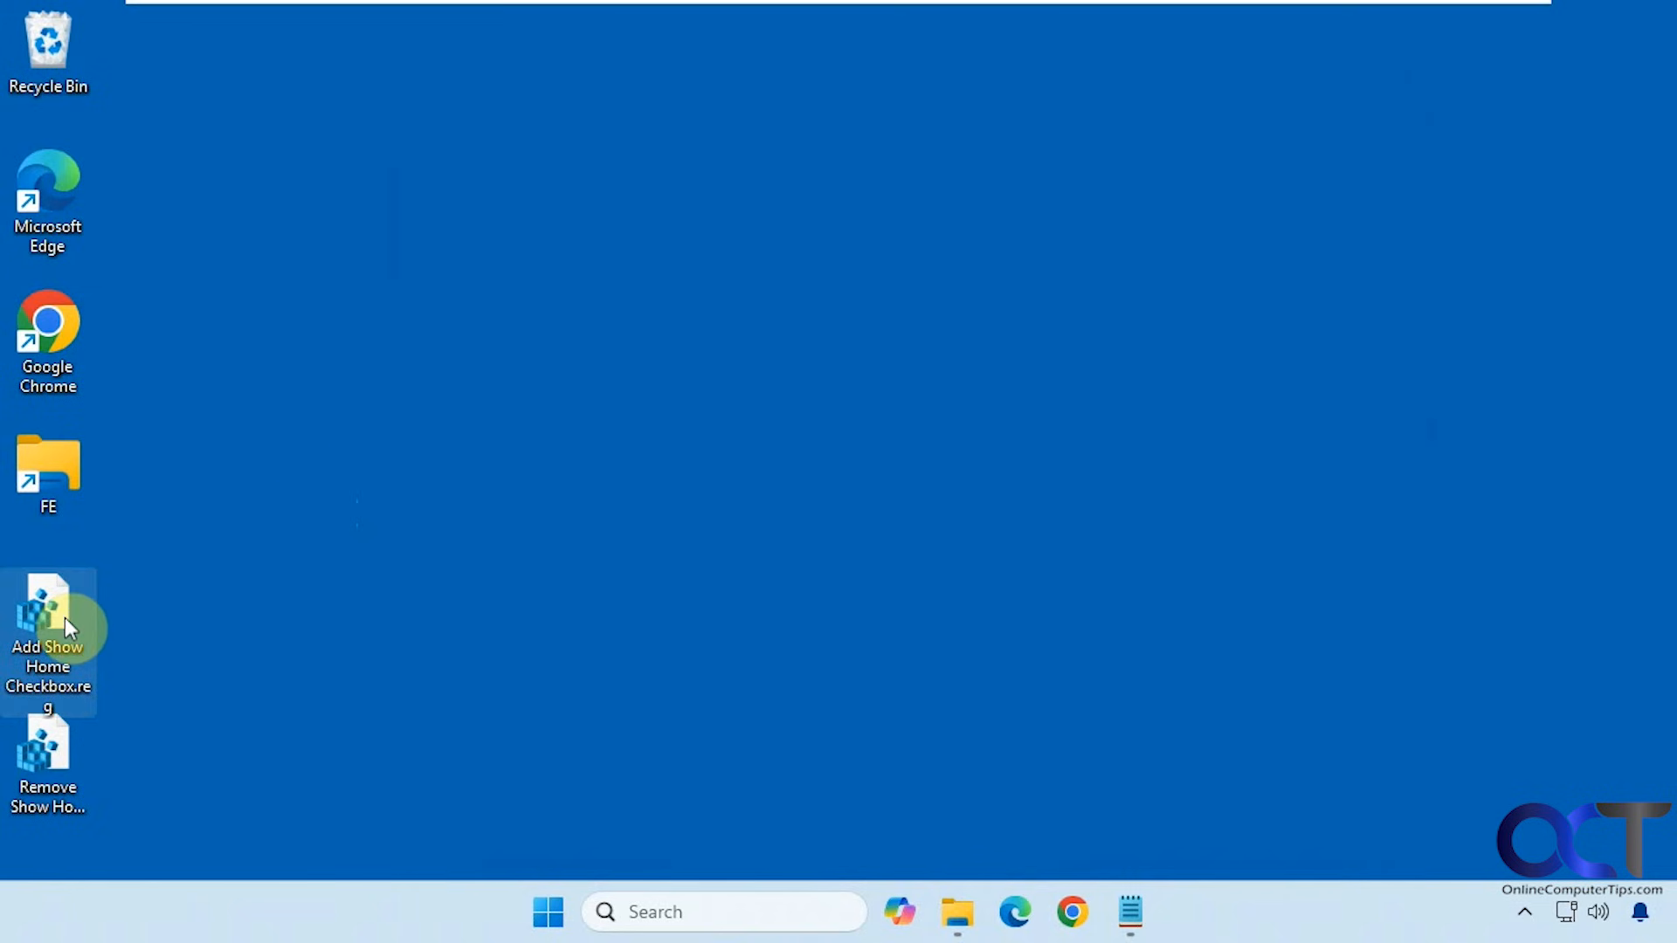
Step: Run Add Show Home Checkbox.reg, approving the security, UAC and merge prompts, and close the success message
double_click(47, 610)
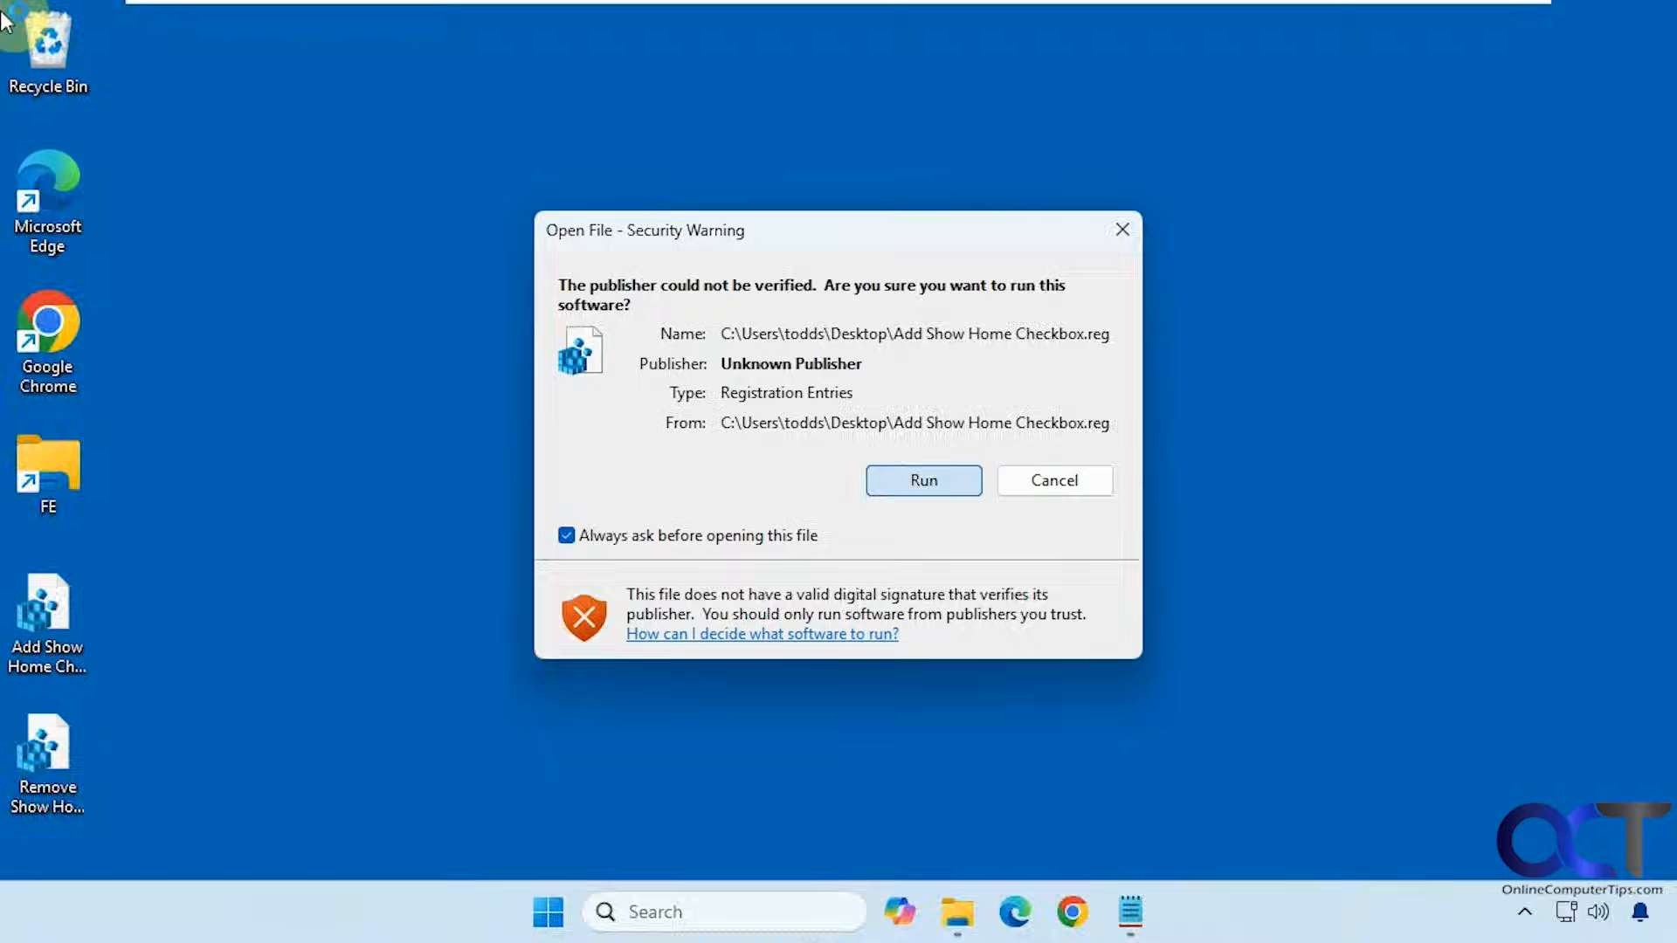
left_click(922, 480)
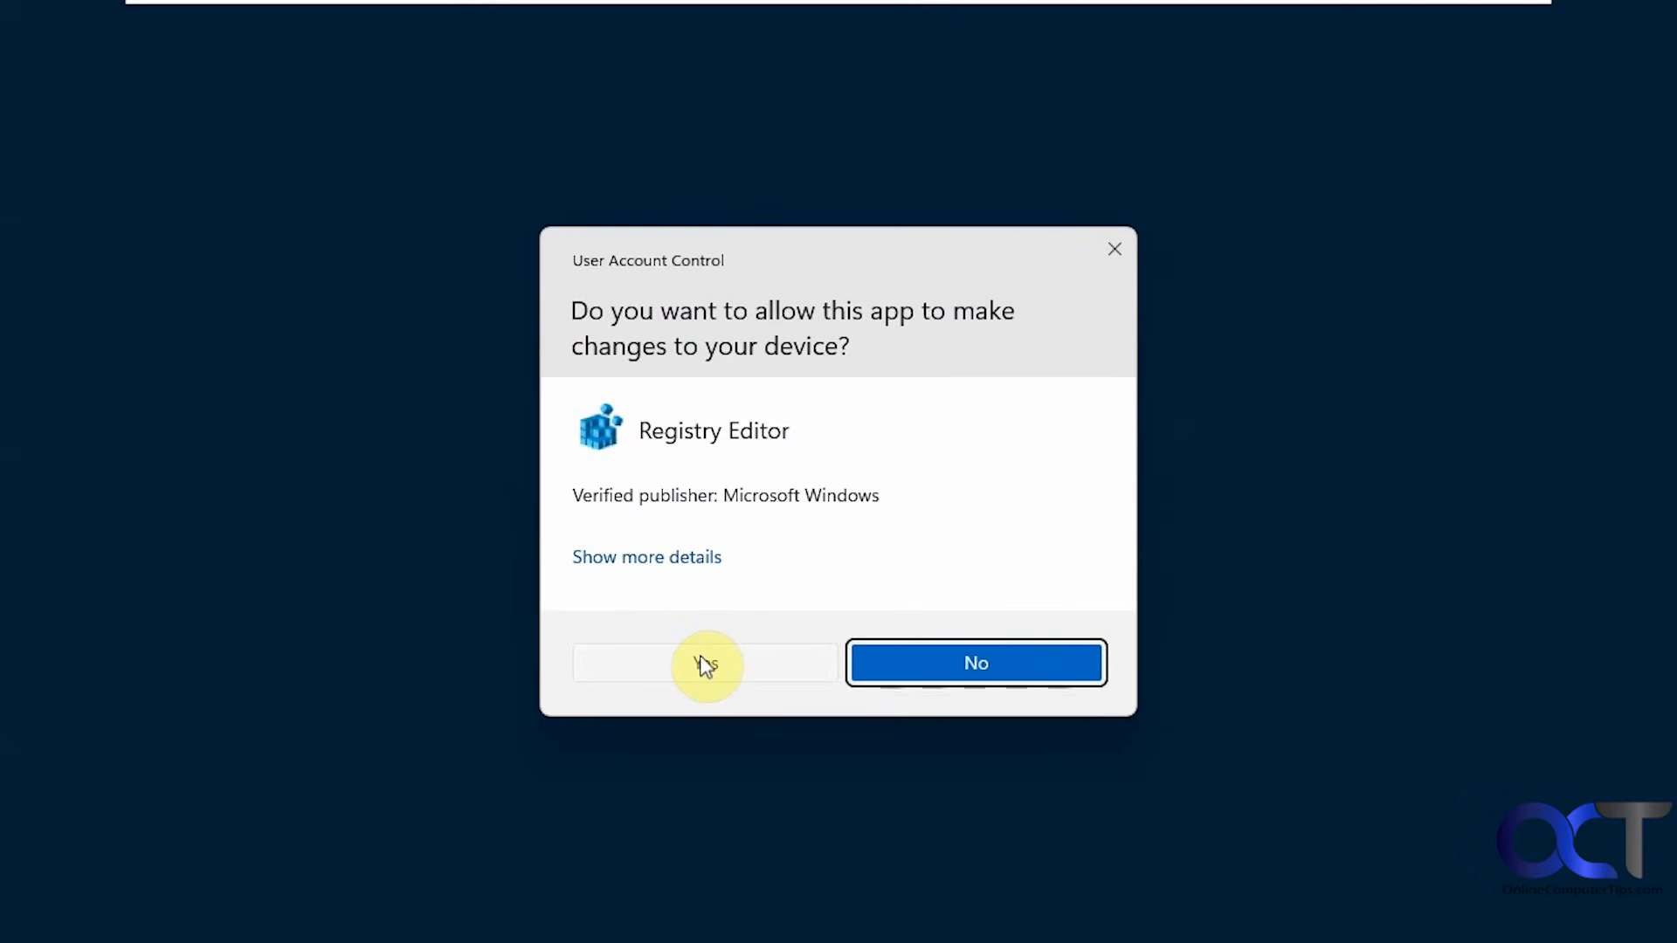
left_click(704, 662)
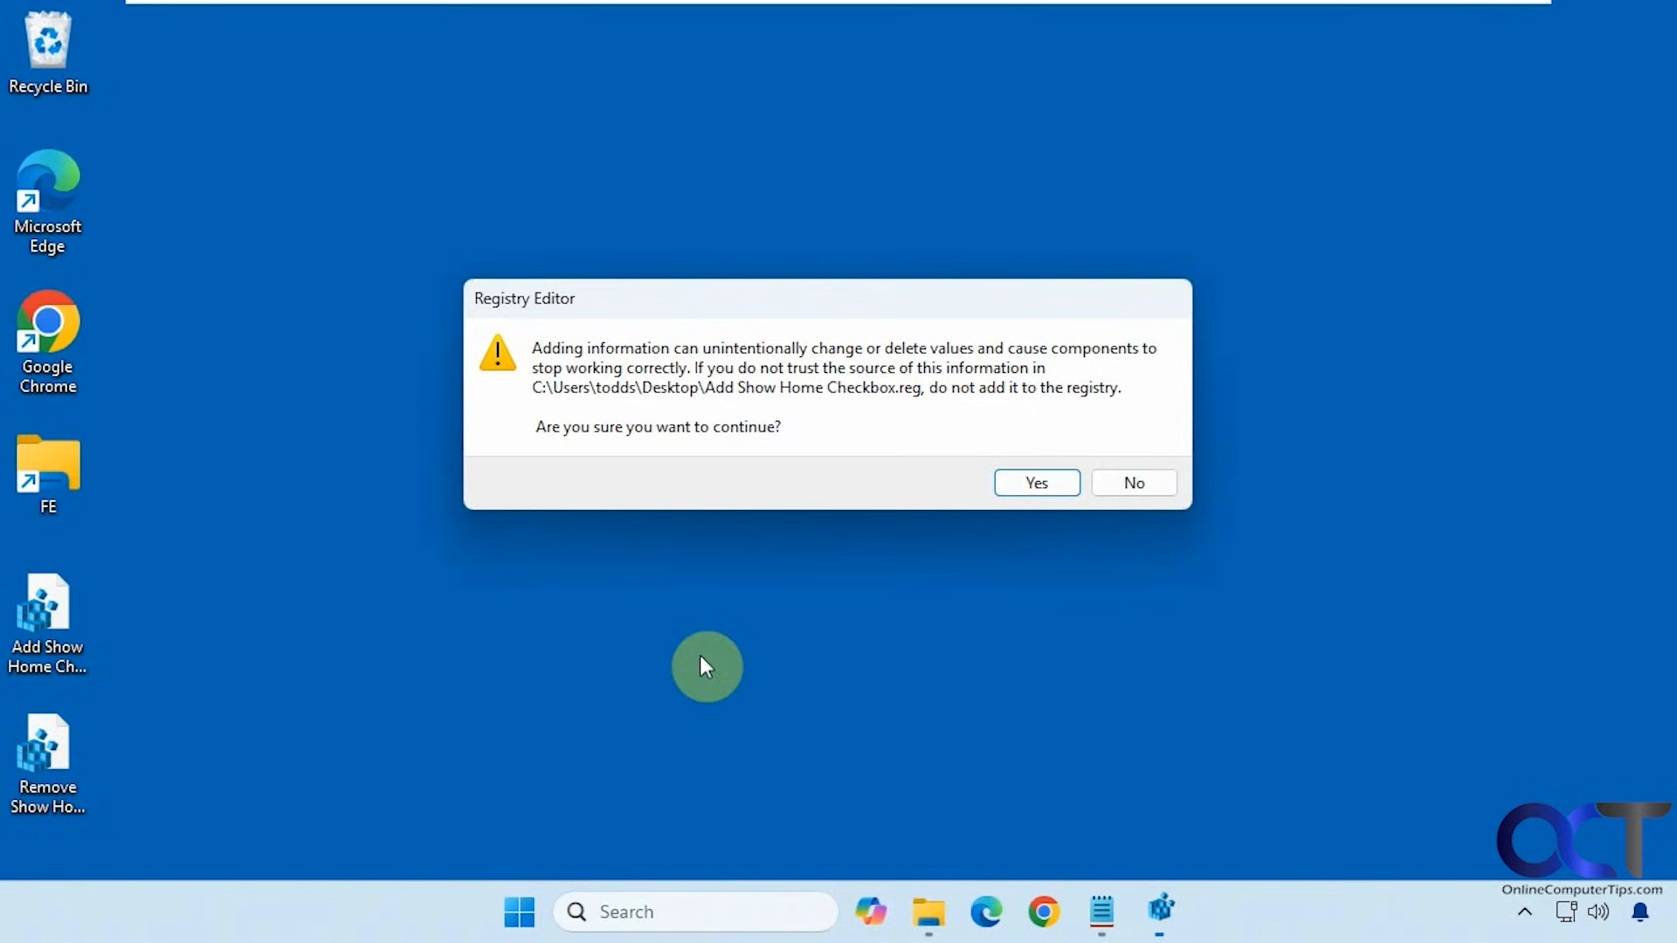
mouse_move(577, 403)
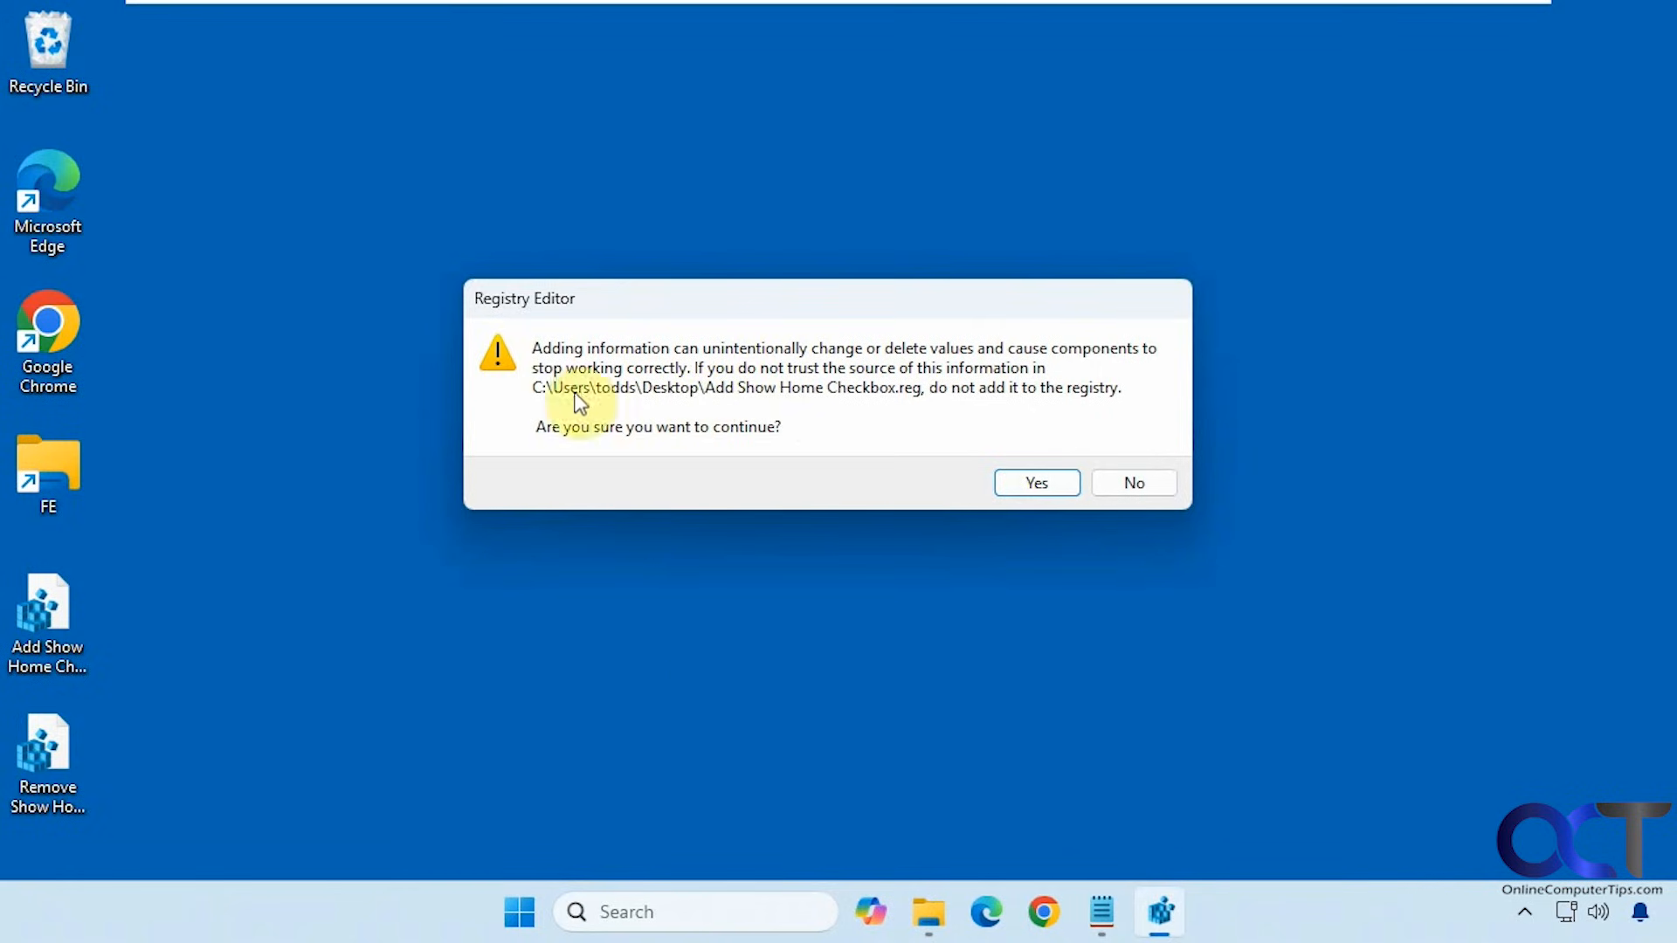
mouse_move(525, 446)
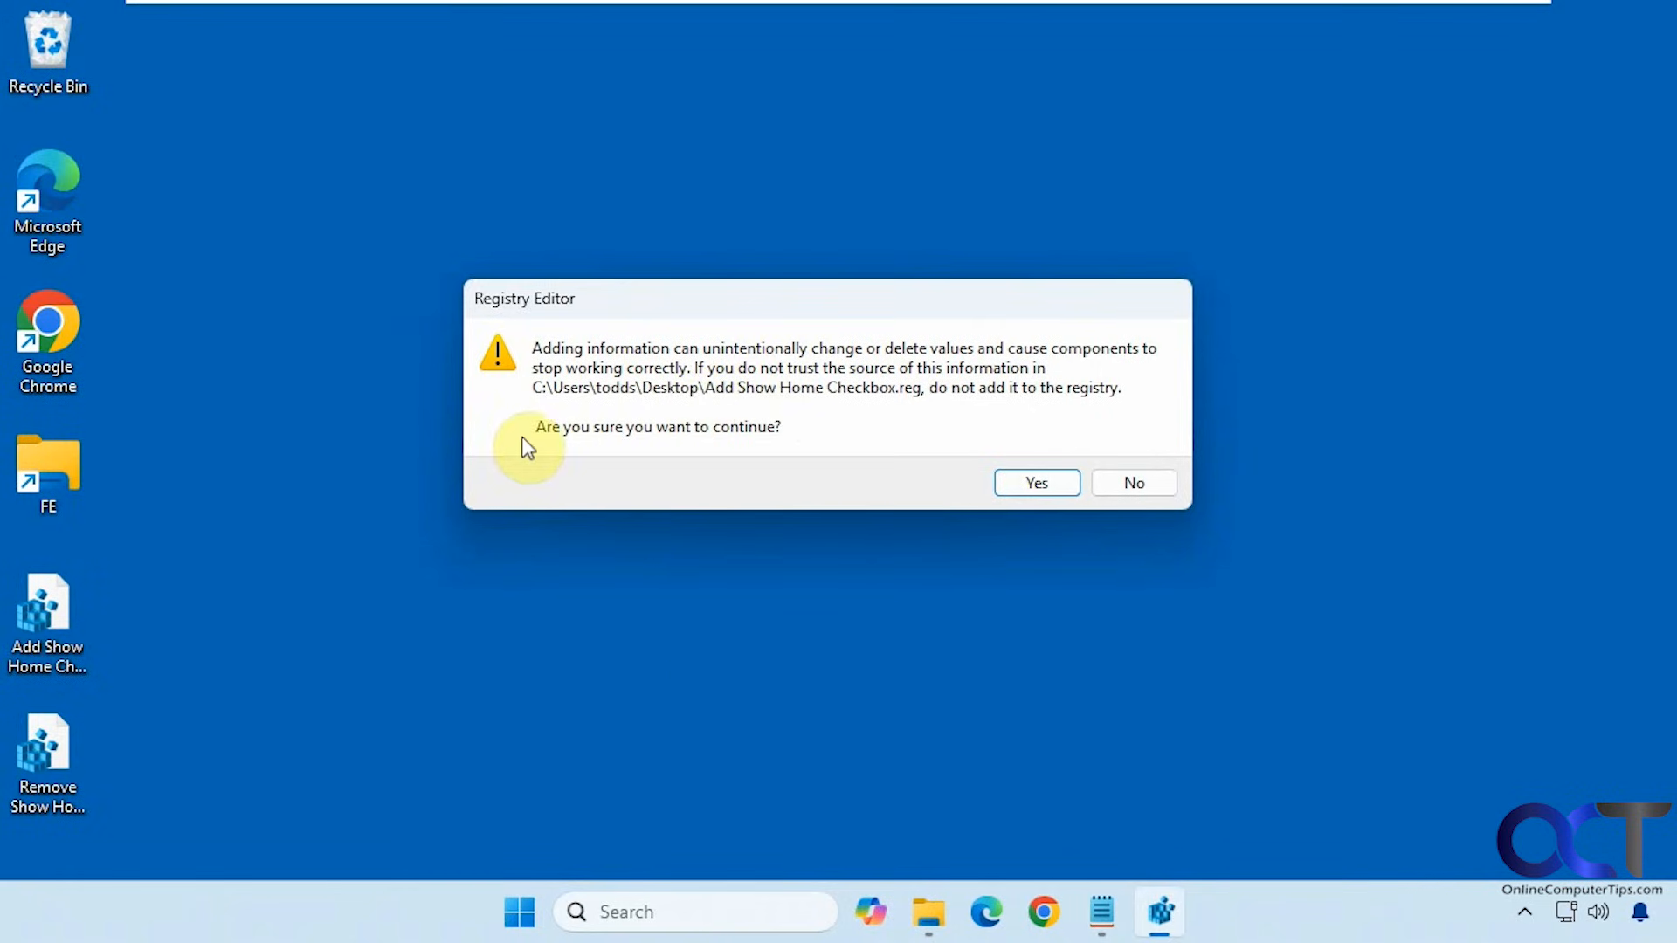
mouse_move(962, 451)
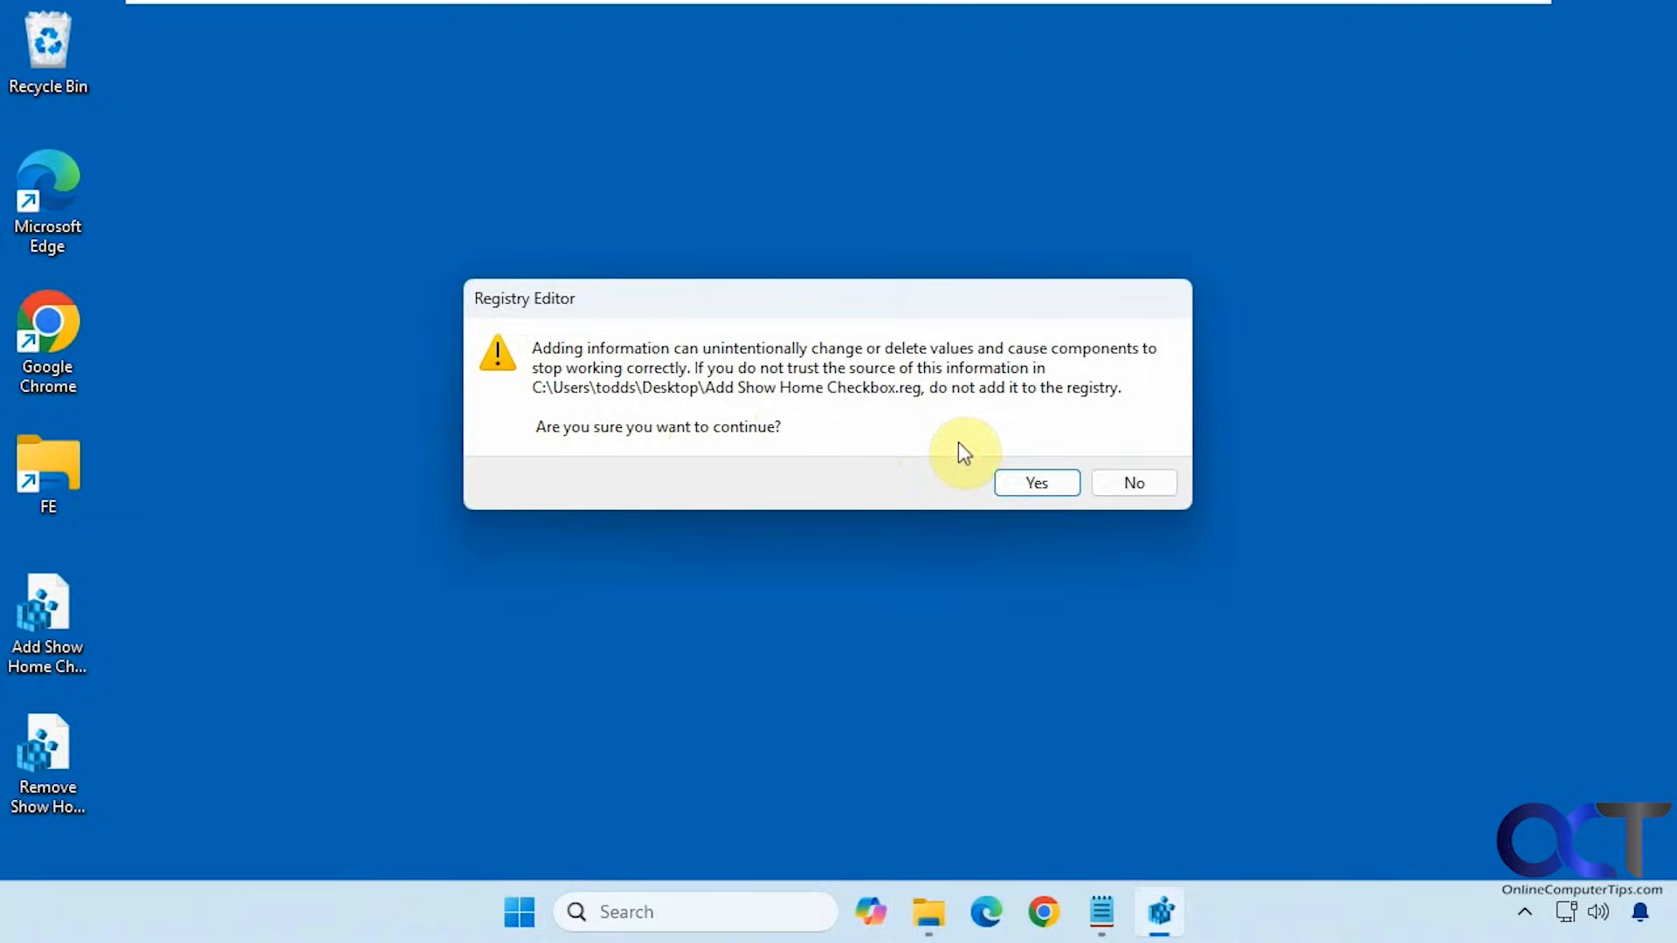
left_click(1034, 482)
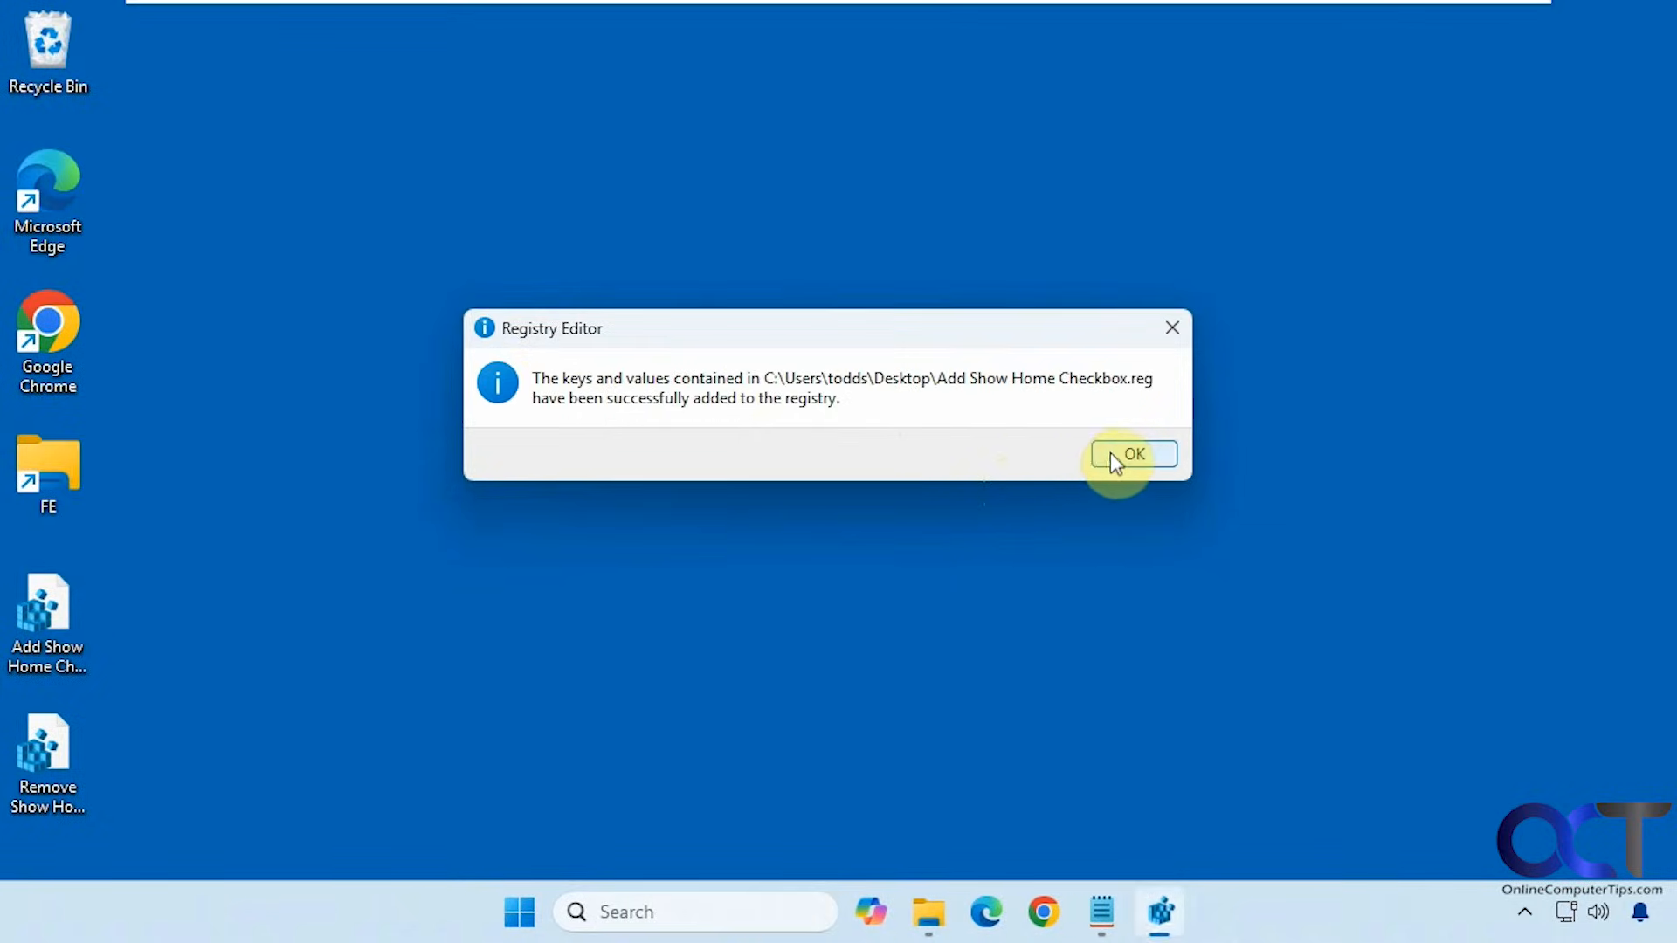
left_click(1132, 454)
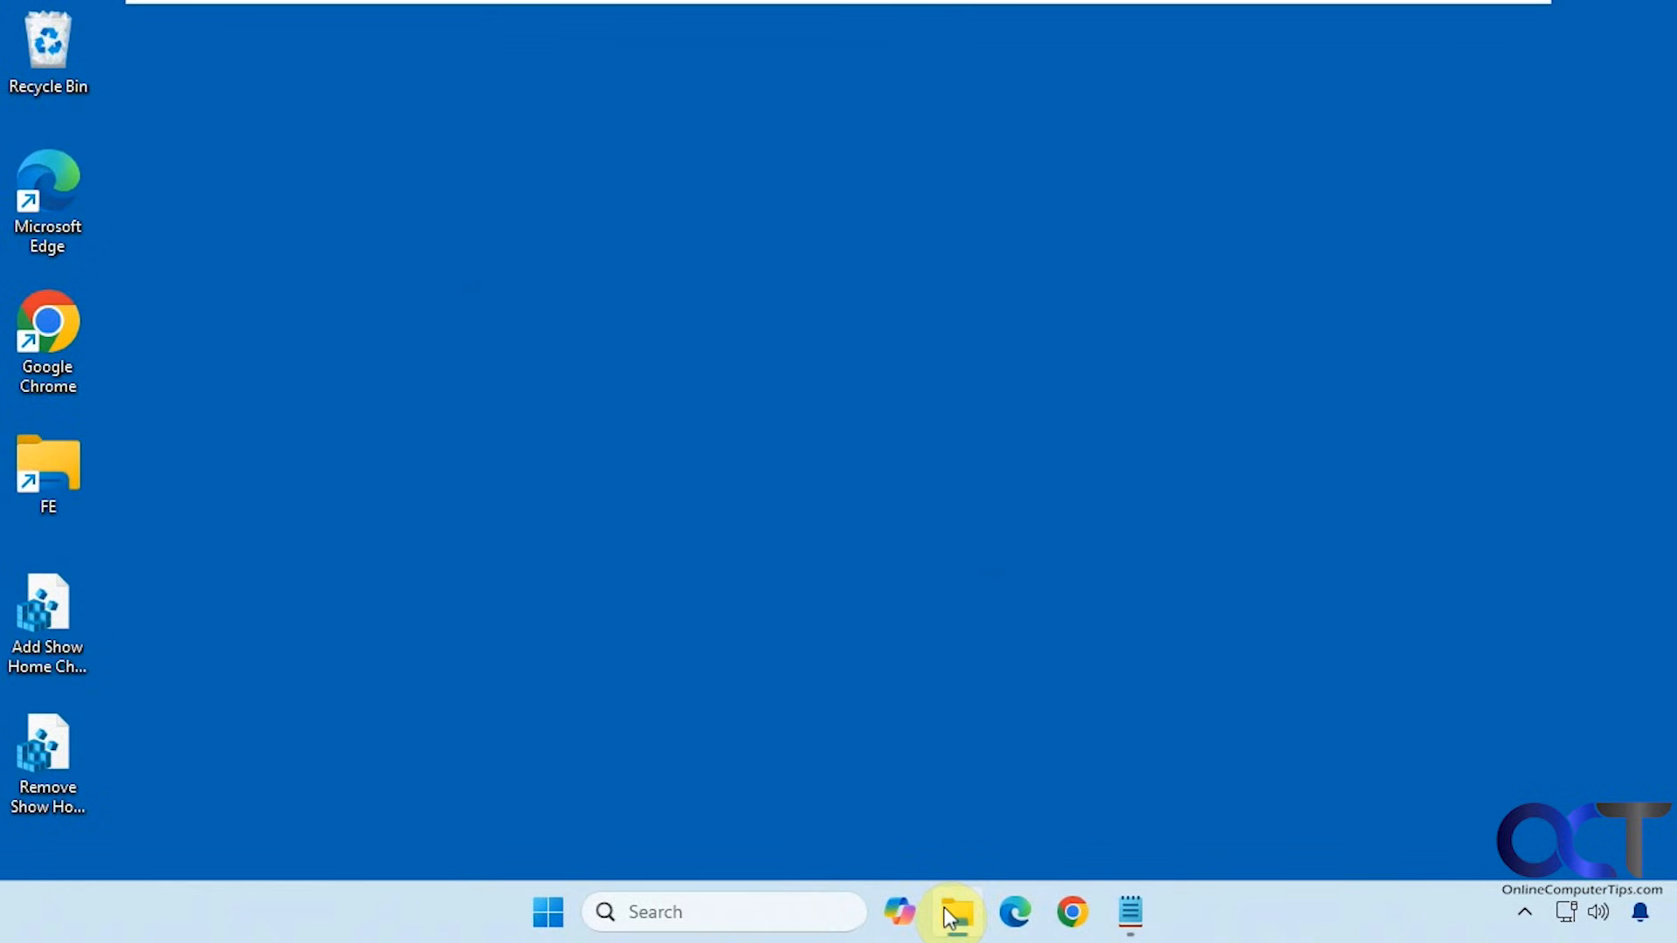
mouse_move(968, 890)
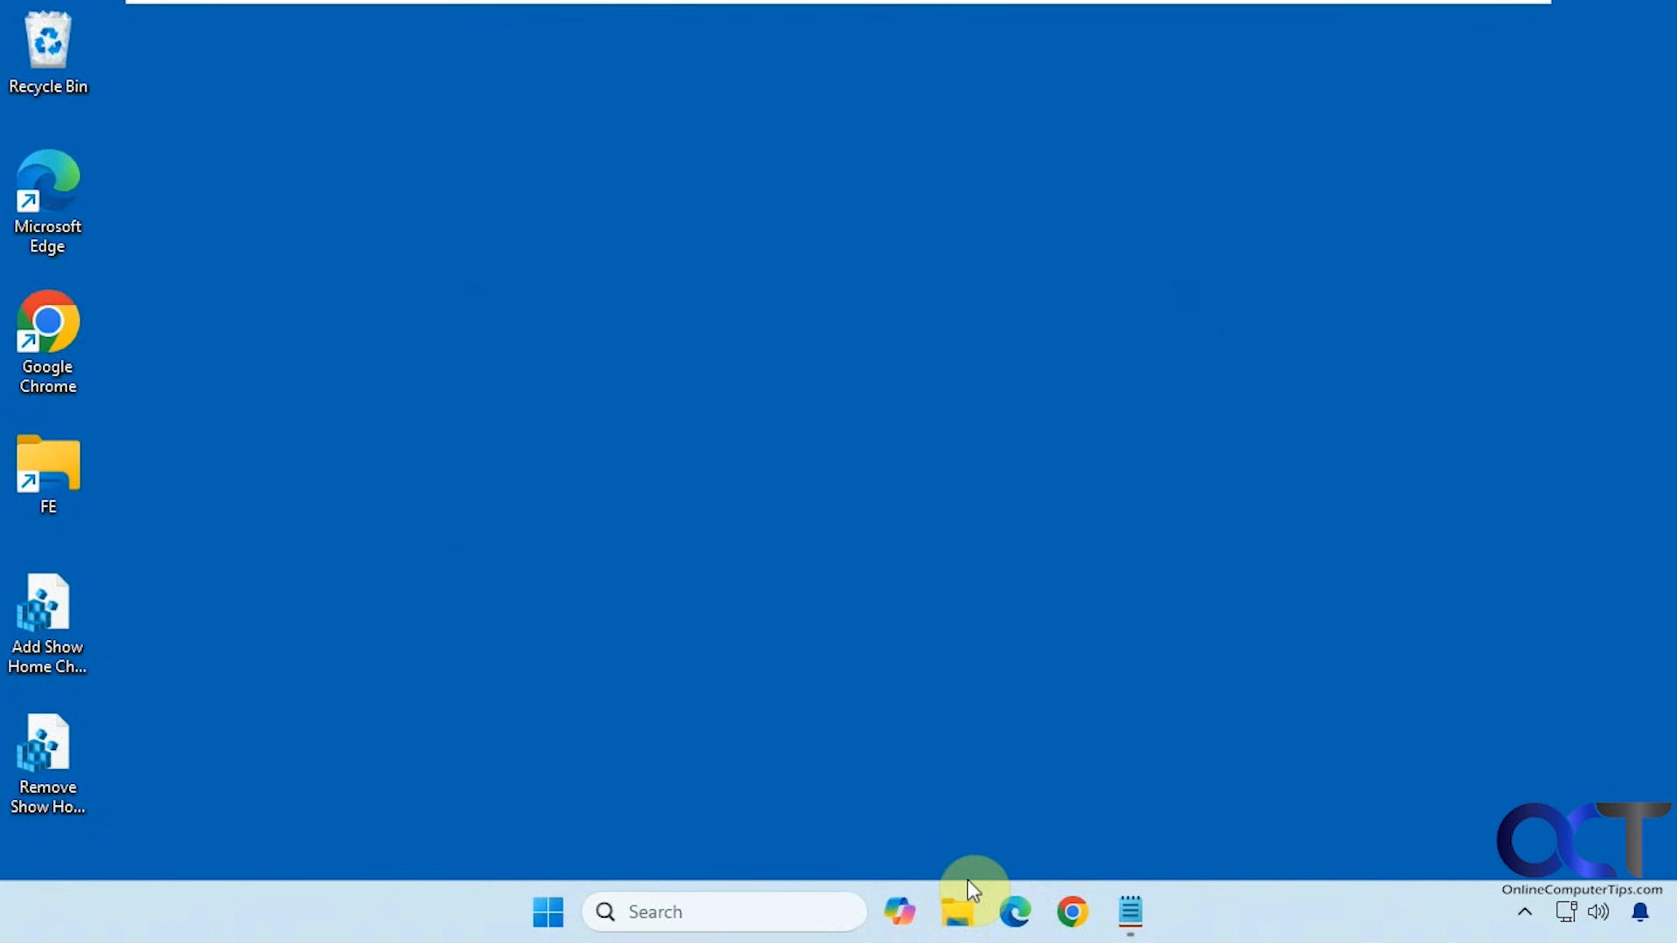
Step: Uncheck Show Home in Folder Options' Navigation pane settings and apply with OK
left_click(957, 911)
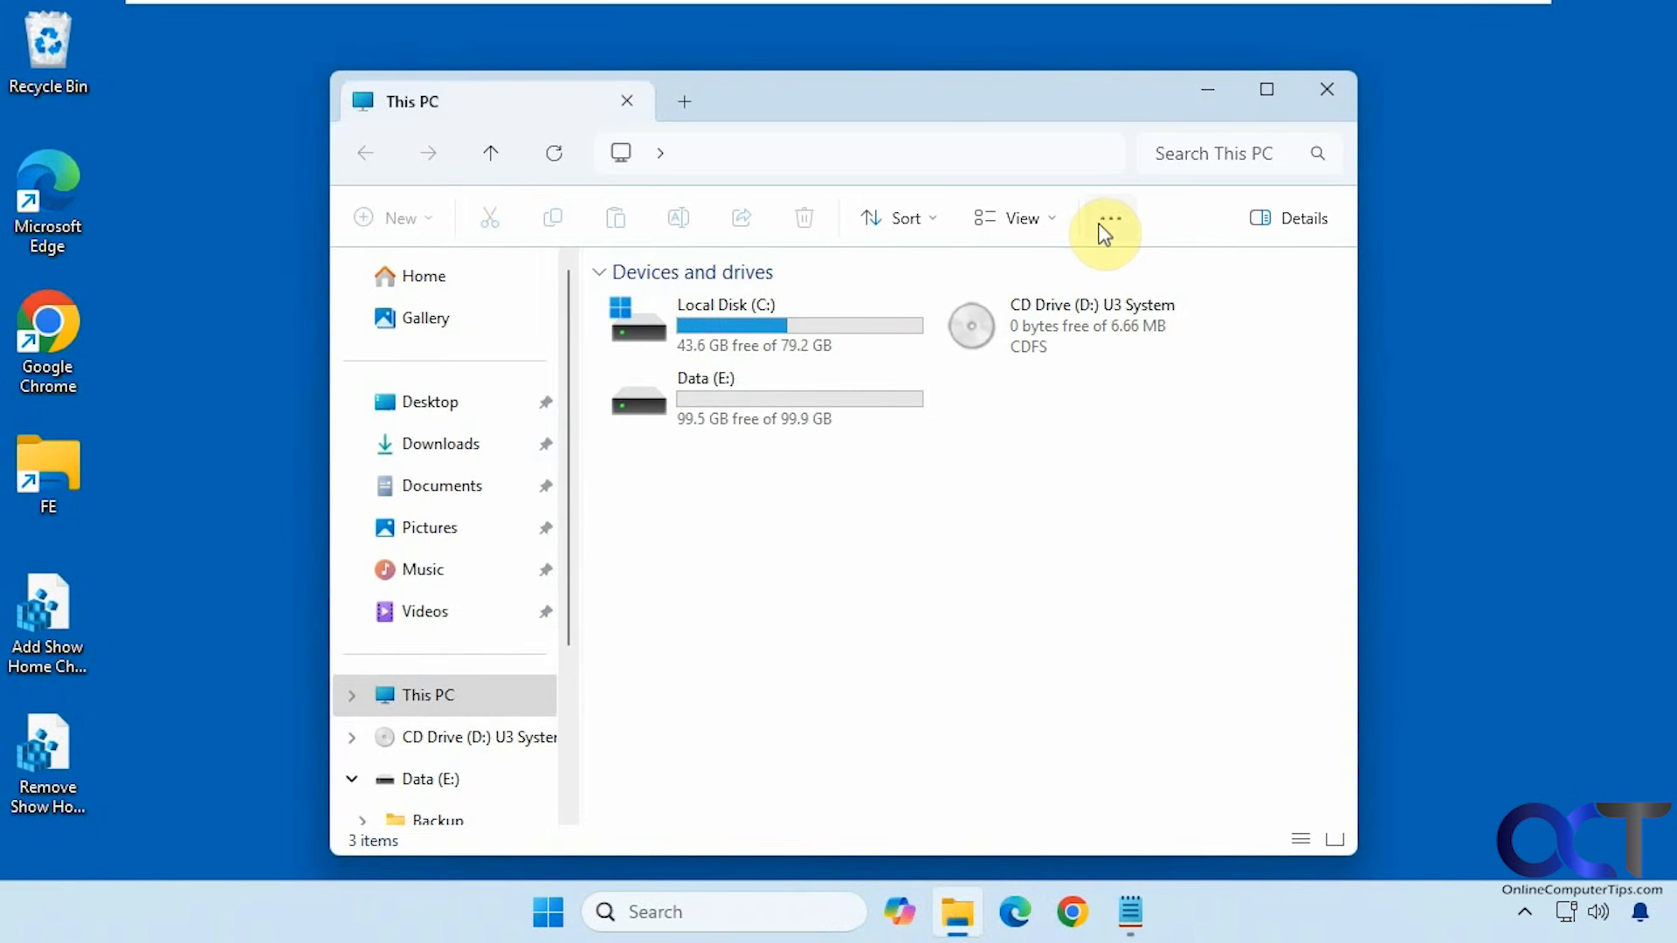
mouse_move(983, 690)
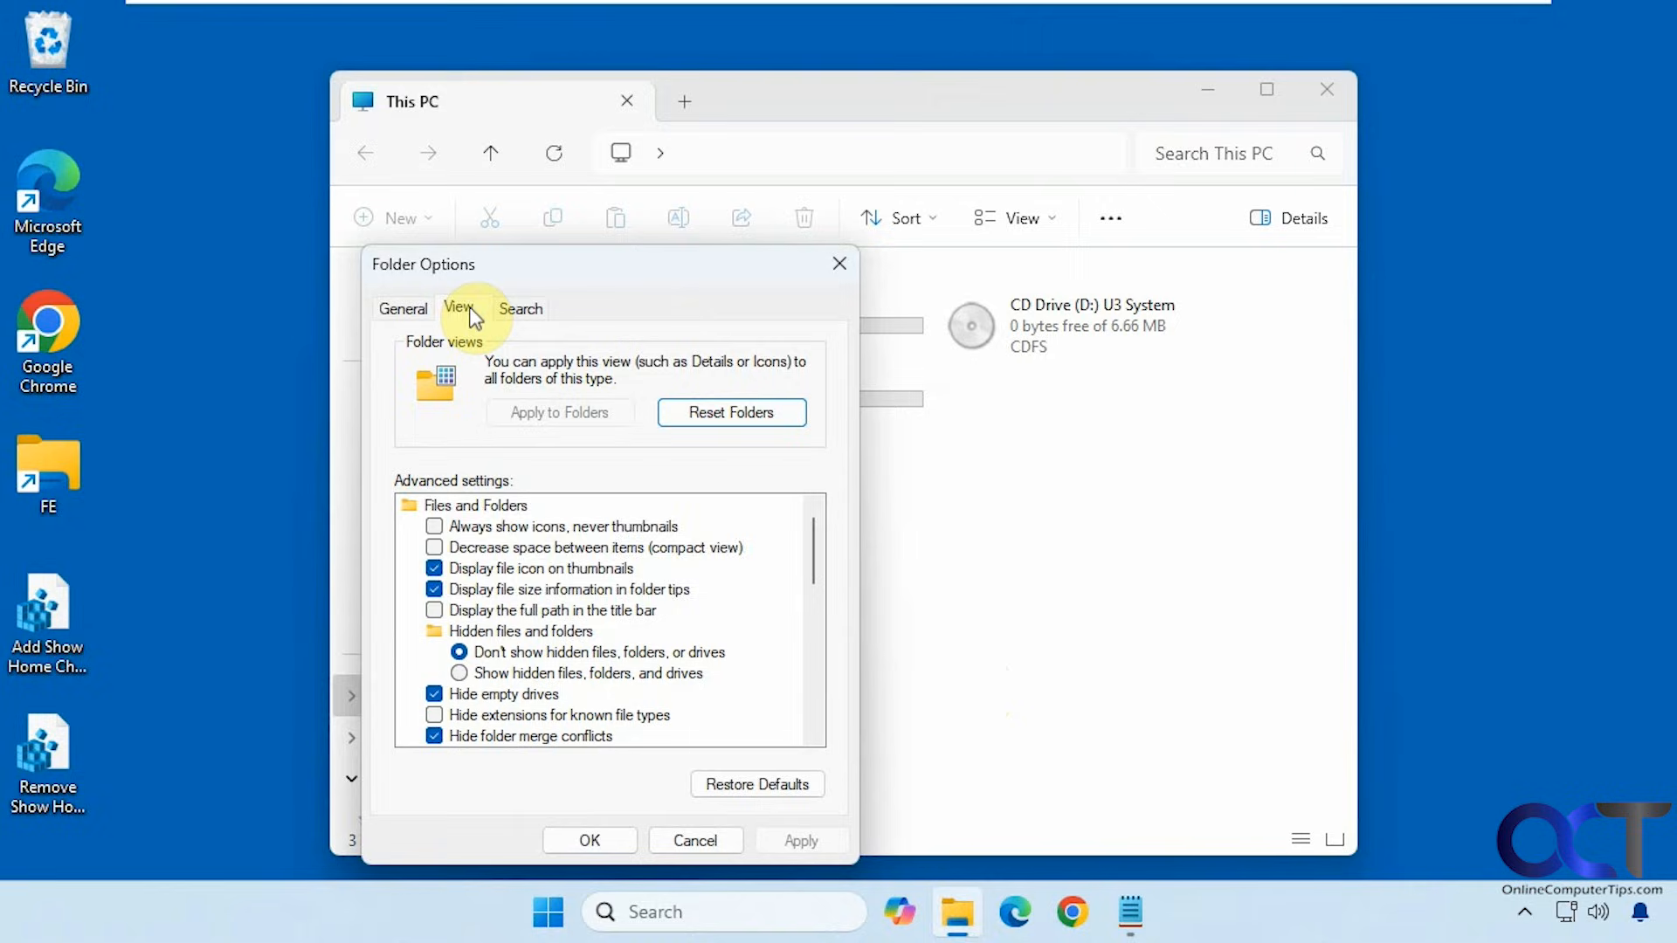
scroll("down", 3)
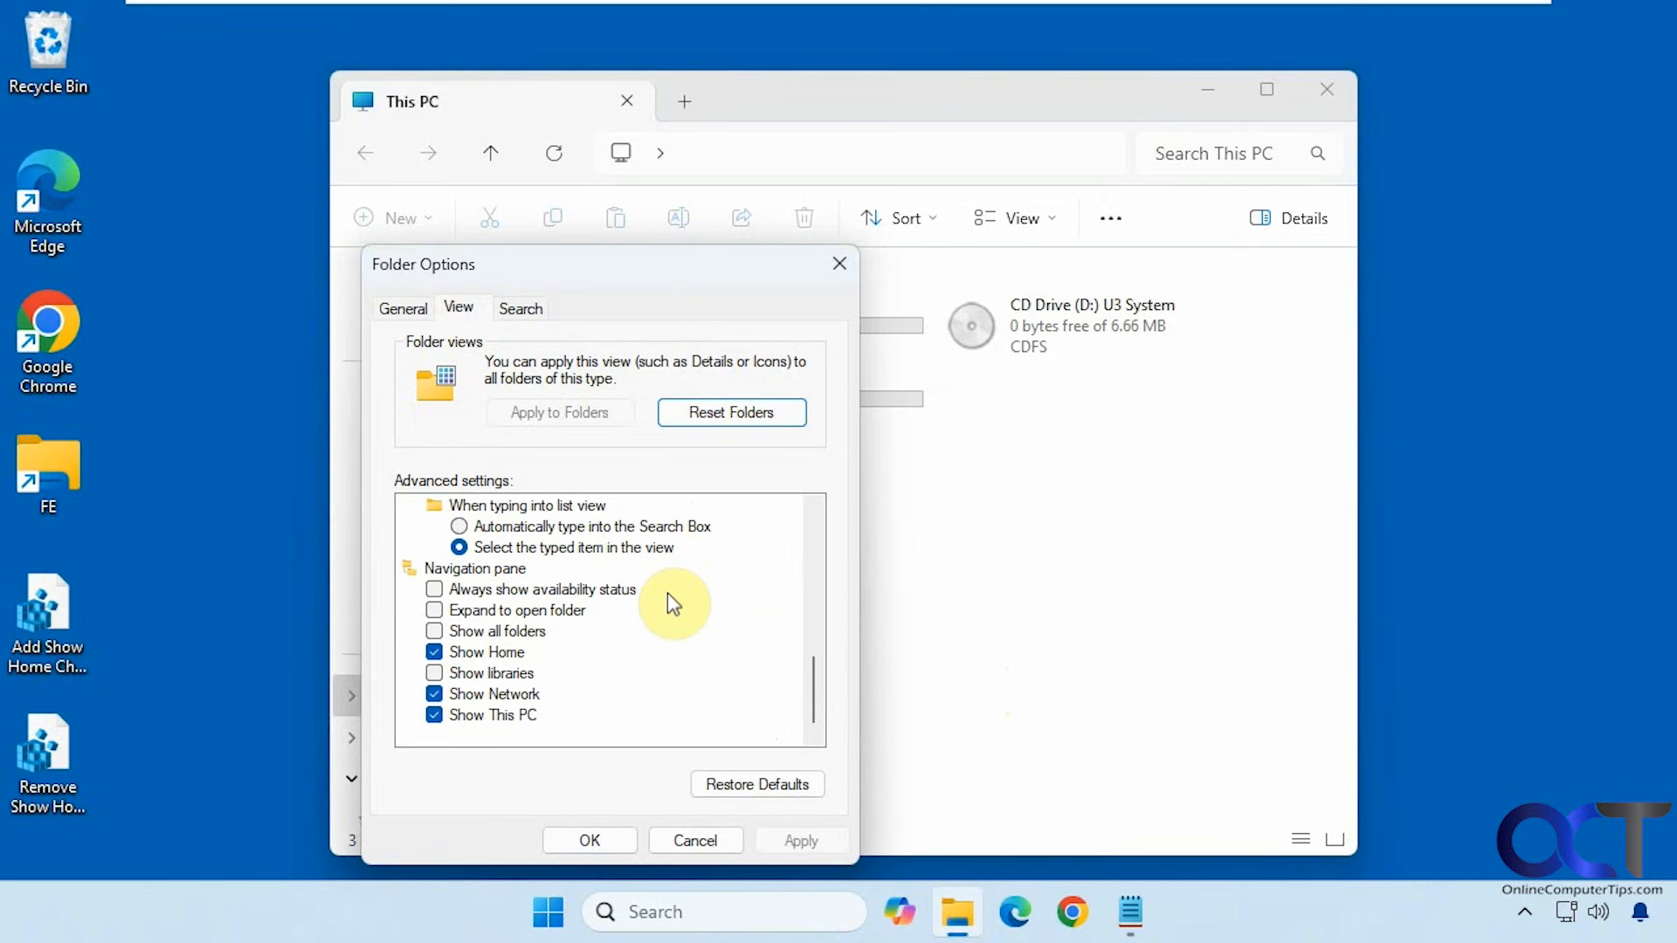
left_click(434, 652)
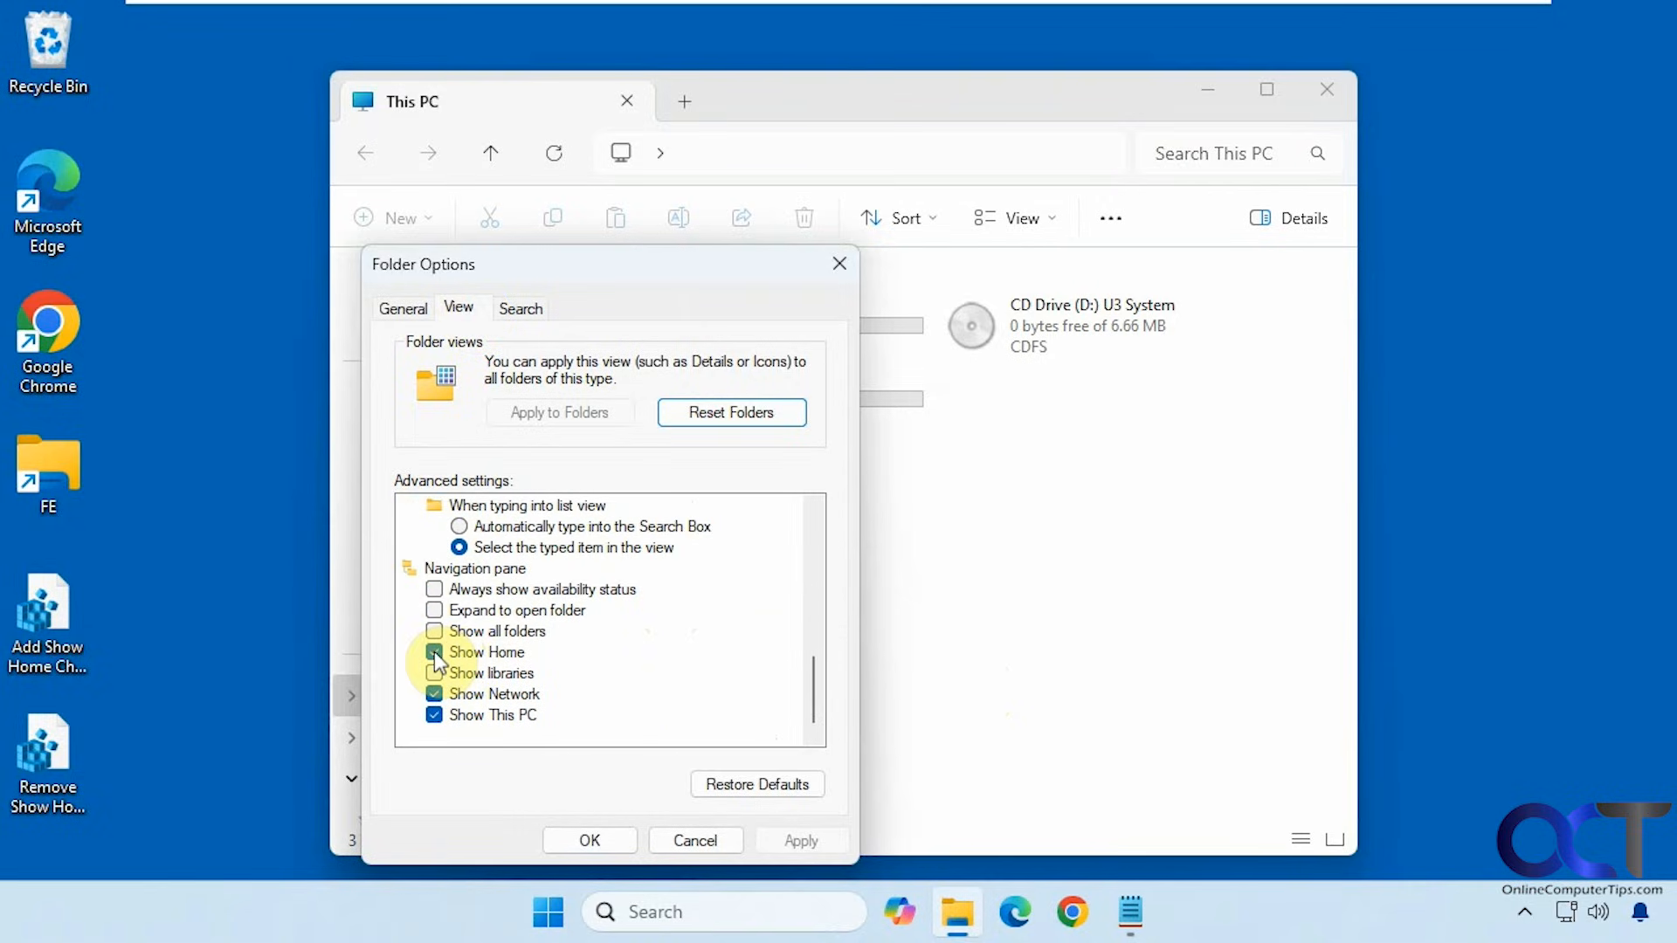
left_click(589, 839)
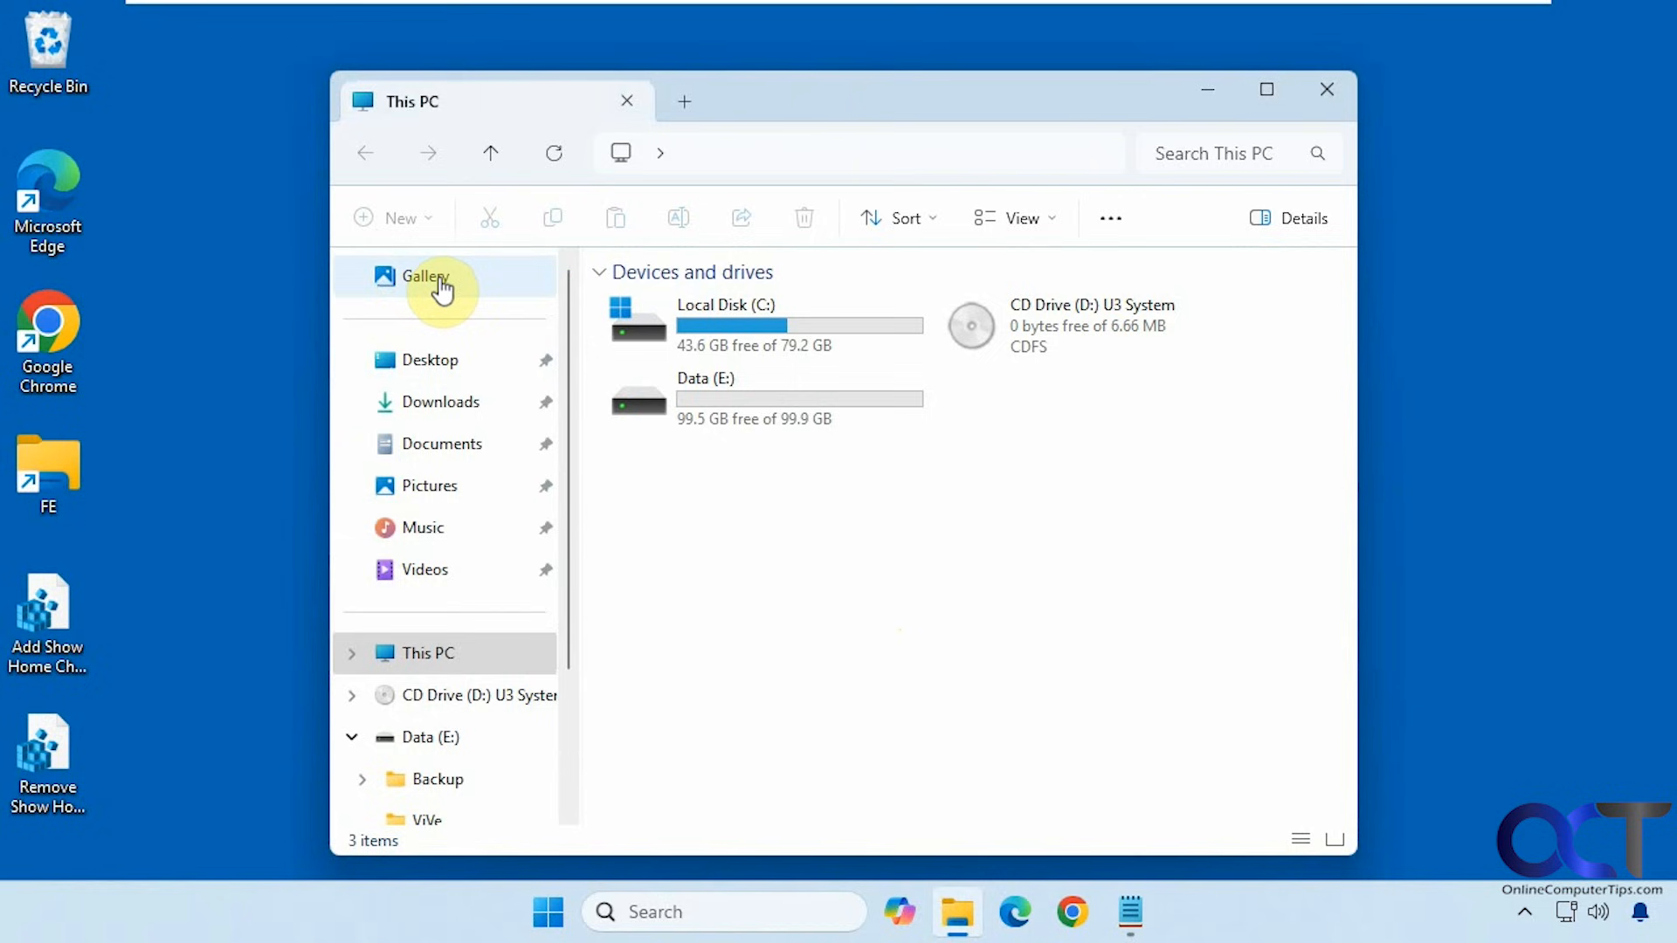
mouse_move(1075, 229)
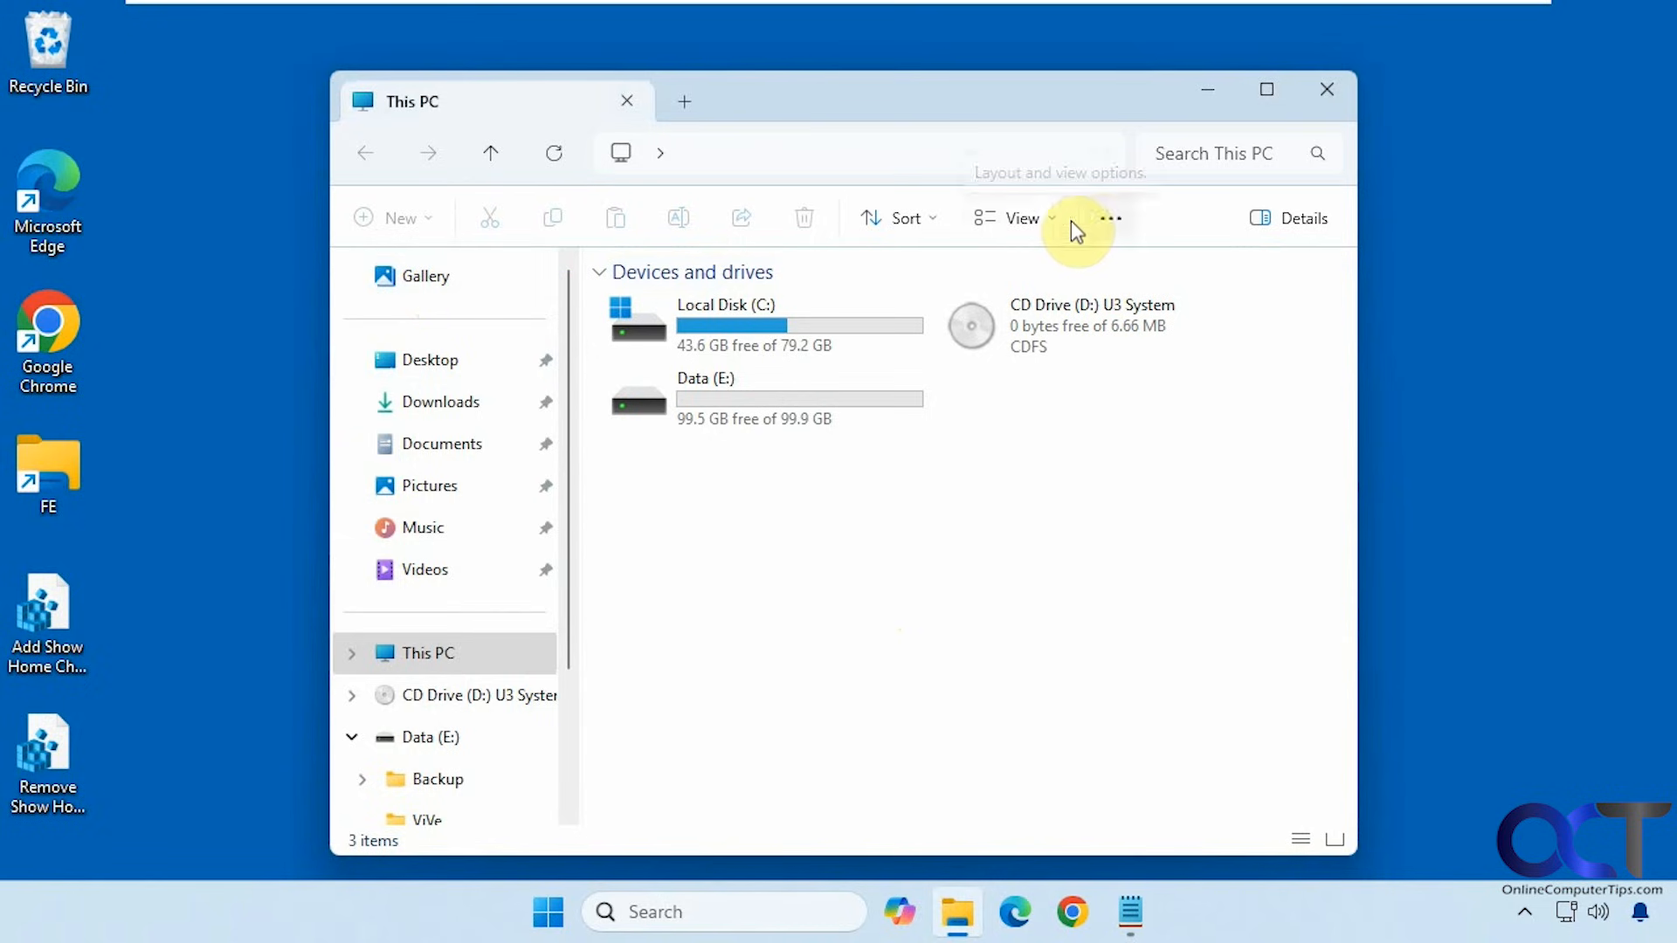
Step: Re-check Show Home in Folder Options, then close and reopen File Explorer
left_click(1110, 218)
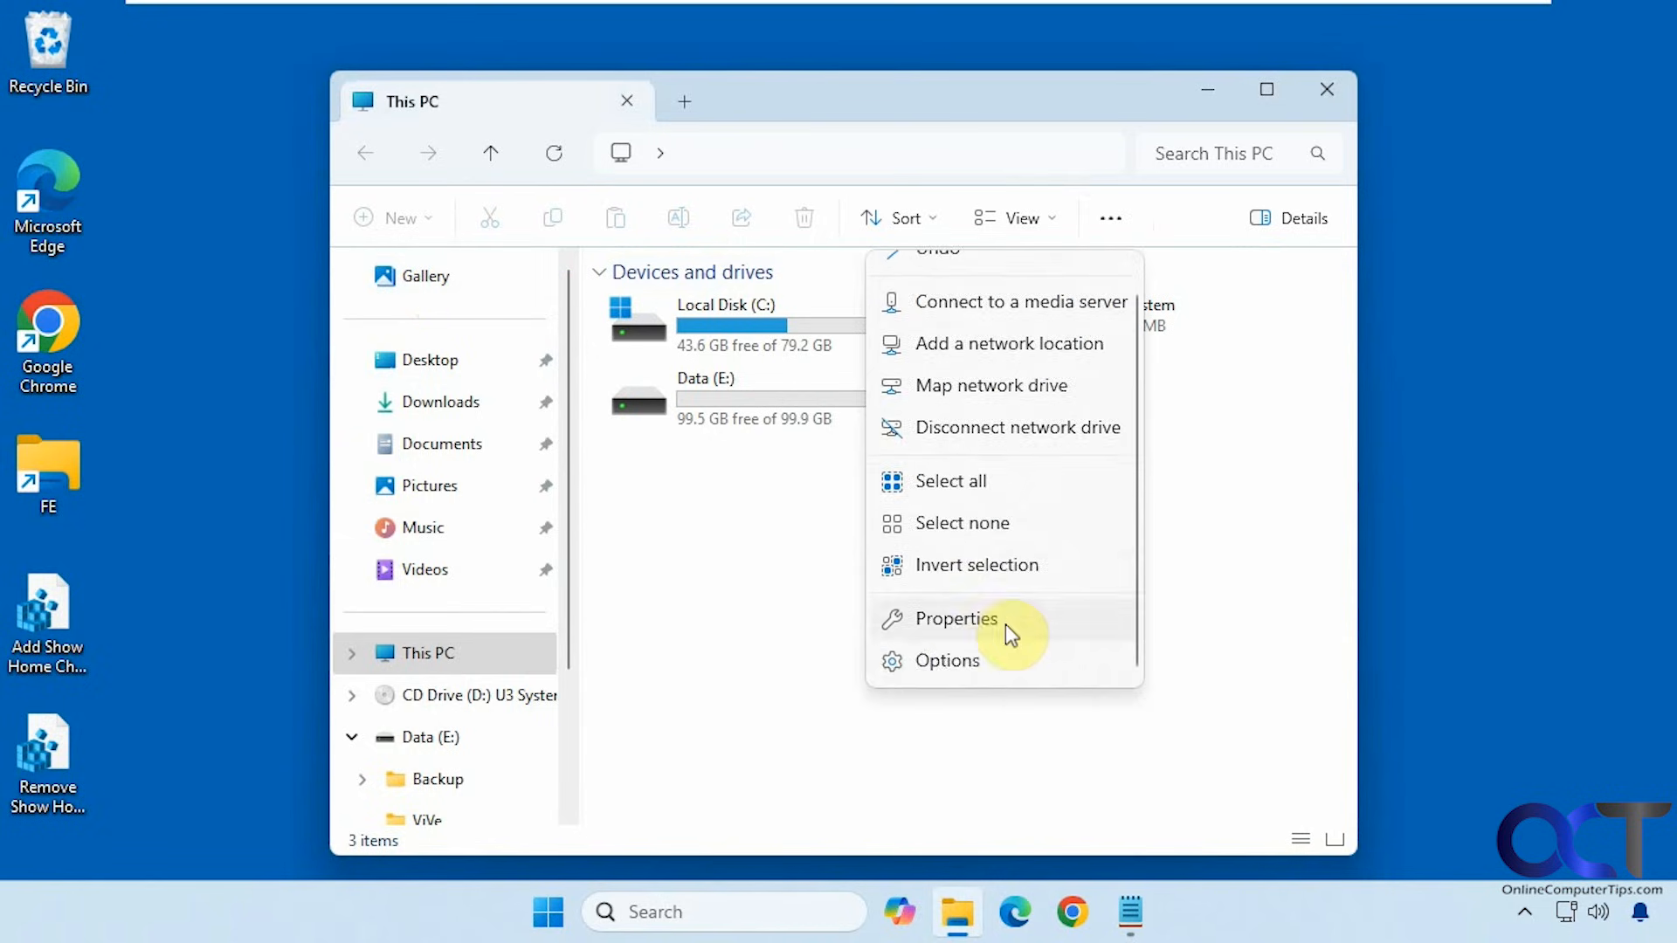
left_click(944, 660)
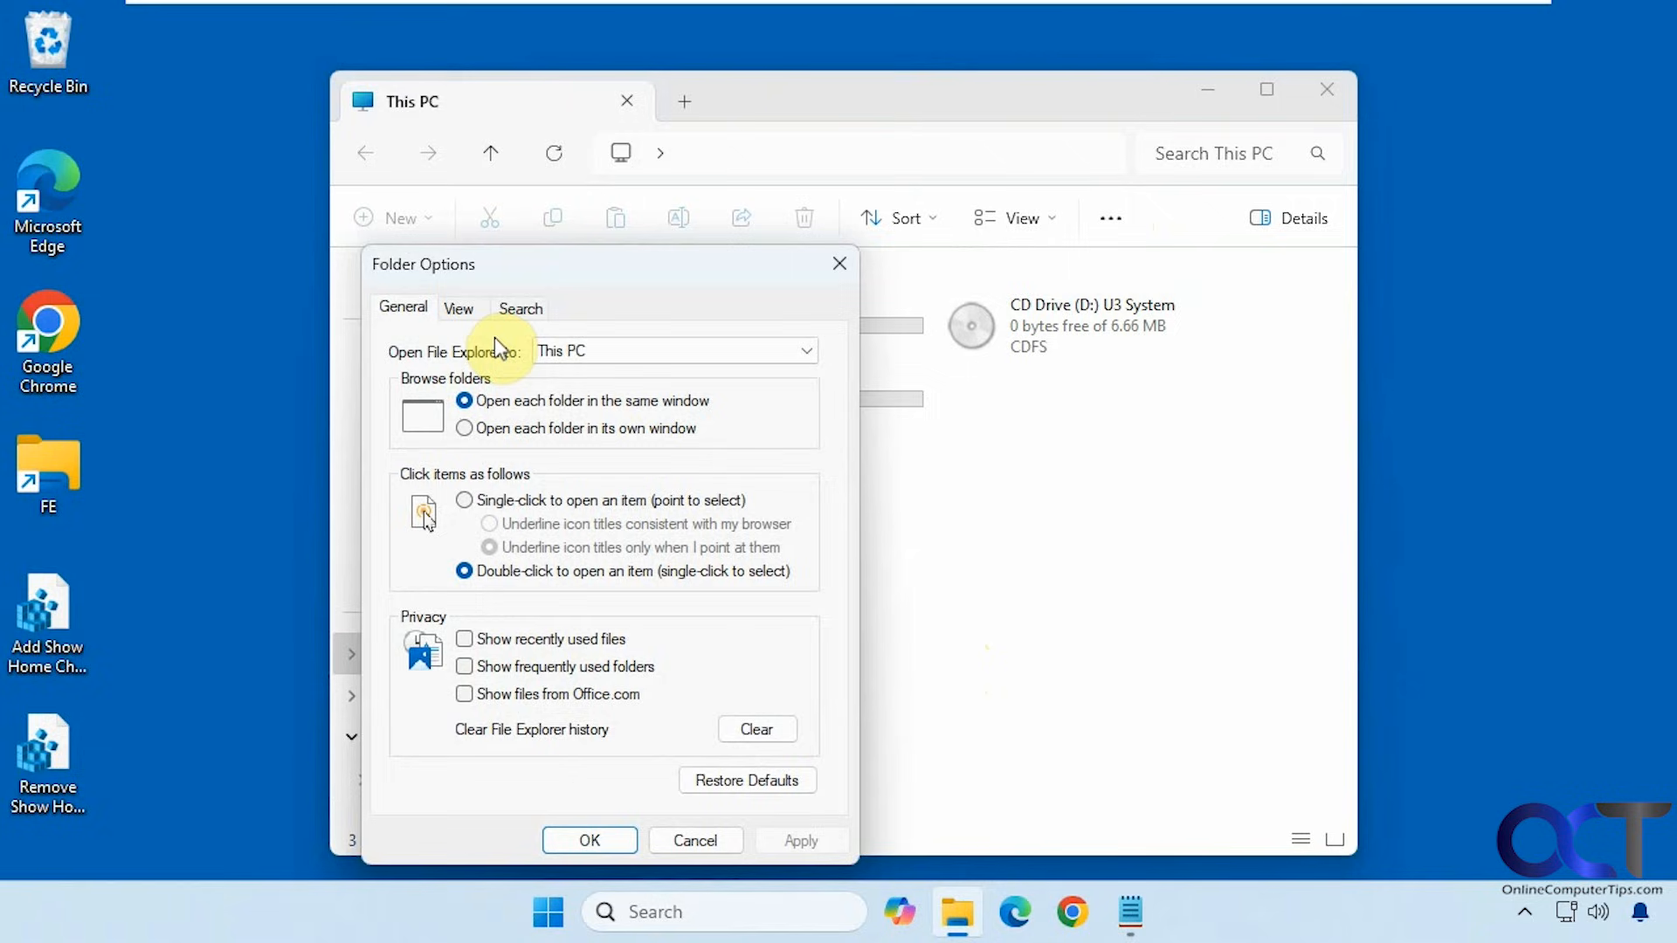
left_click(458, 308)
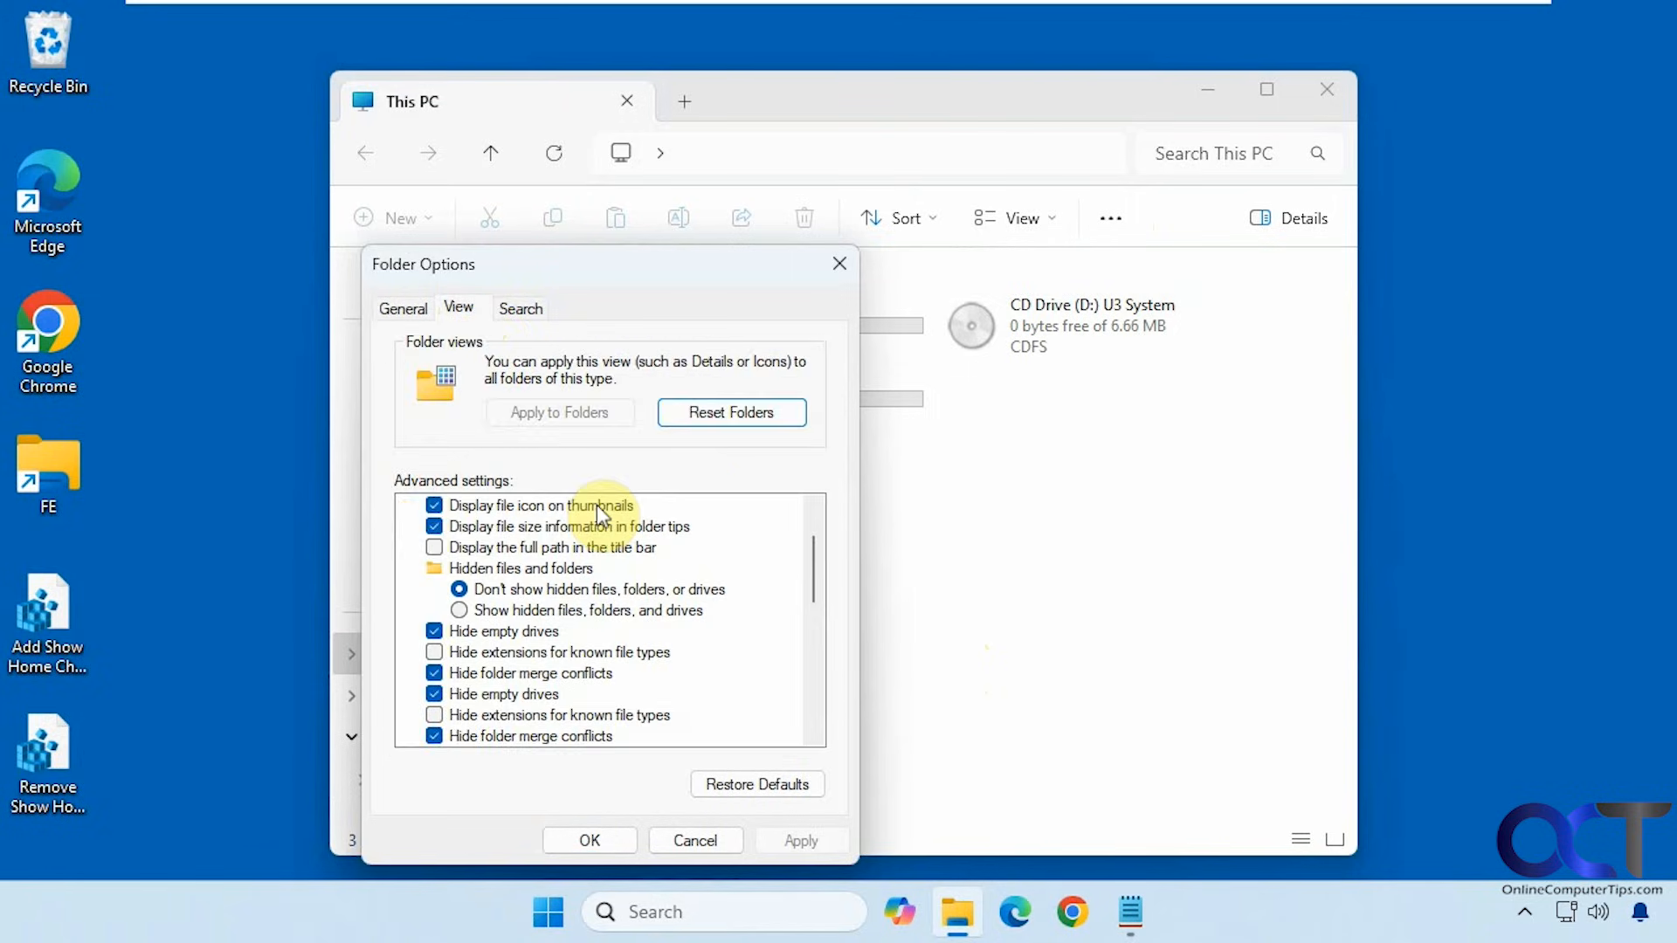
scroll("down", 3)
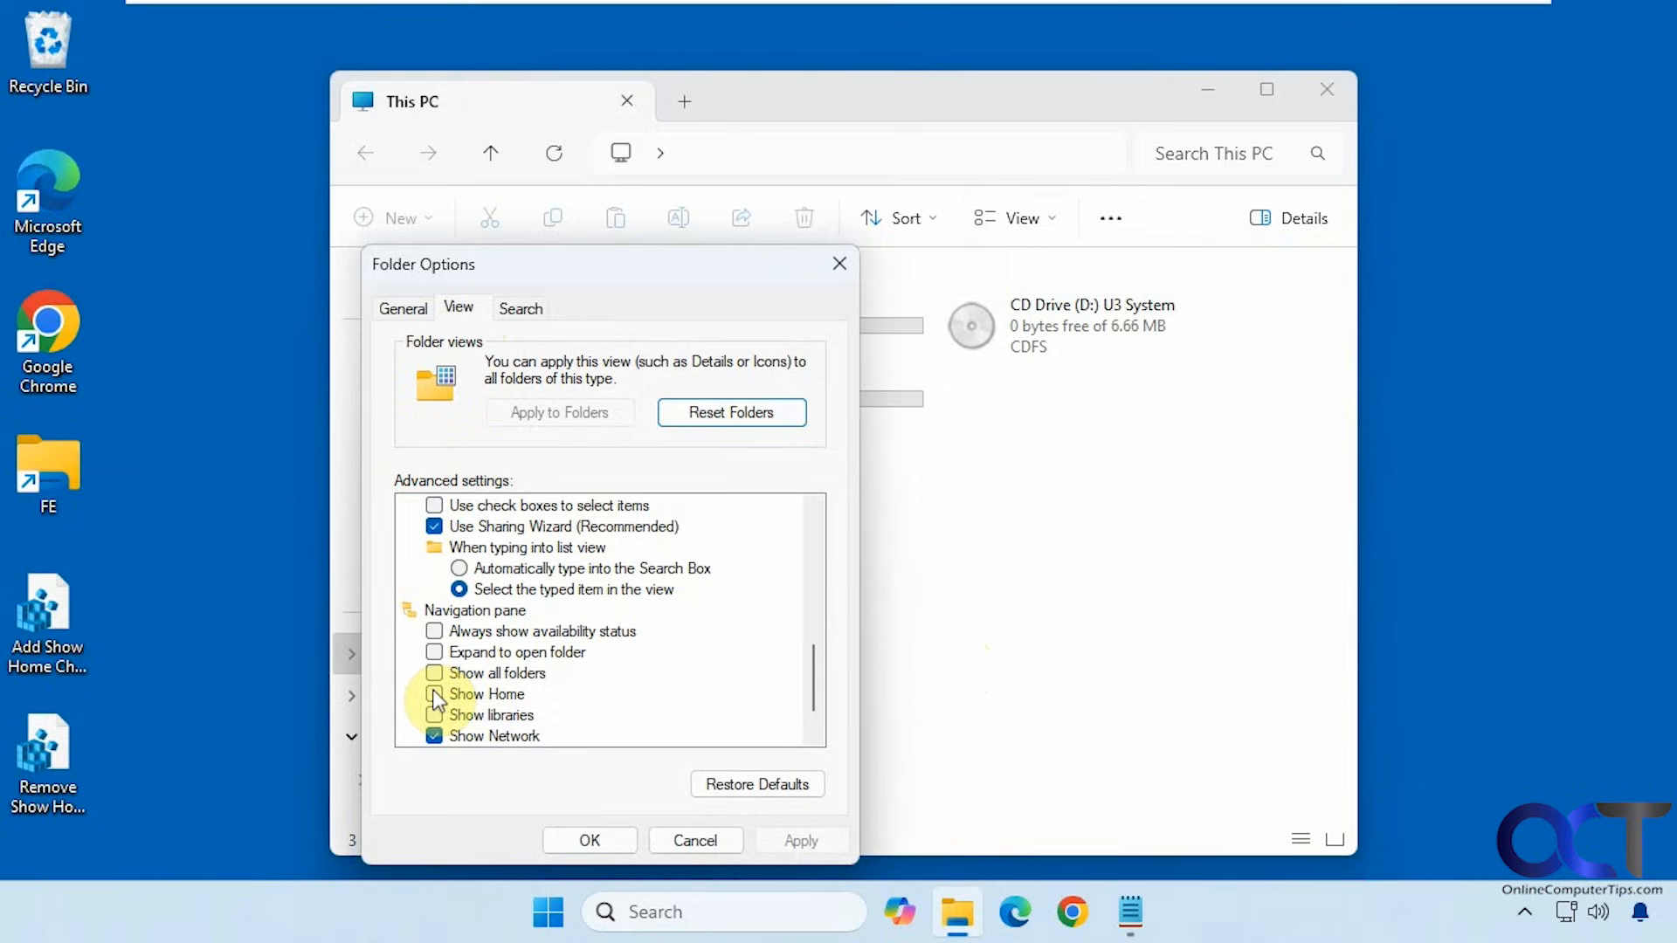
left_click(434, 694)
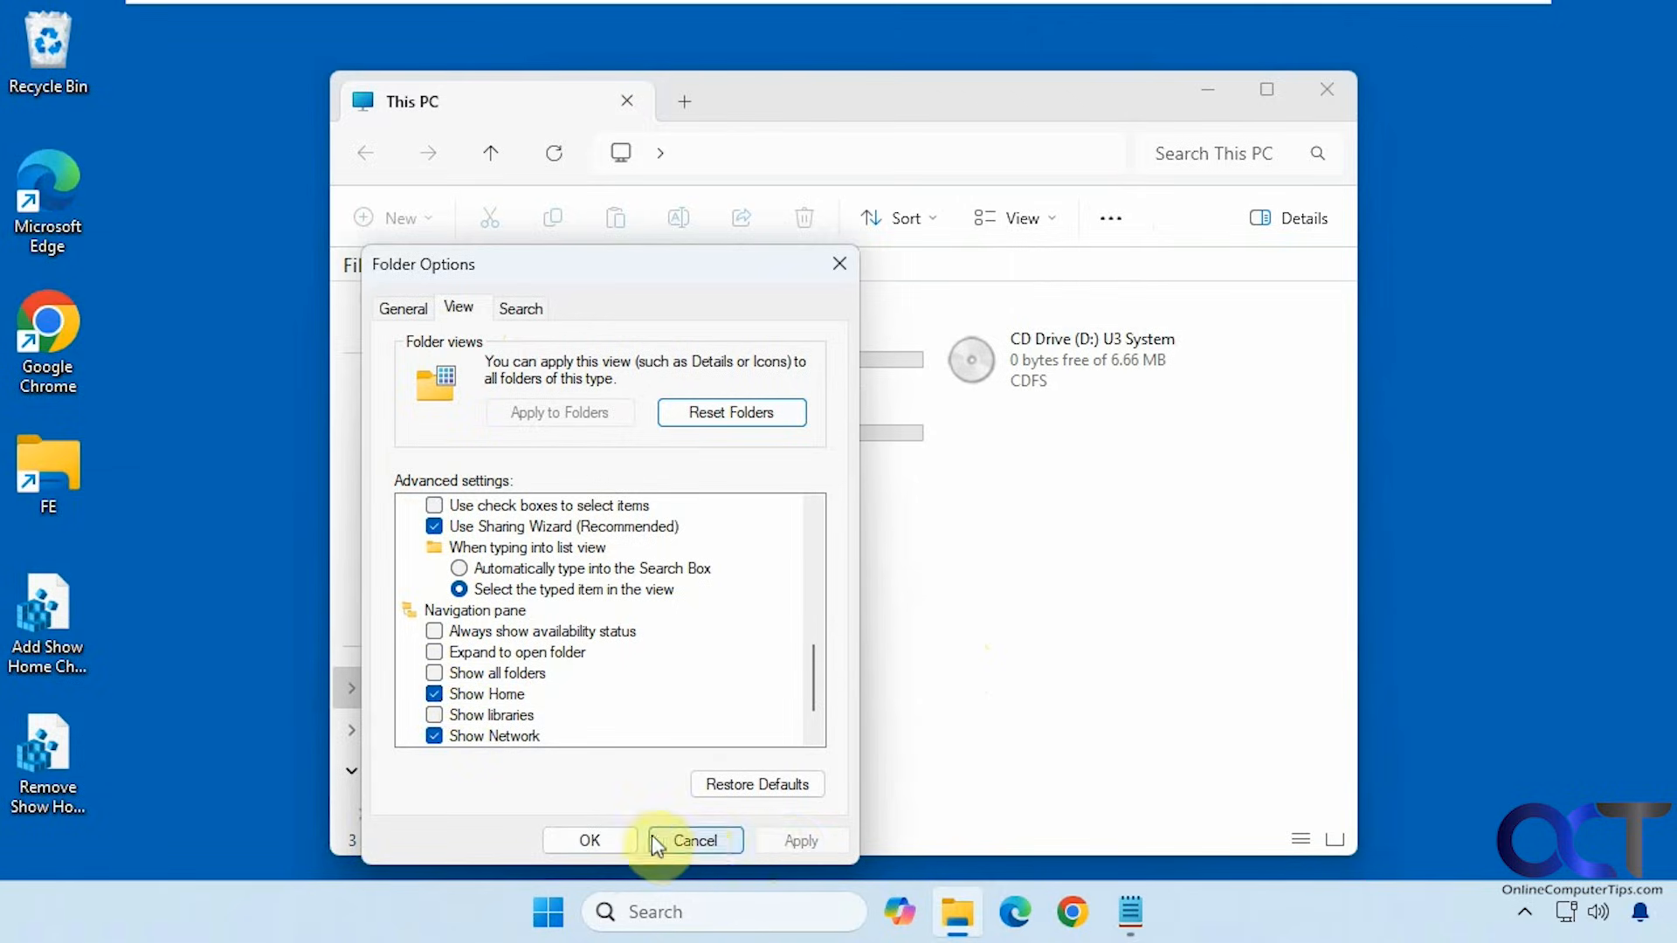
left_click(692, 839)
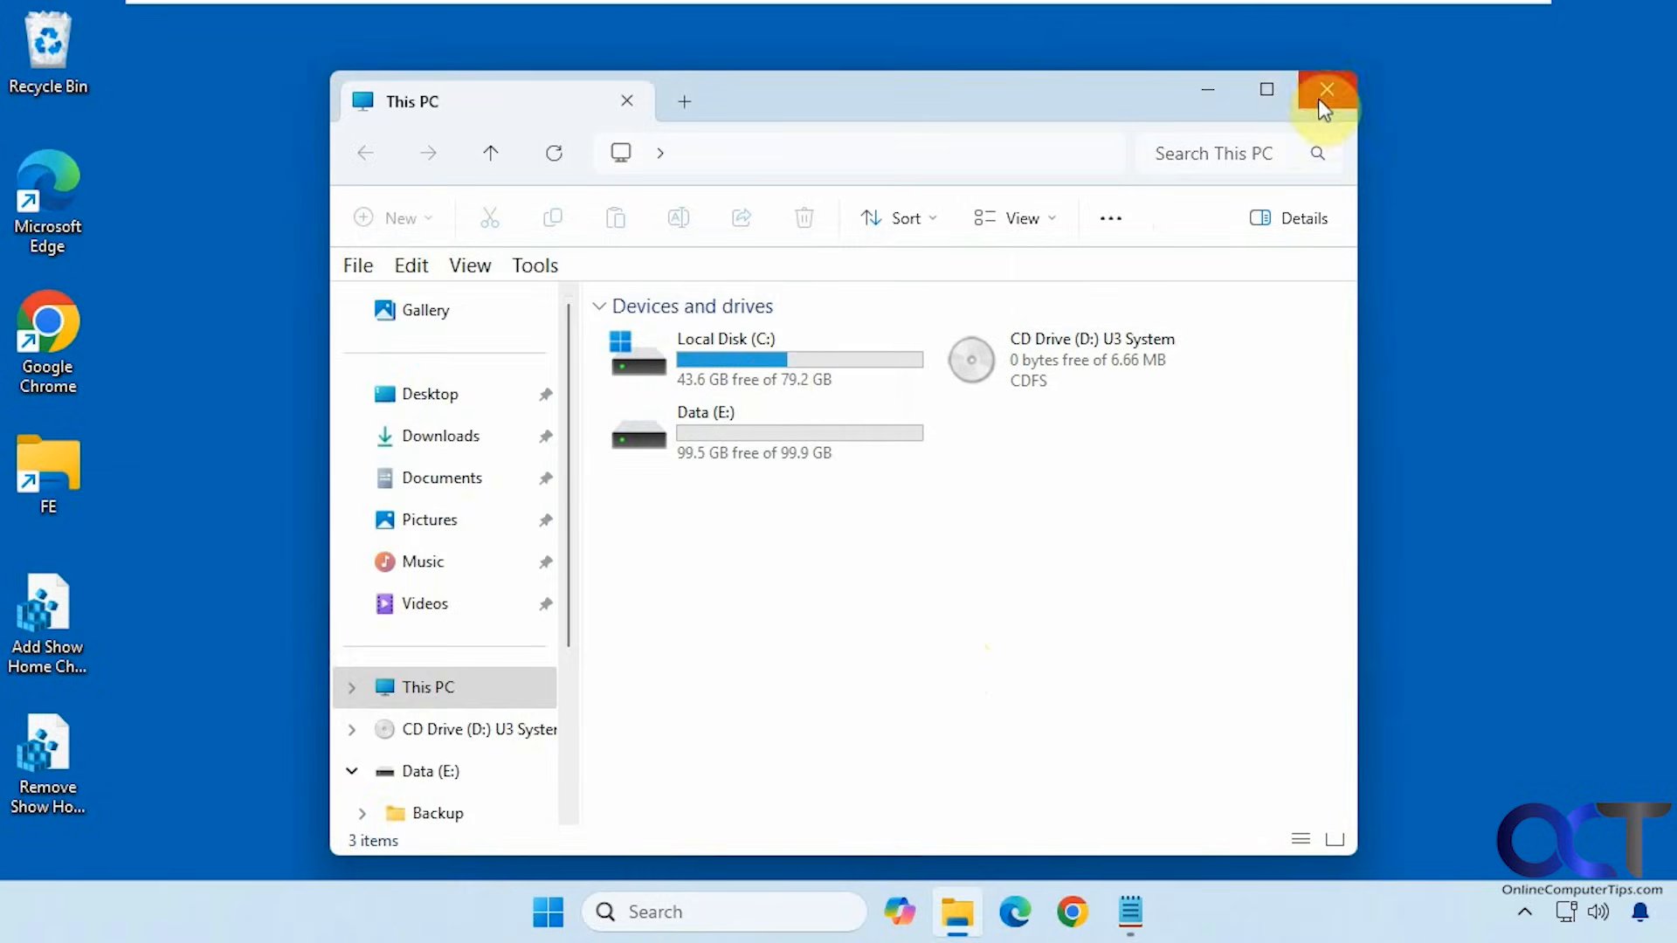
left_click(1327, 90)
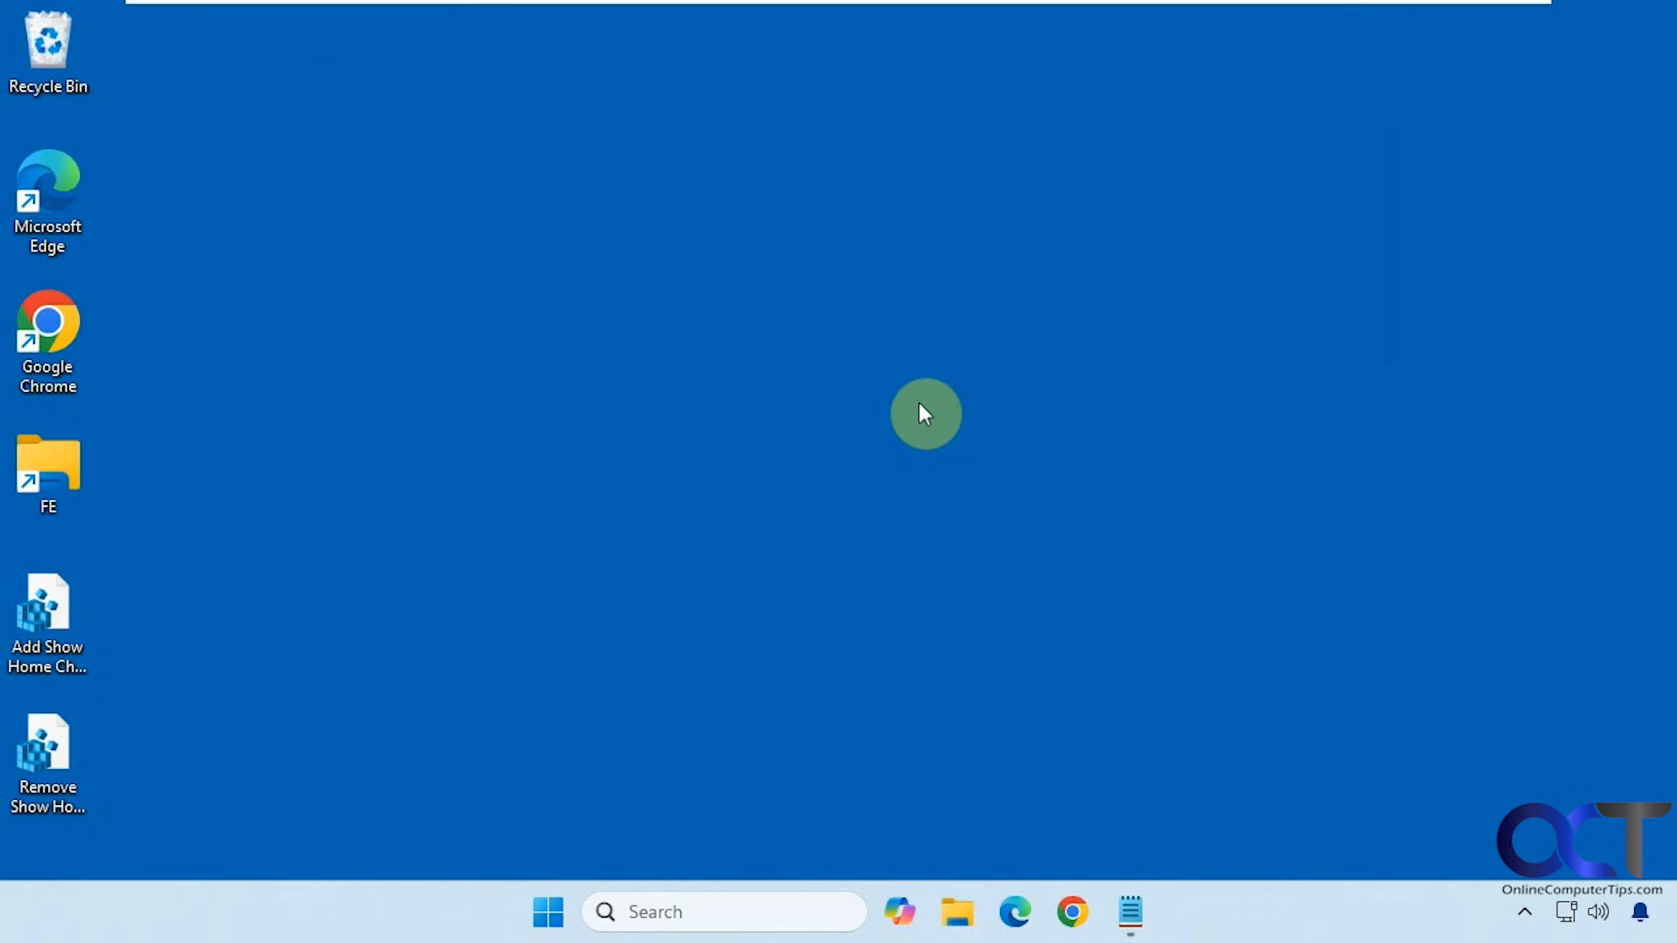
left_click(956, 911)
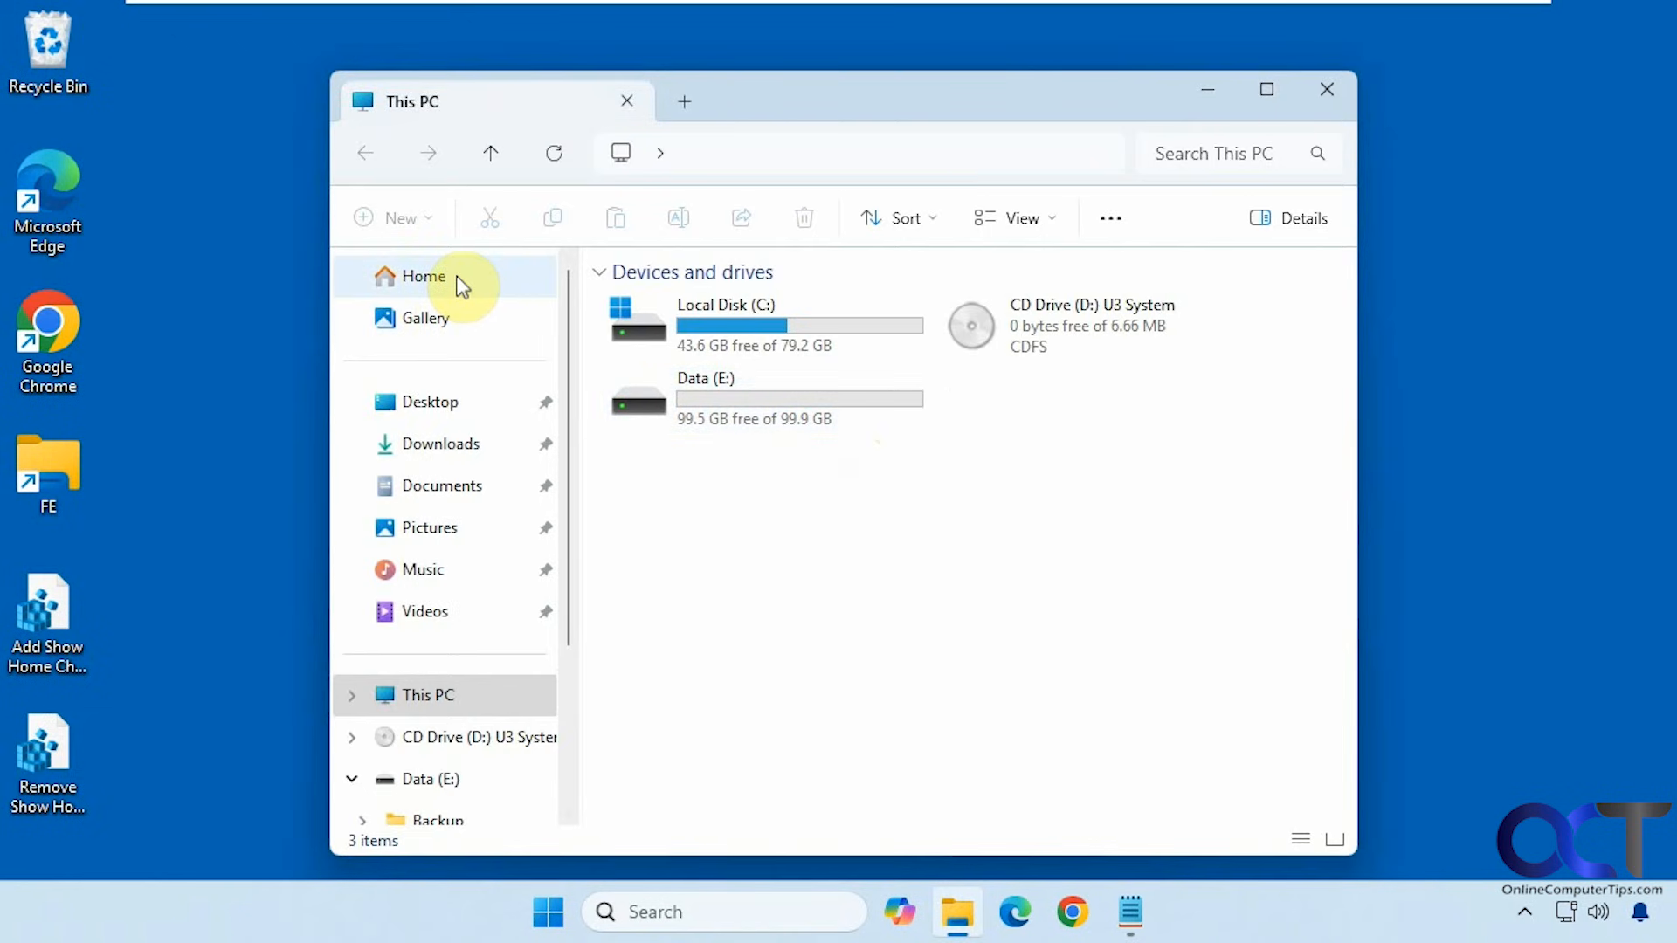
Step: Reopen Folder Options' View tab to confirm Show Home is checked, then close it
left_click(1109, 218)
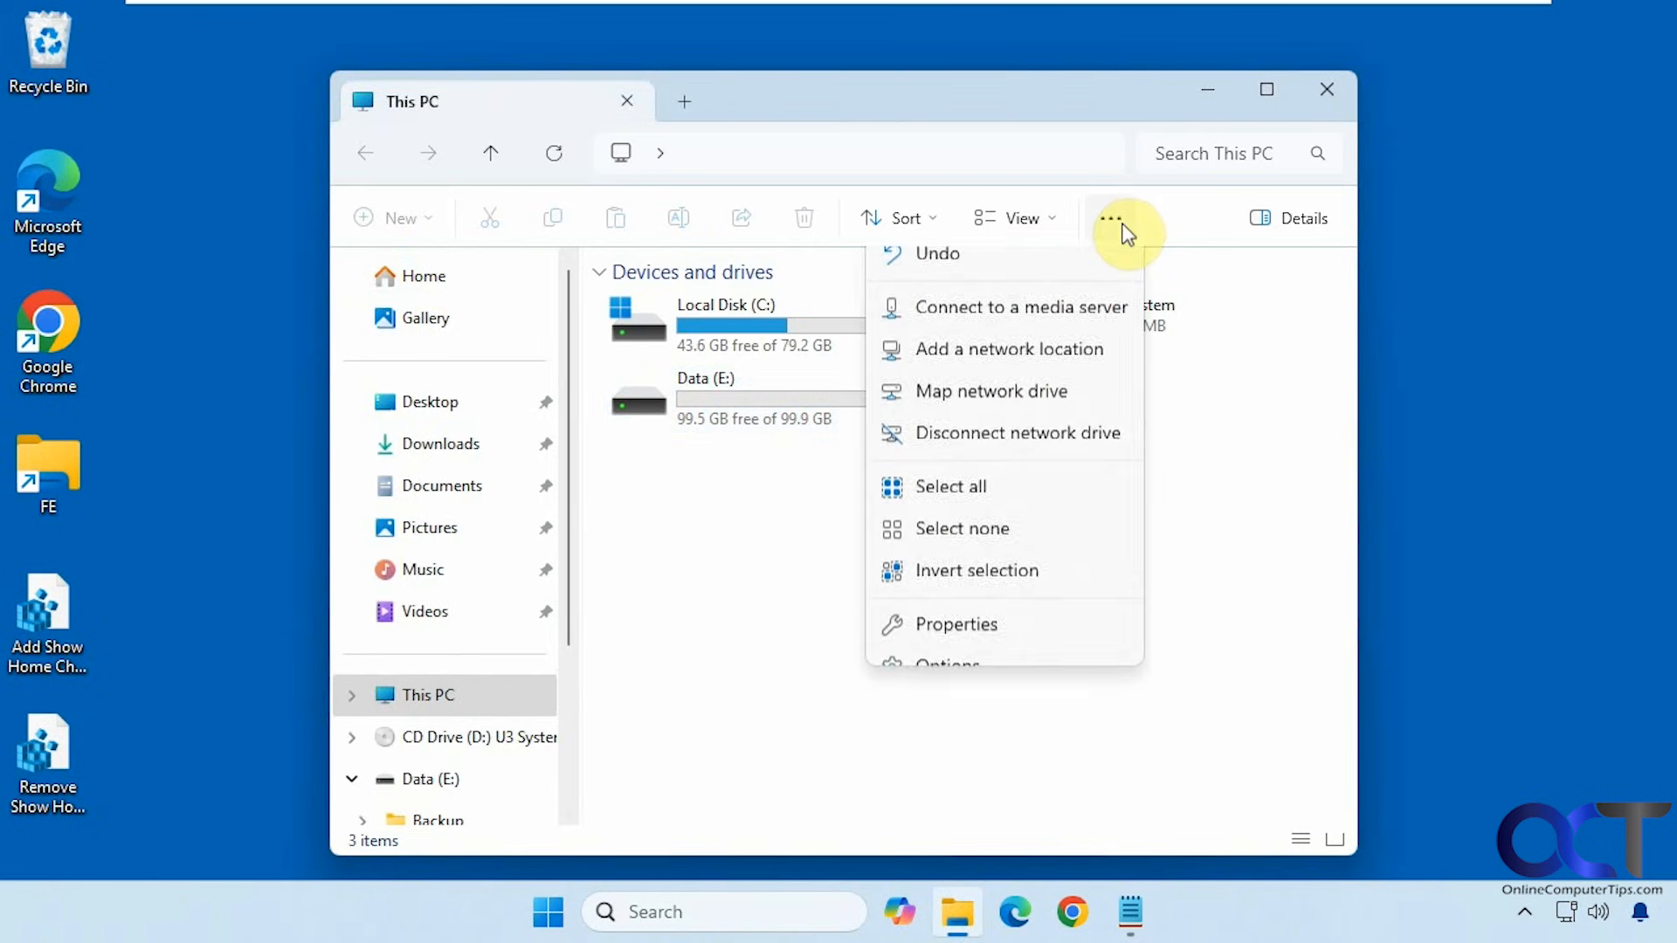
left_click(948, 663)
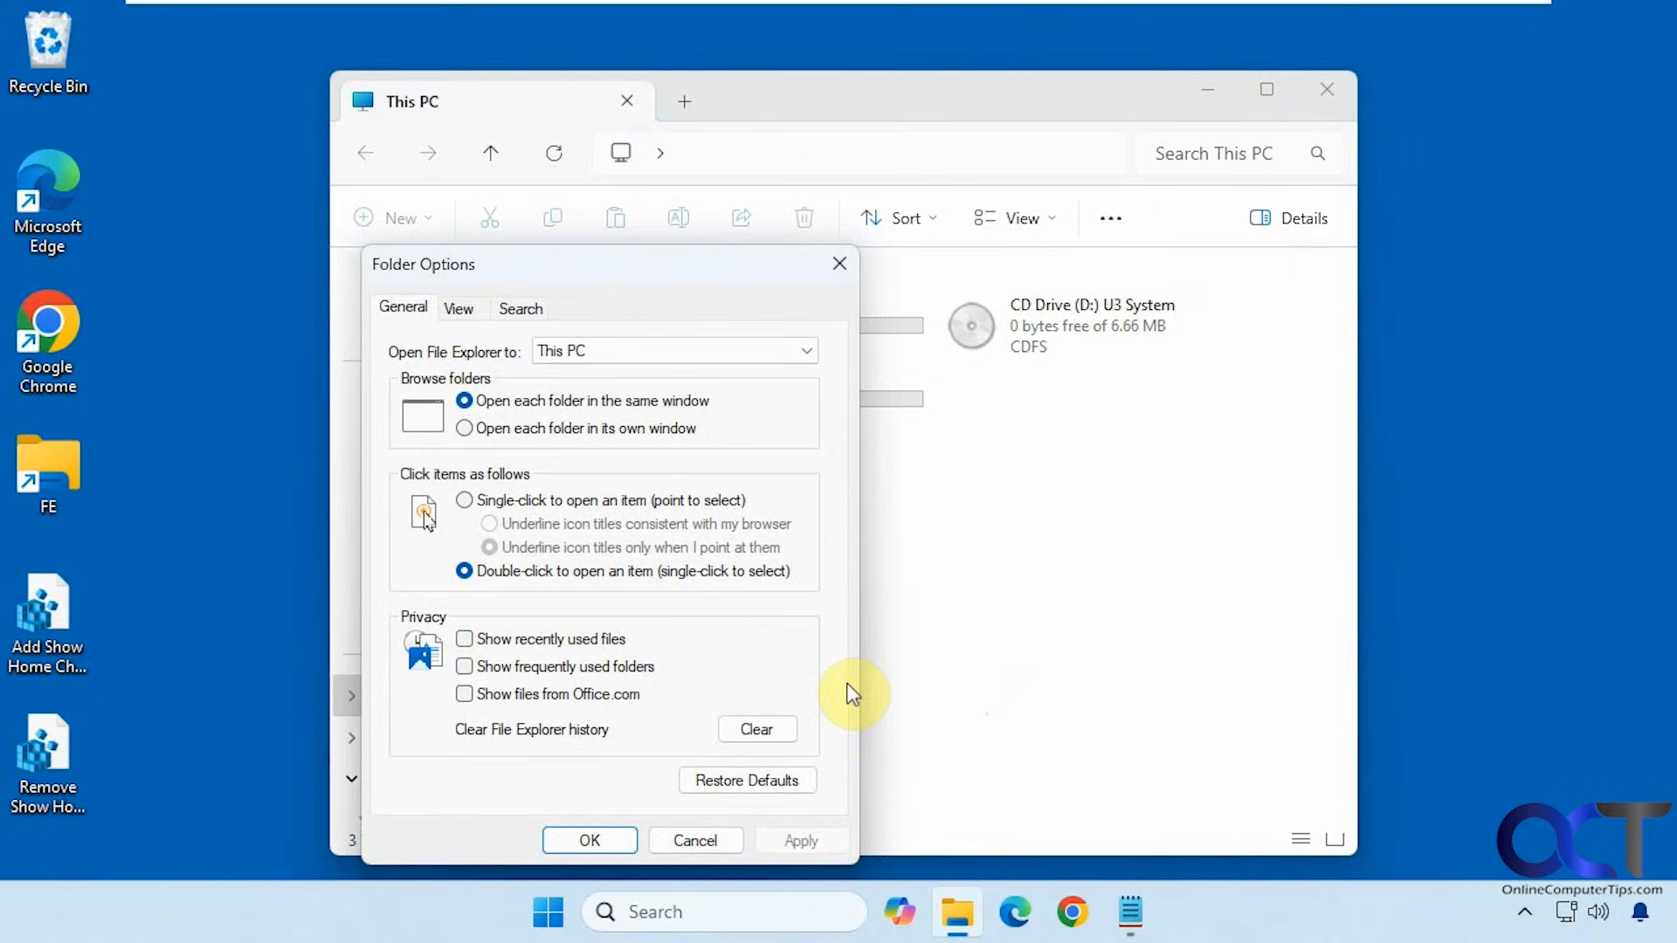
left_click(459, 309)
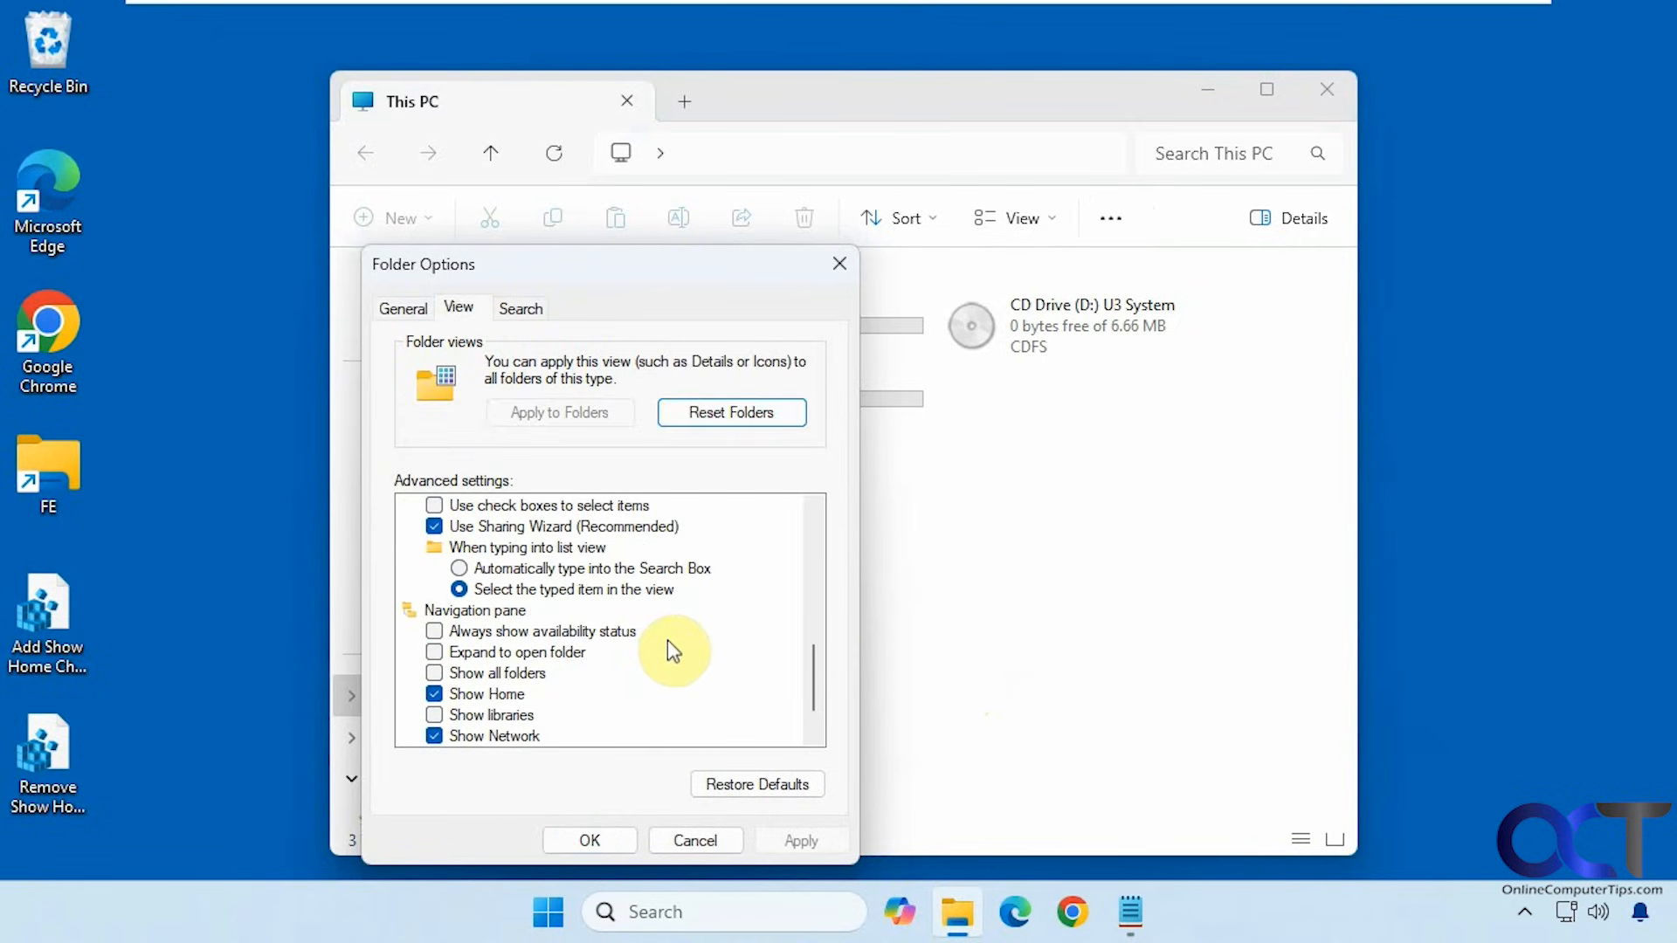
mouse_move(209, 643)
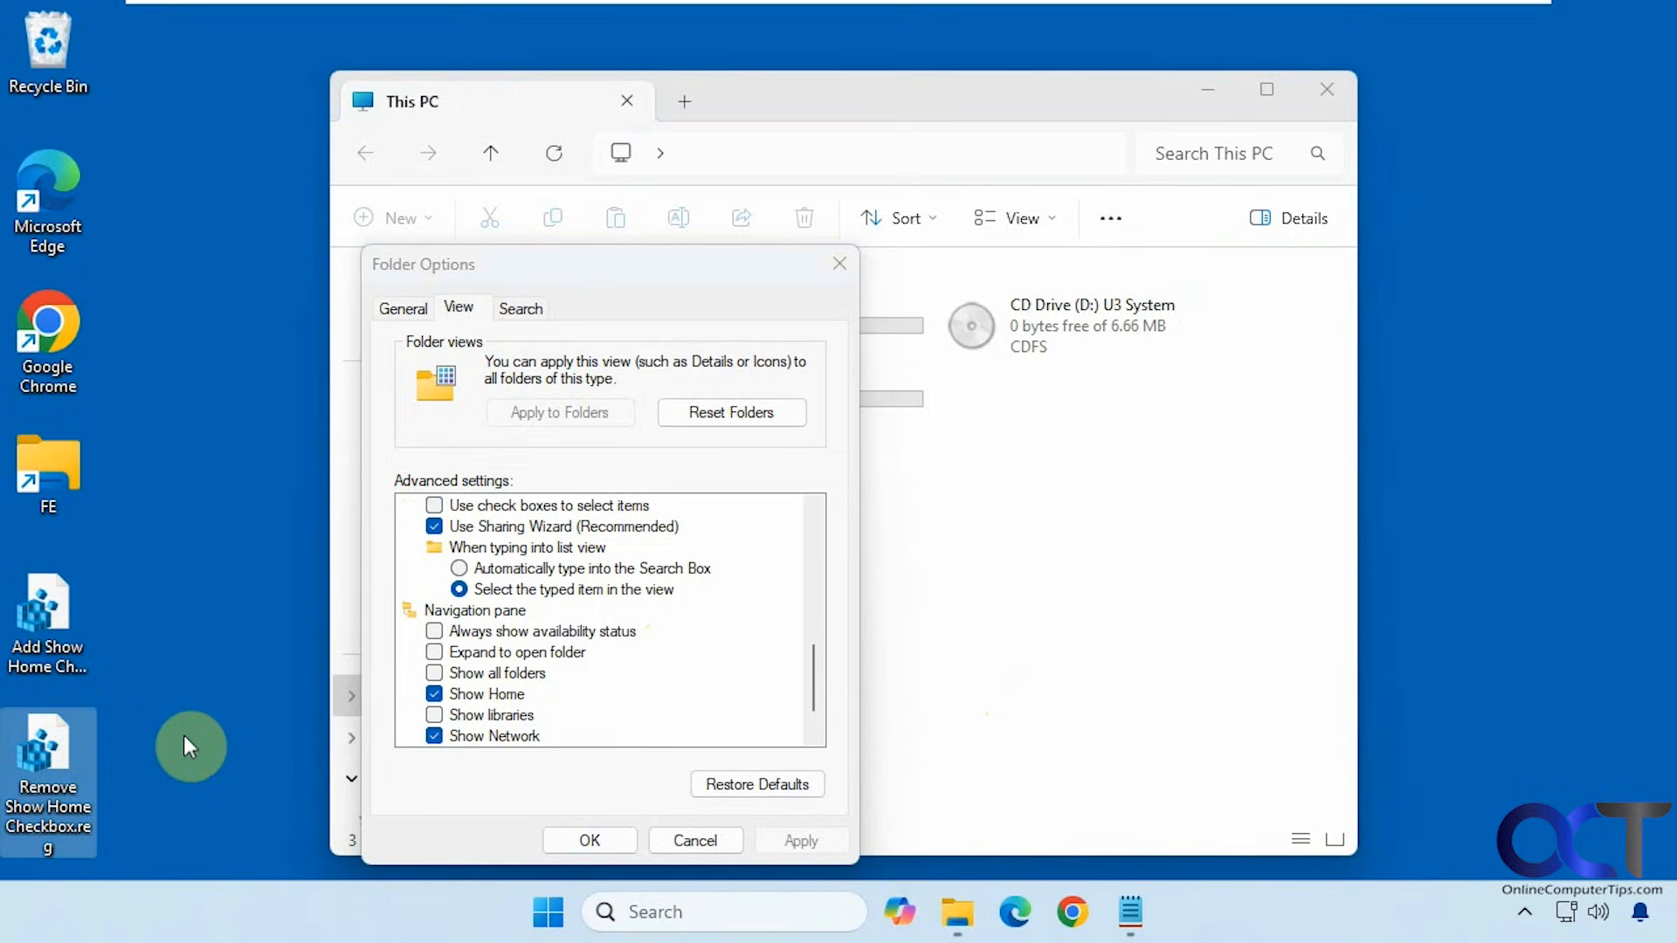
mouse_move(223, 714)
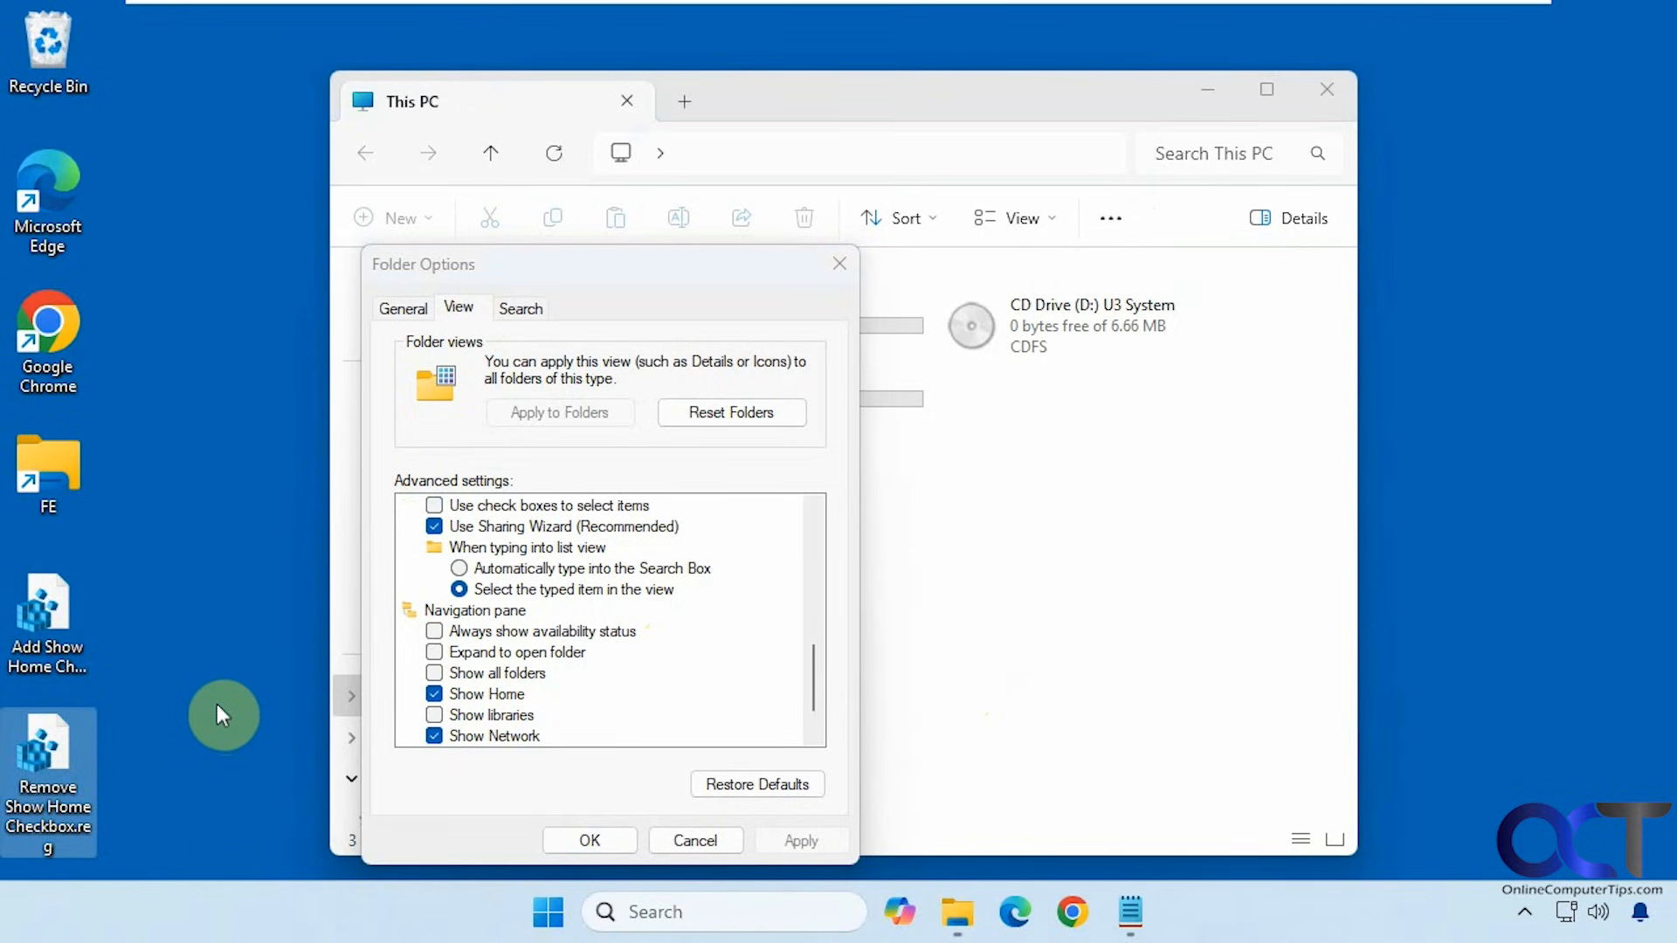
mouse_move(497, 694)
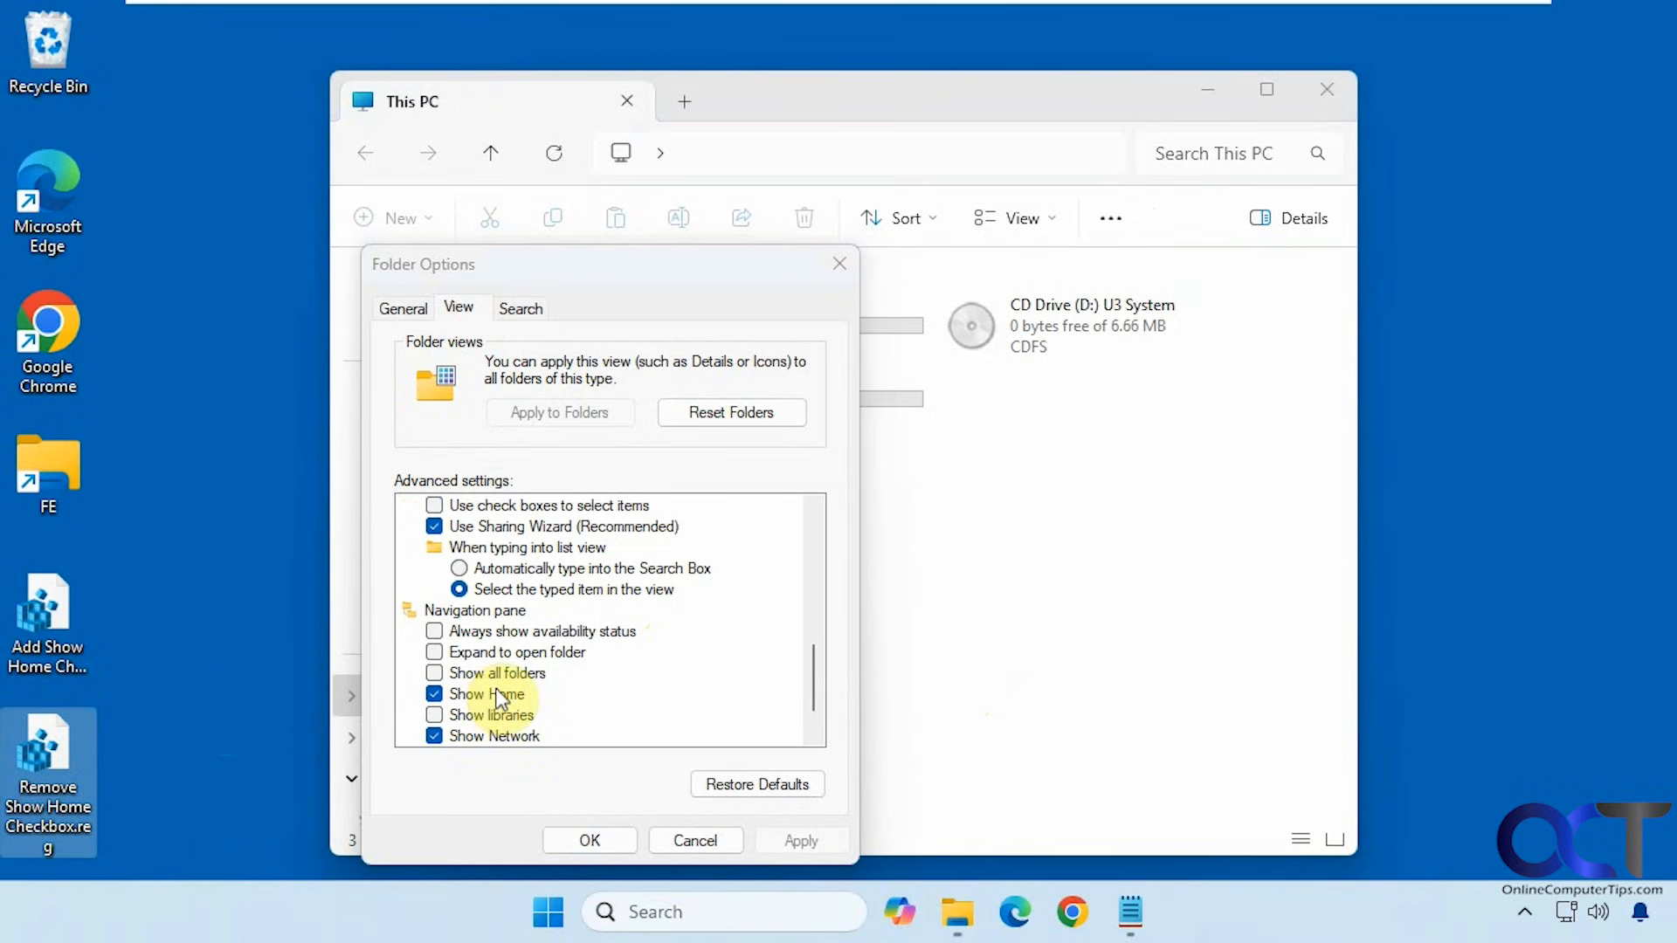
left_click(587, 840)
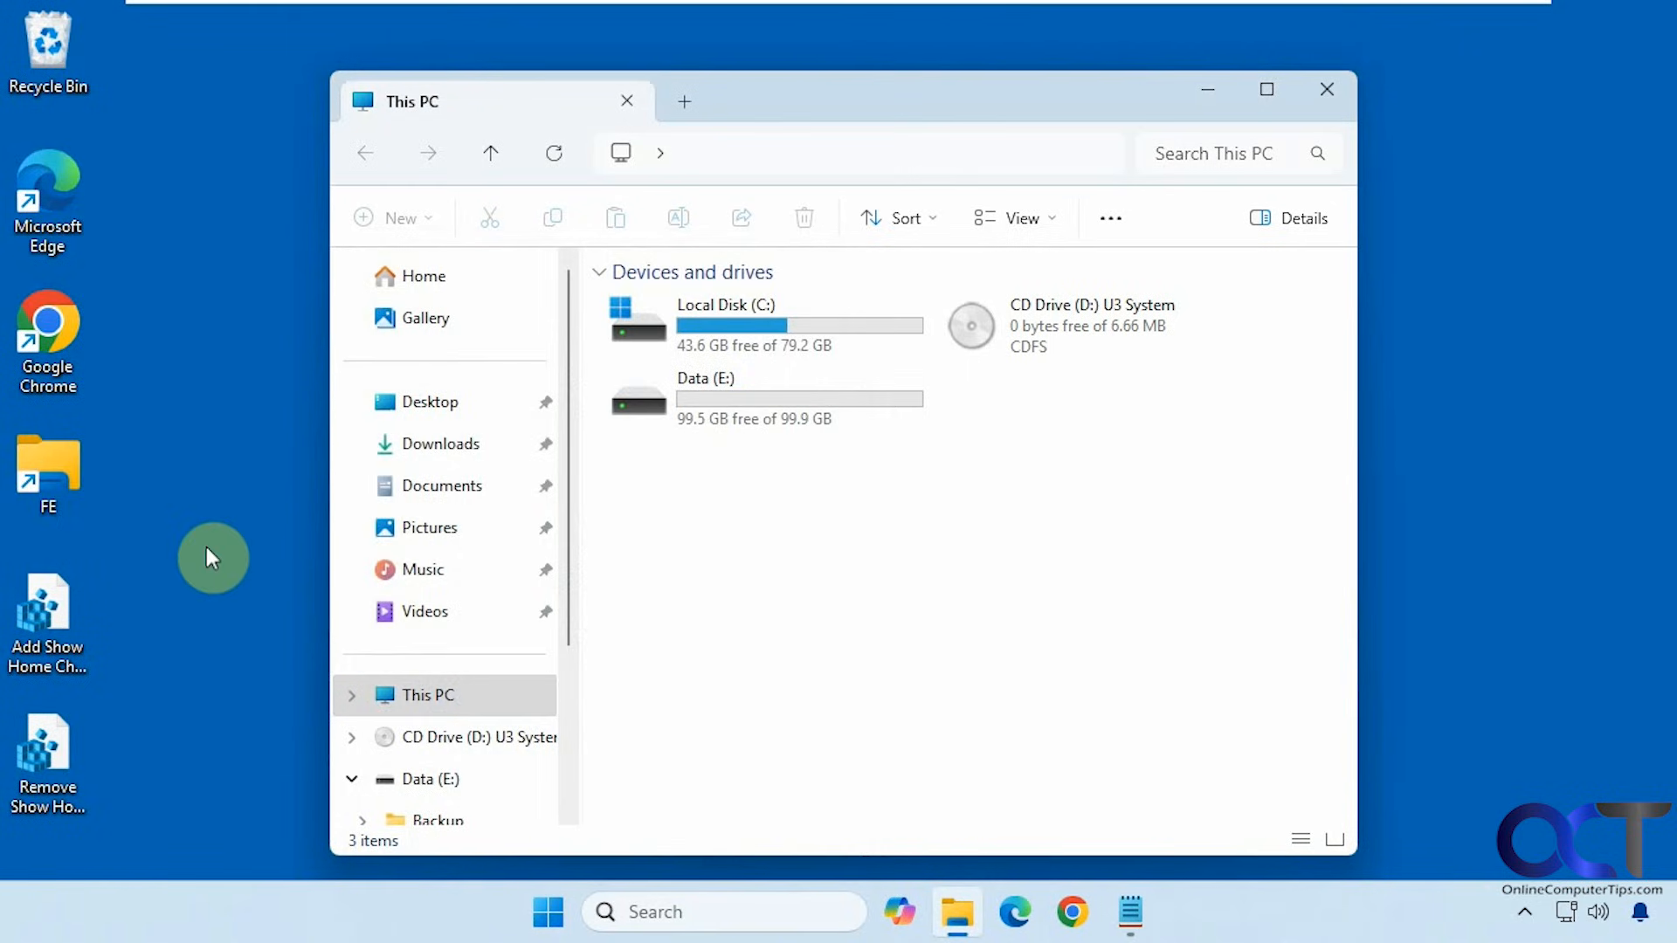
mouse_move(180, 620)
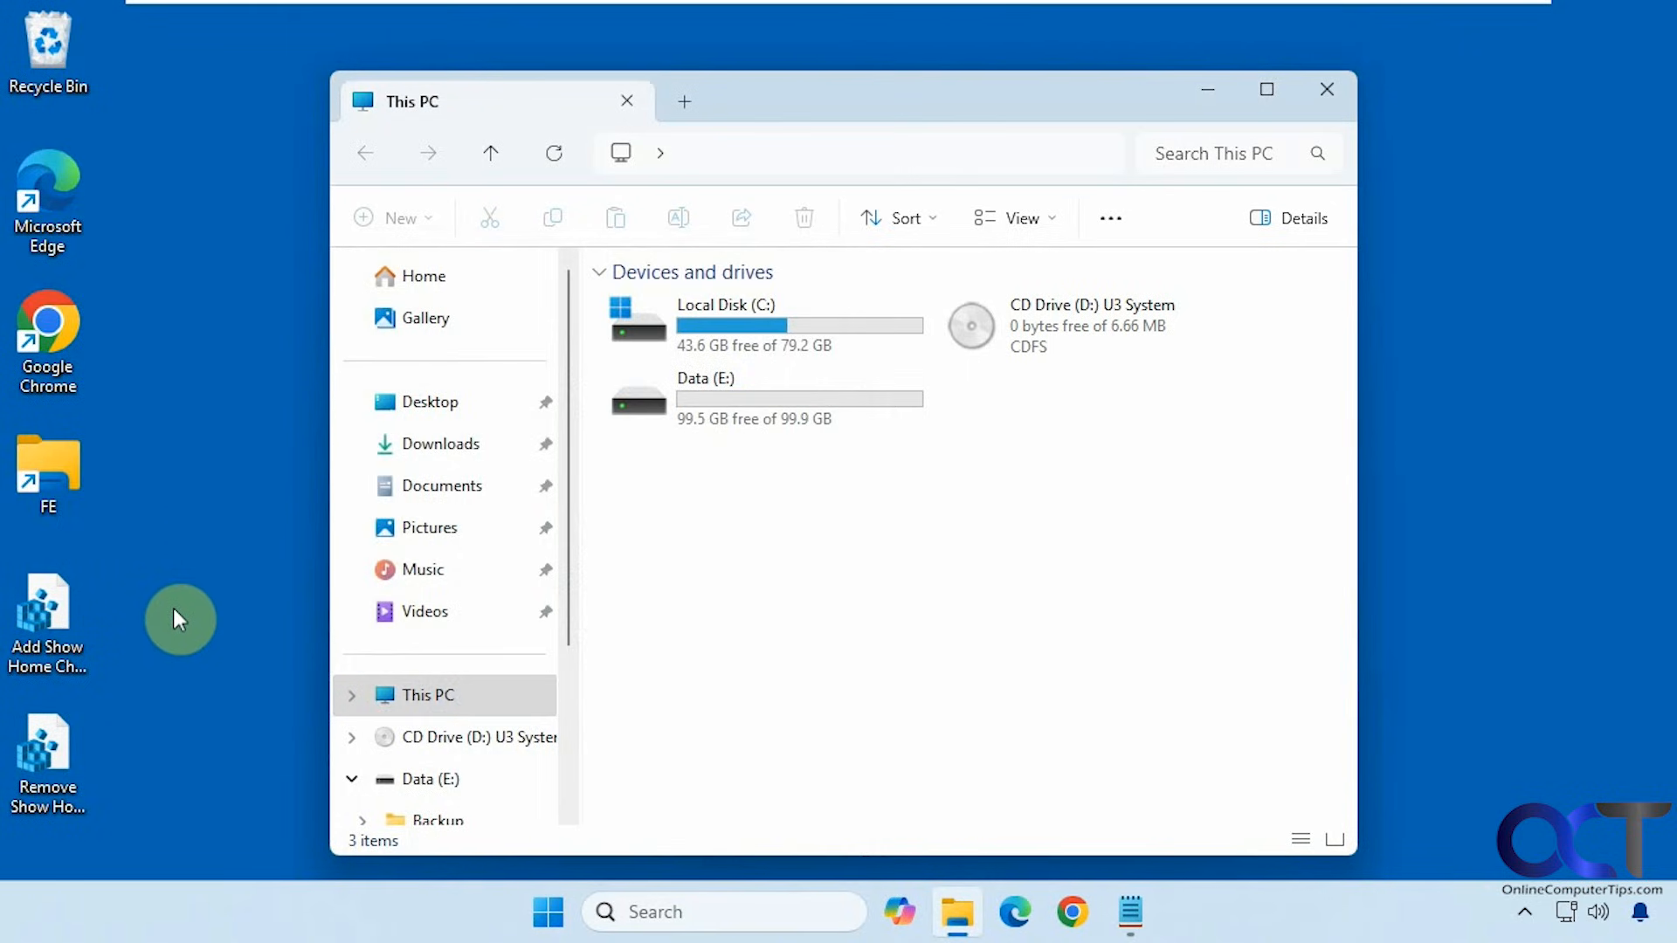
mouse_move(198, 594)
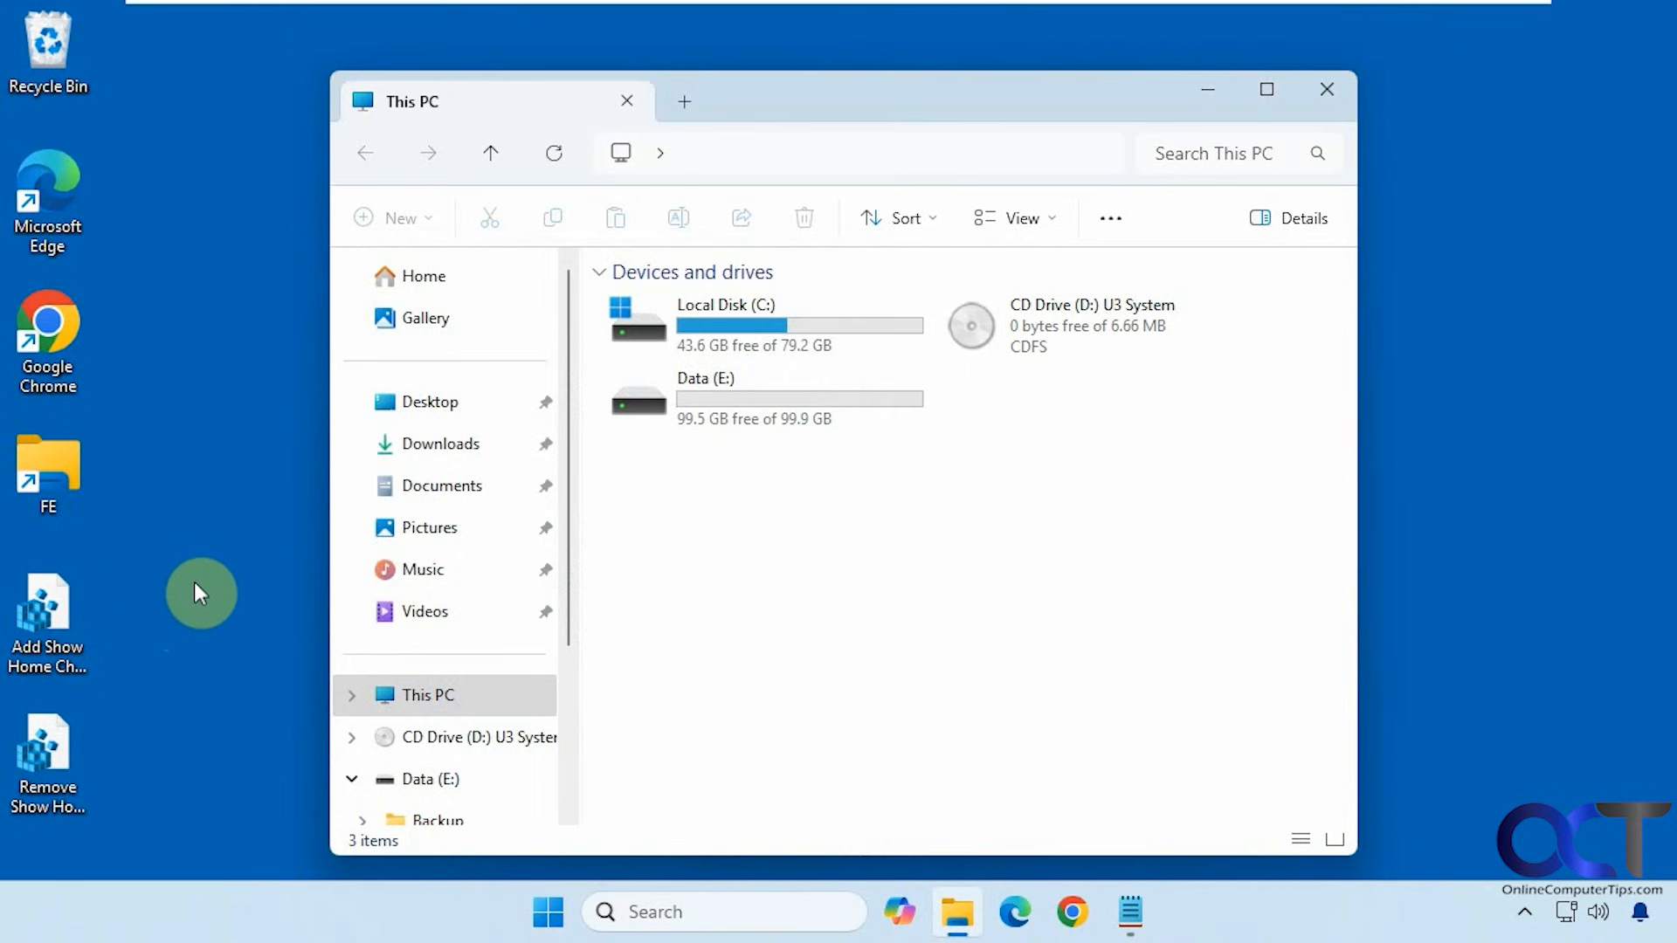